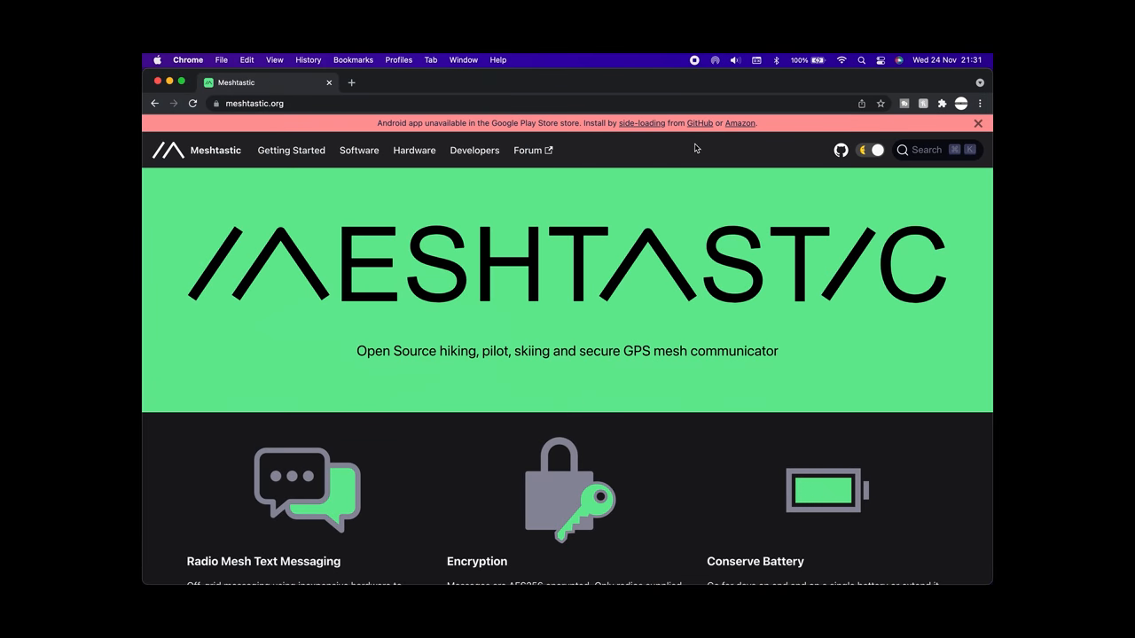
Look over the Meshtastic homepage, then go to the Software documentation overview
scroll(down, 3)
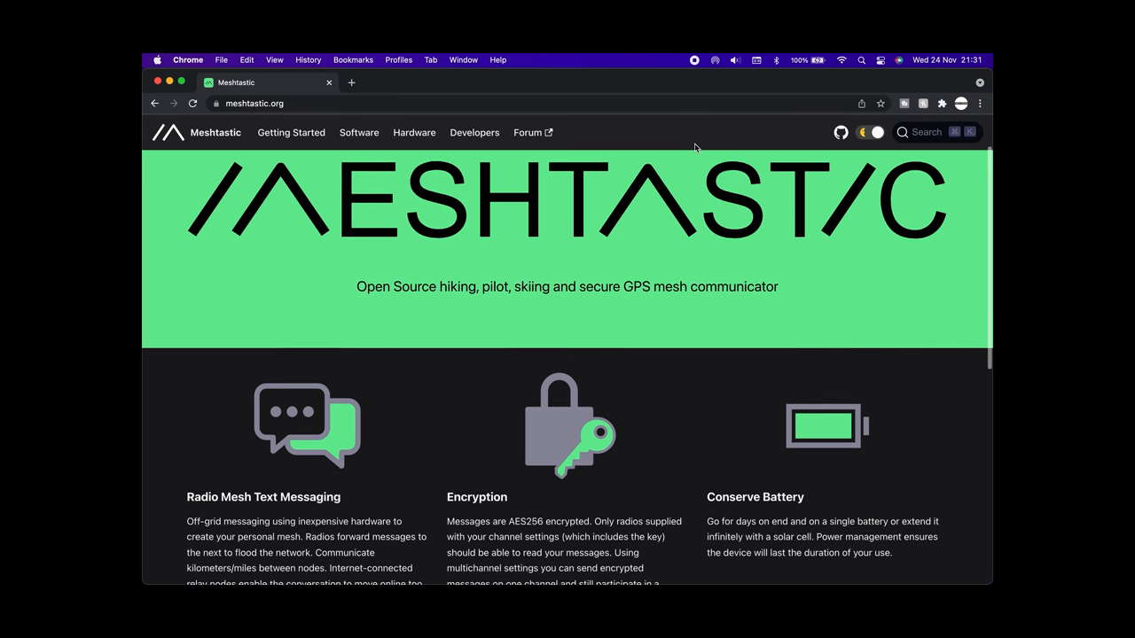
scroll(down, 3)
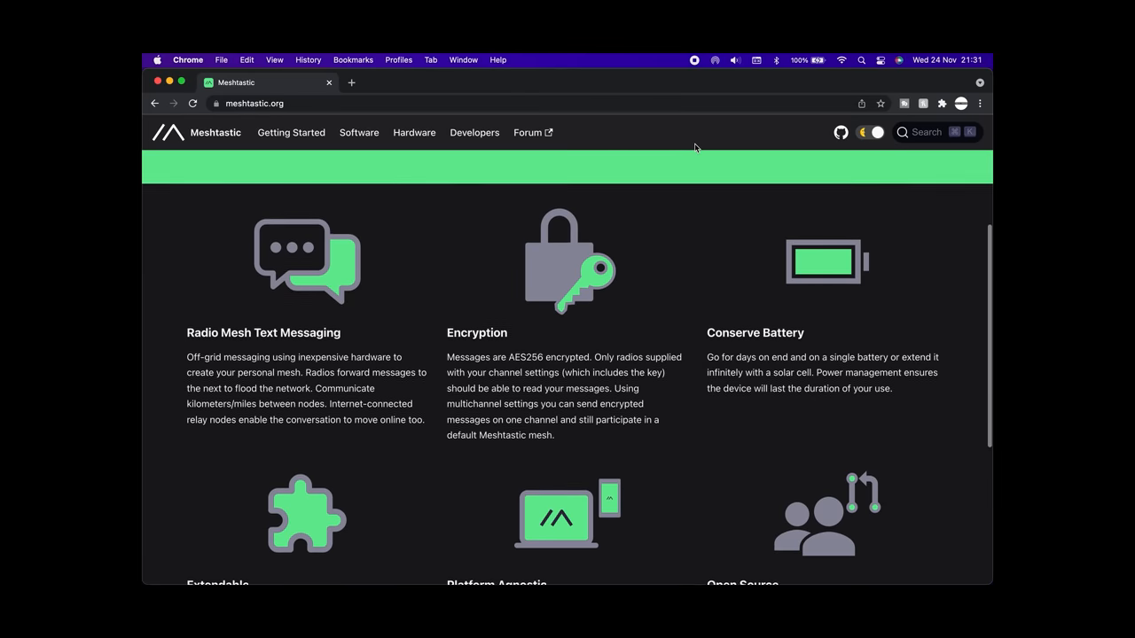
scroll(down, 3)
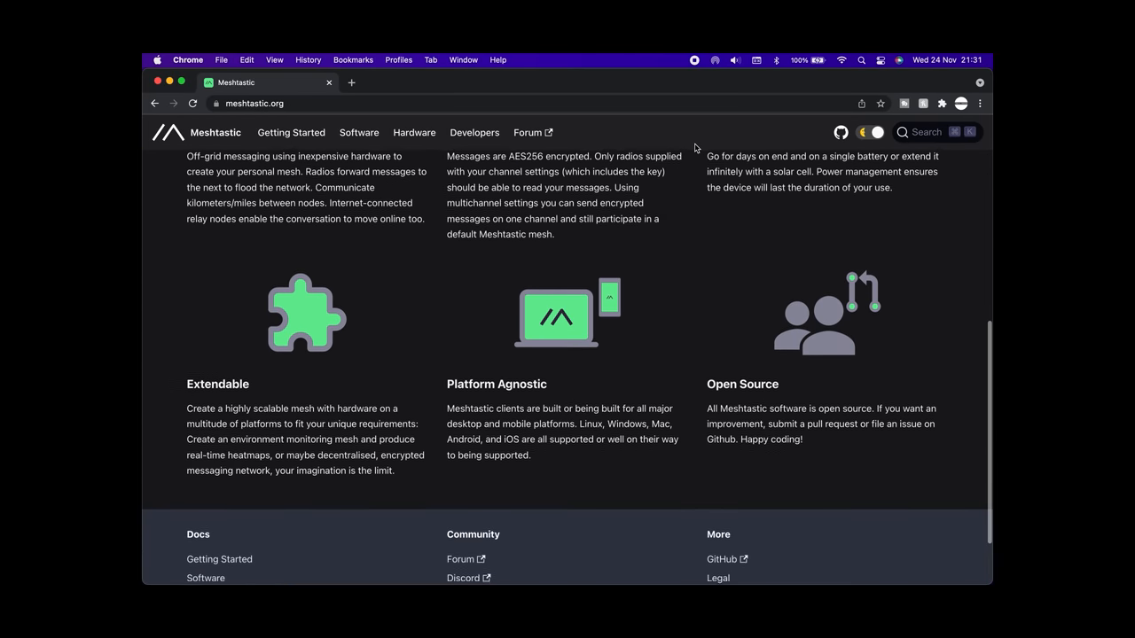
scroll(up, 3)
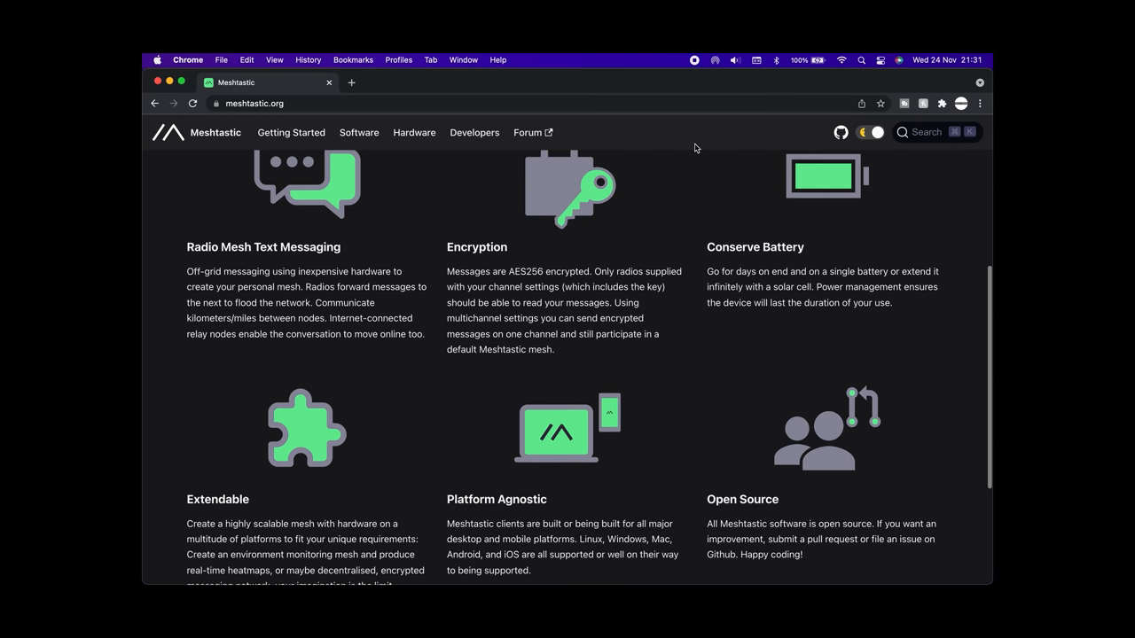
scroll(up, 3)
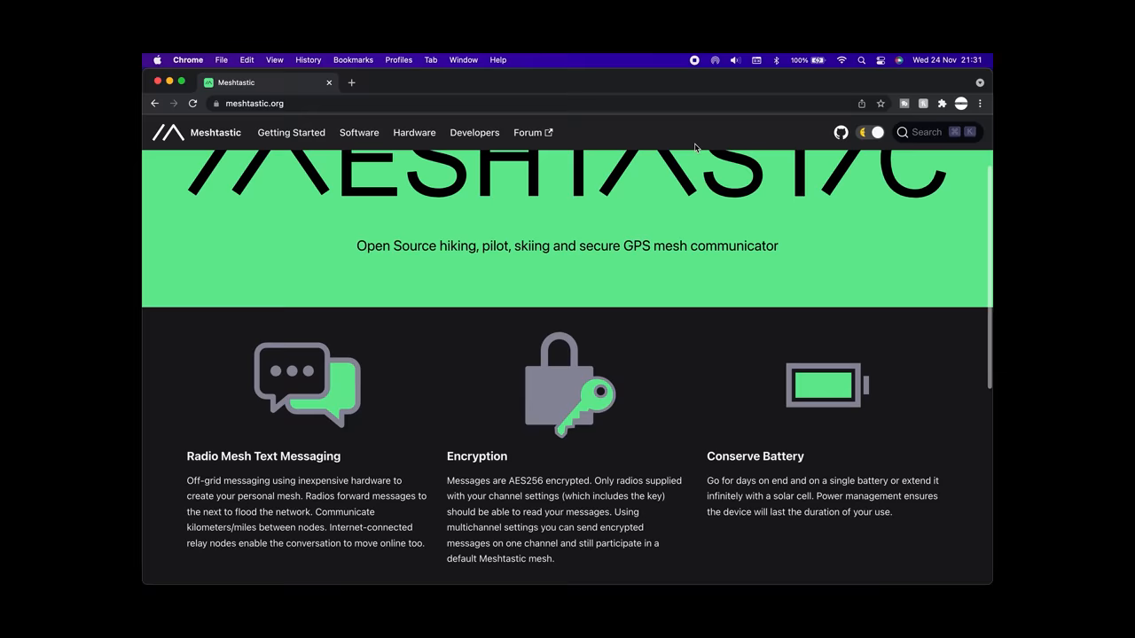
click(358, 131)
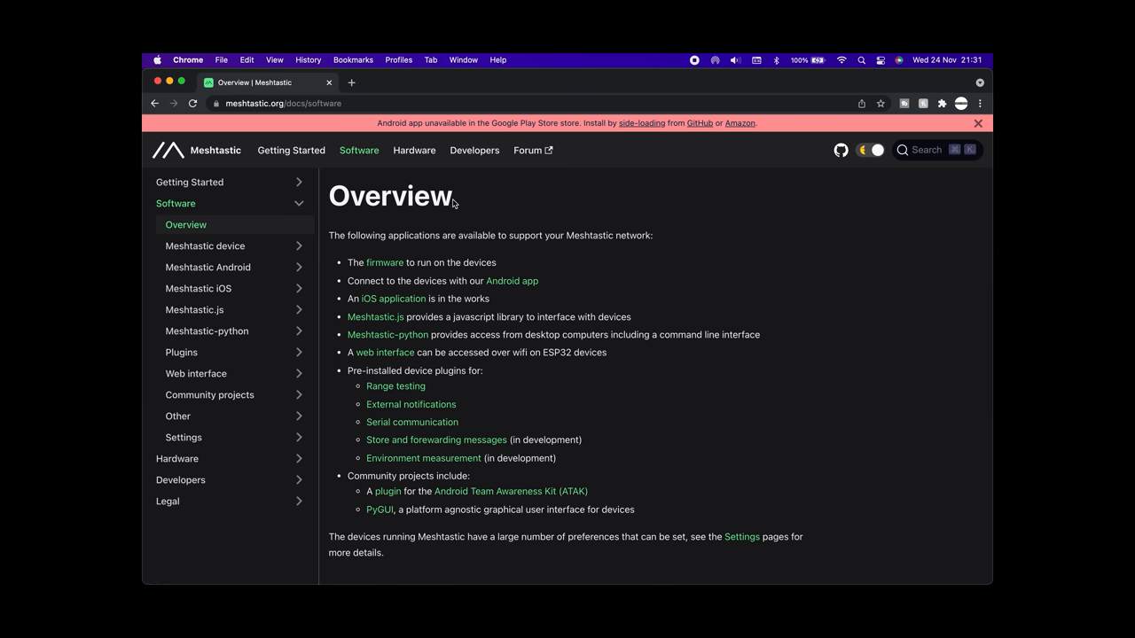
Reach the Device firmware page and follow its link to the latest GitHub firmware release
click(206, 245)
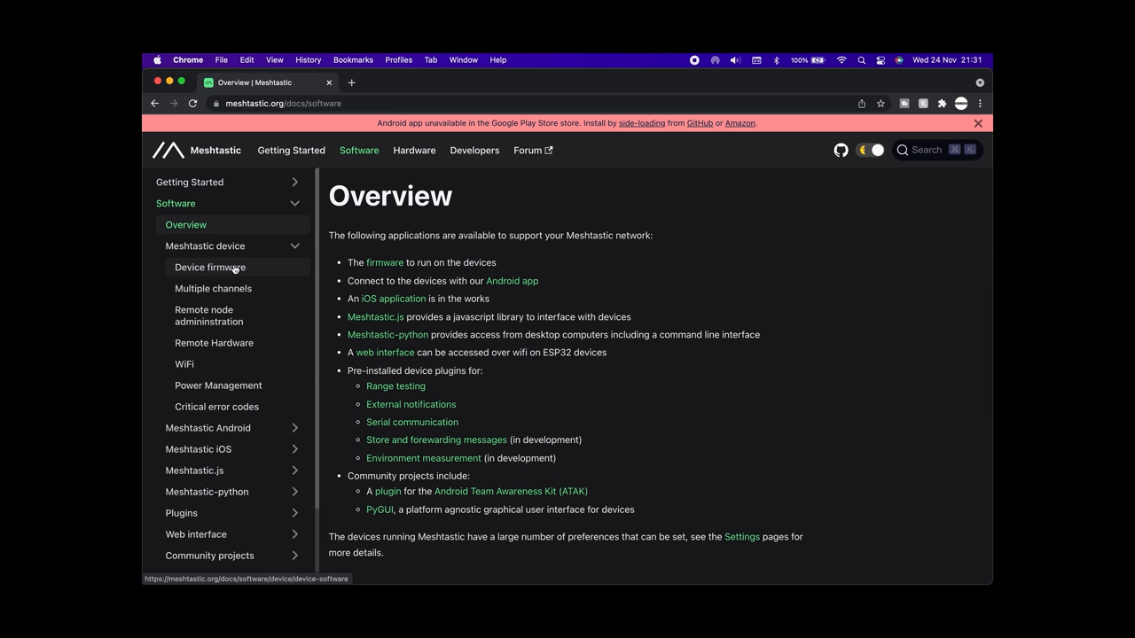
click(210, 266)
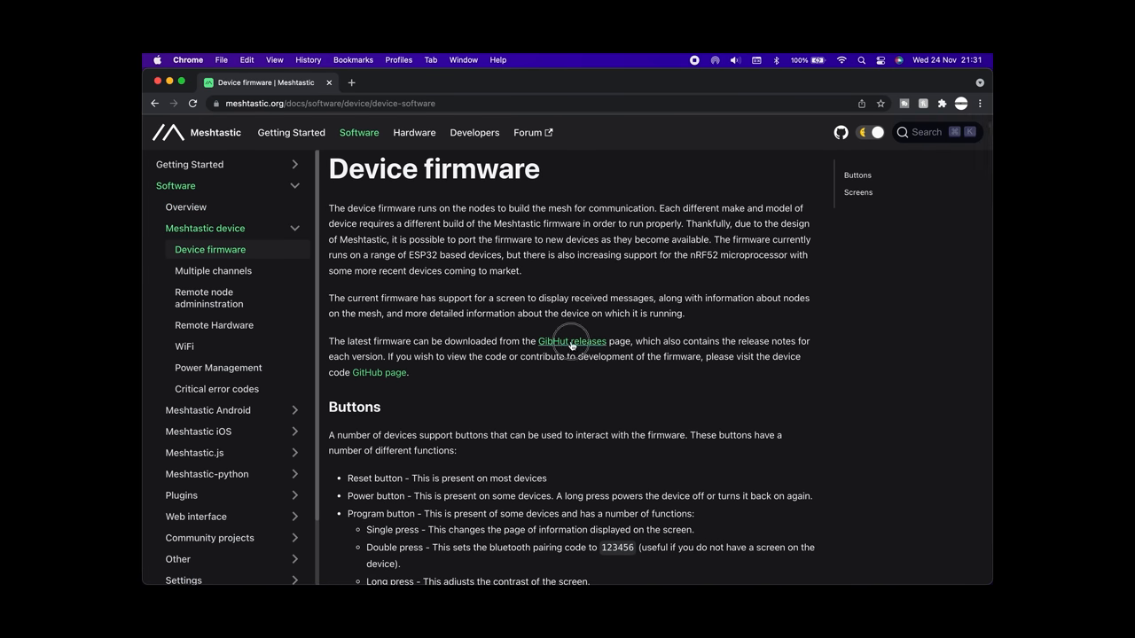
click(571, 340)
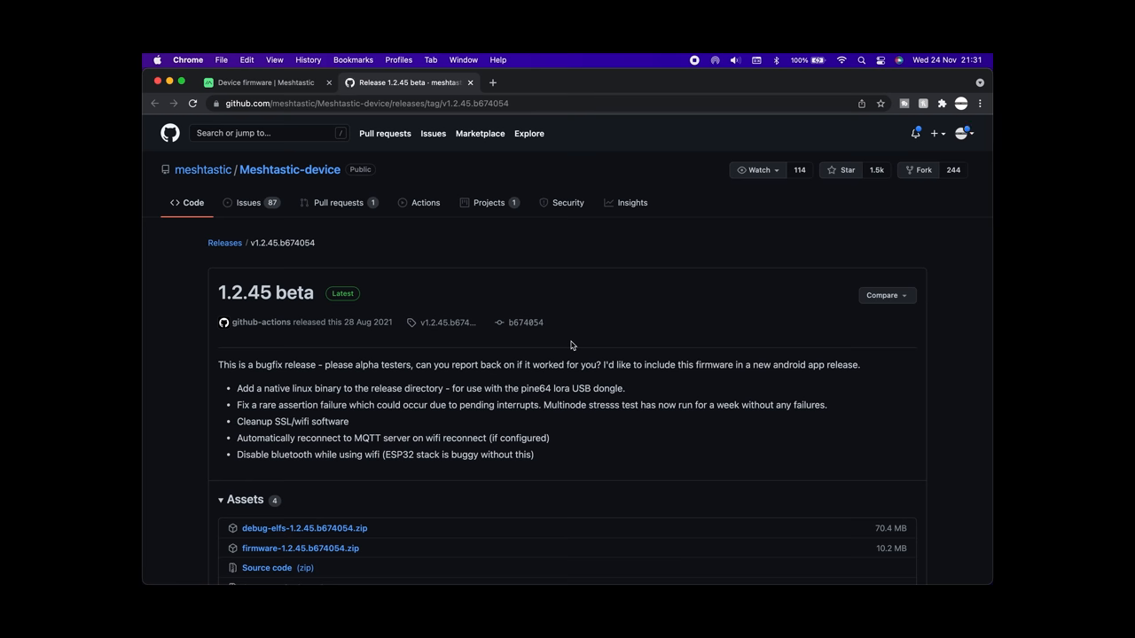
Browse the release page and bring up the full list of Meshtastic-device releases
scroll(down, 3)
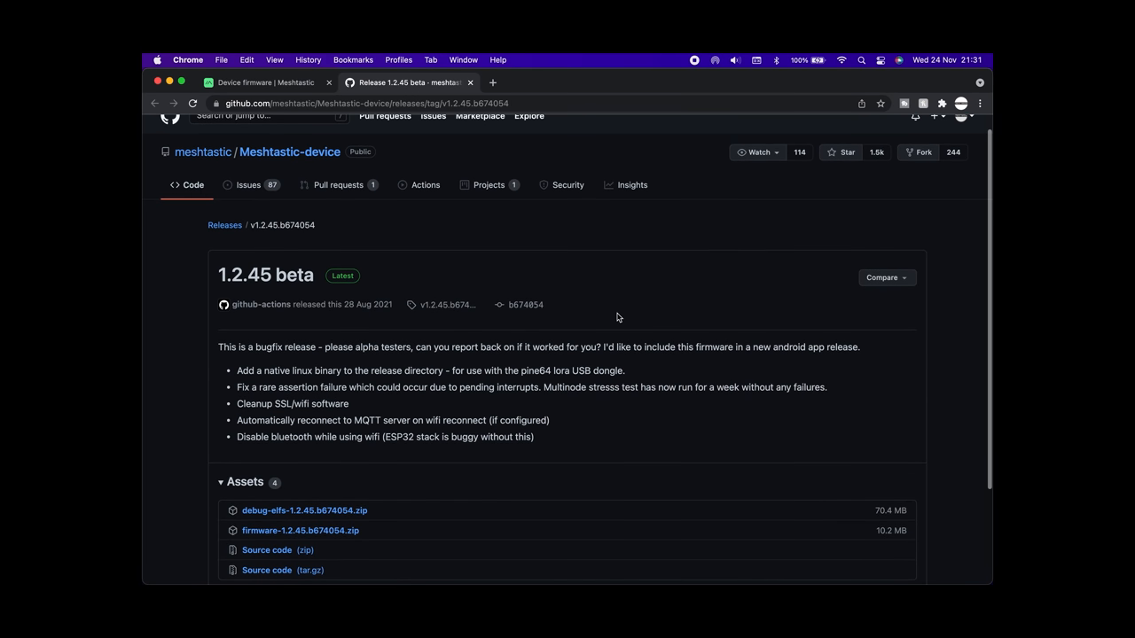
scroll(down, 3)
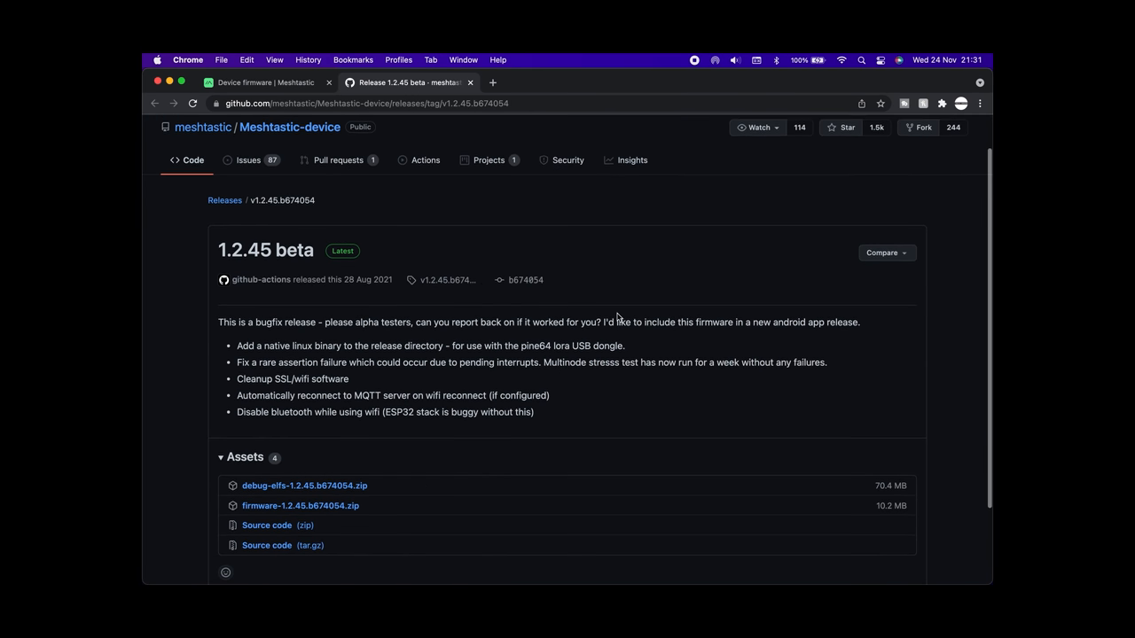
scroll(down, 3)
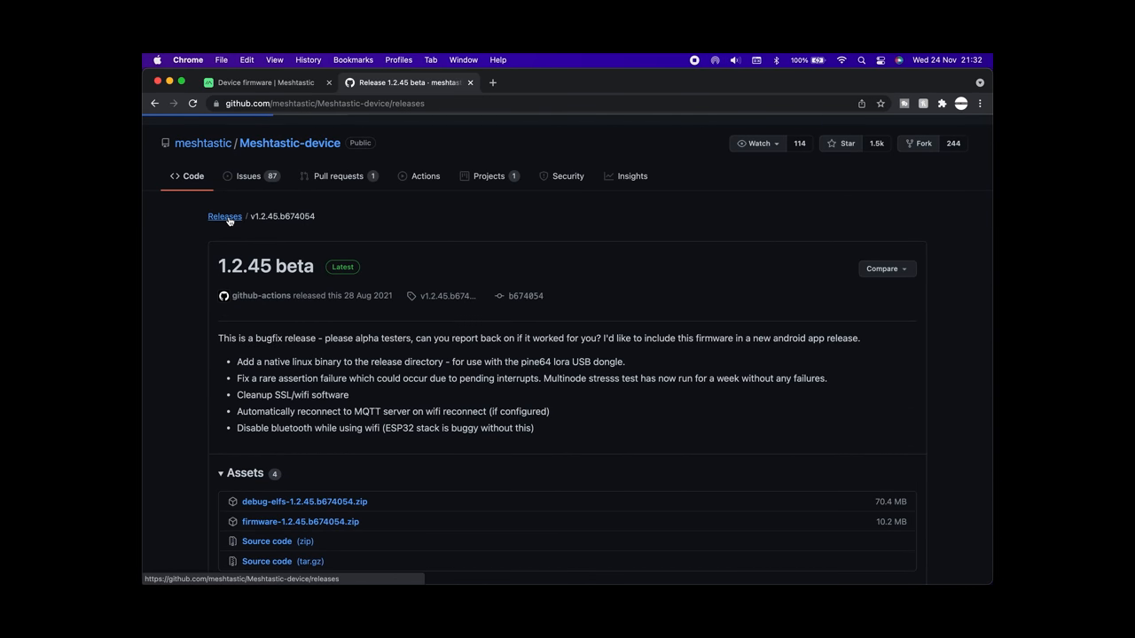
click(223, 216)
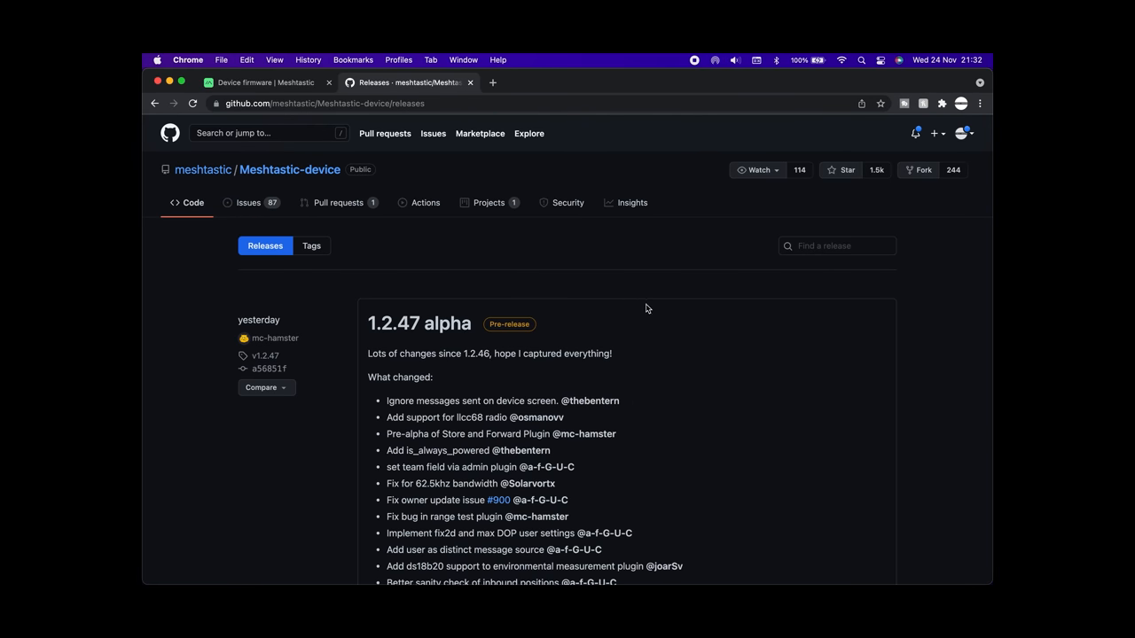
Download firmware-1.2.47.zip from the 1.2.47 alpha release's assets
scroll(down, 3)
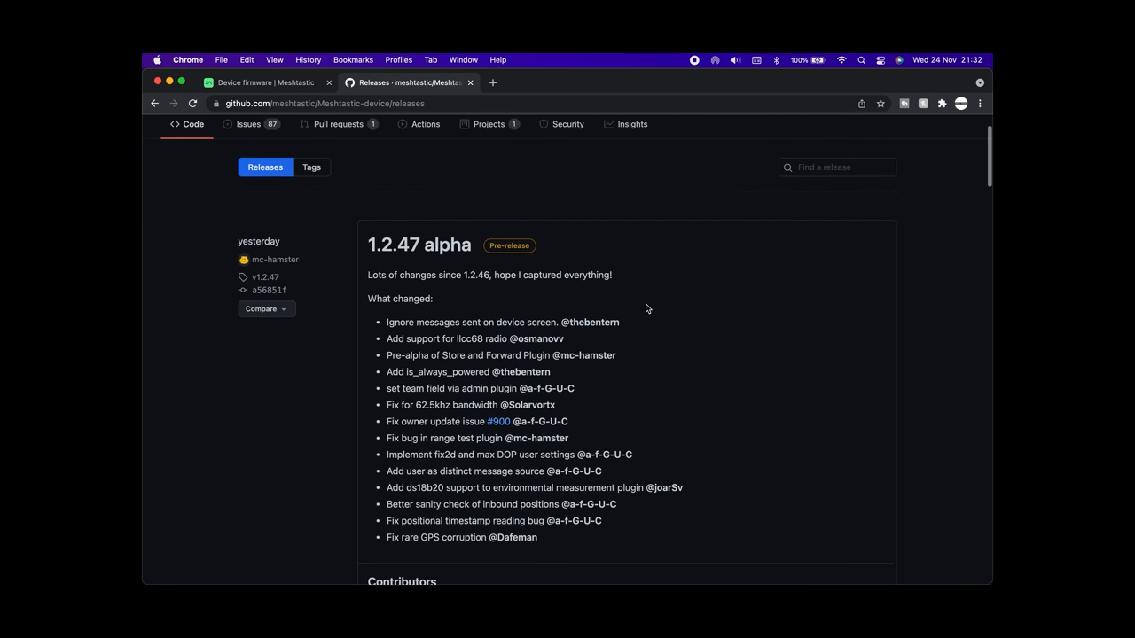
scroll(down, 3)
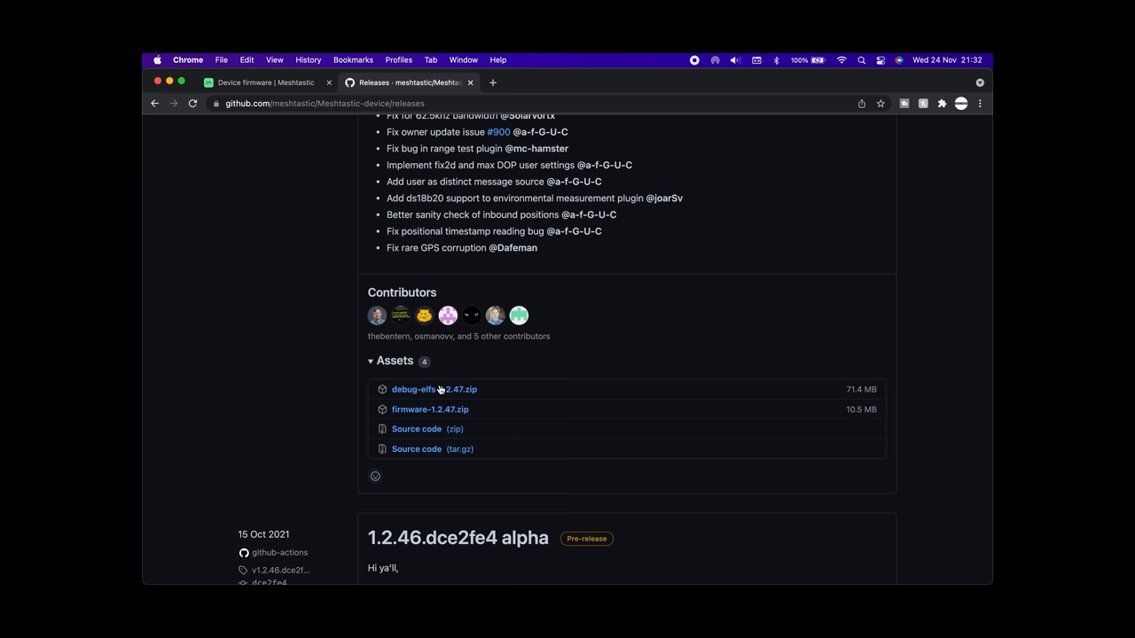
click(429, 408)
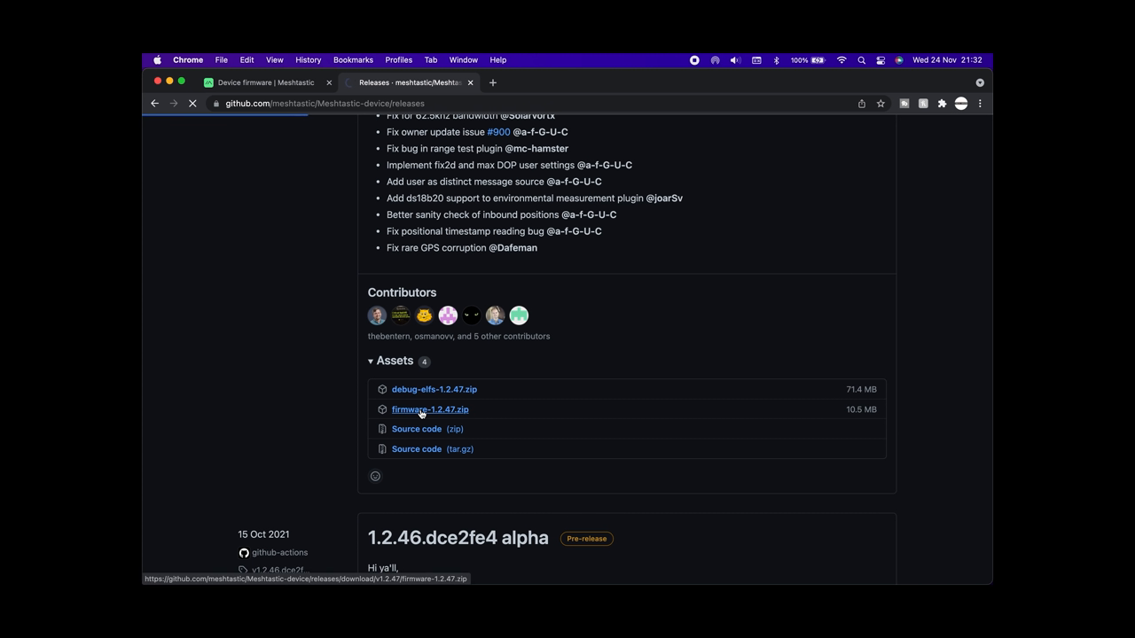
click(429, 407)
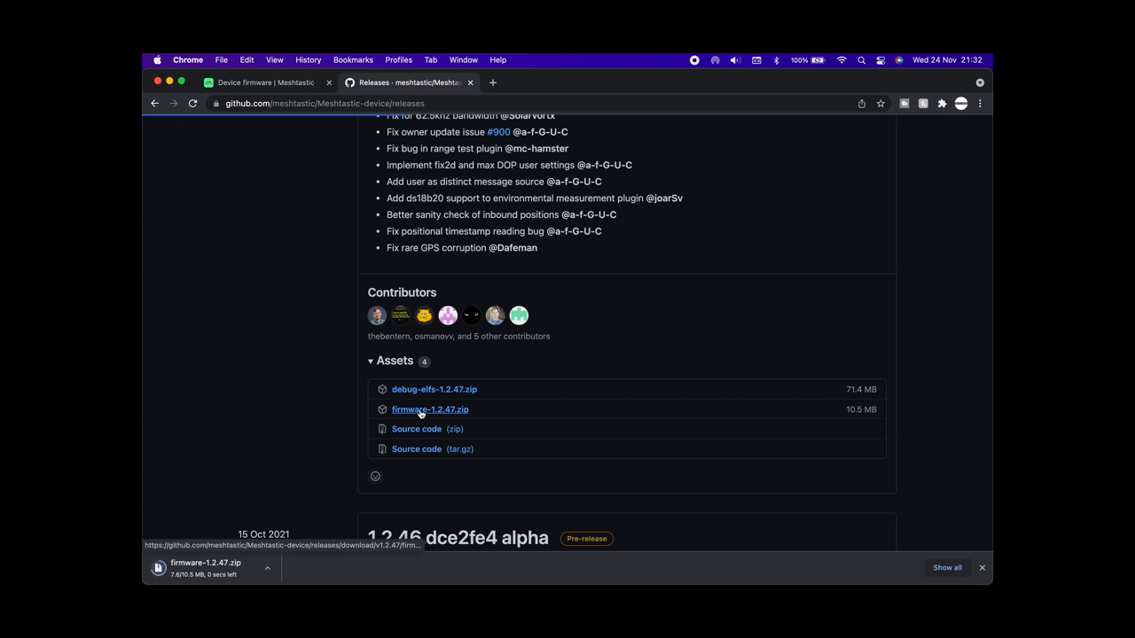
click(408, 83)
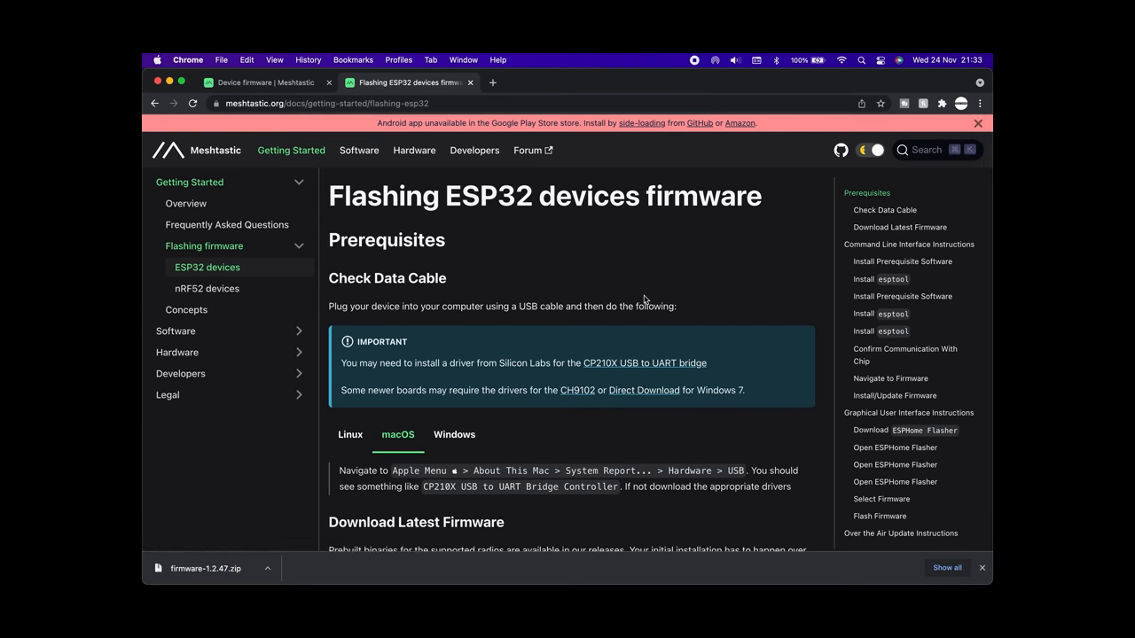
Reach the ESP32 flashing guide's data-cable check and view its Linux instructions
scroll(down, 3)
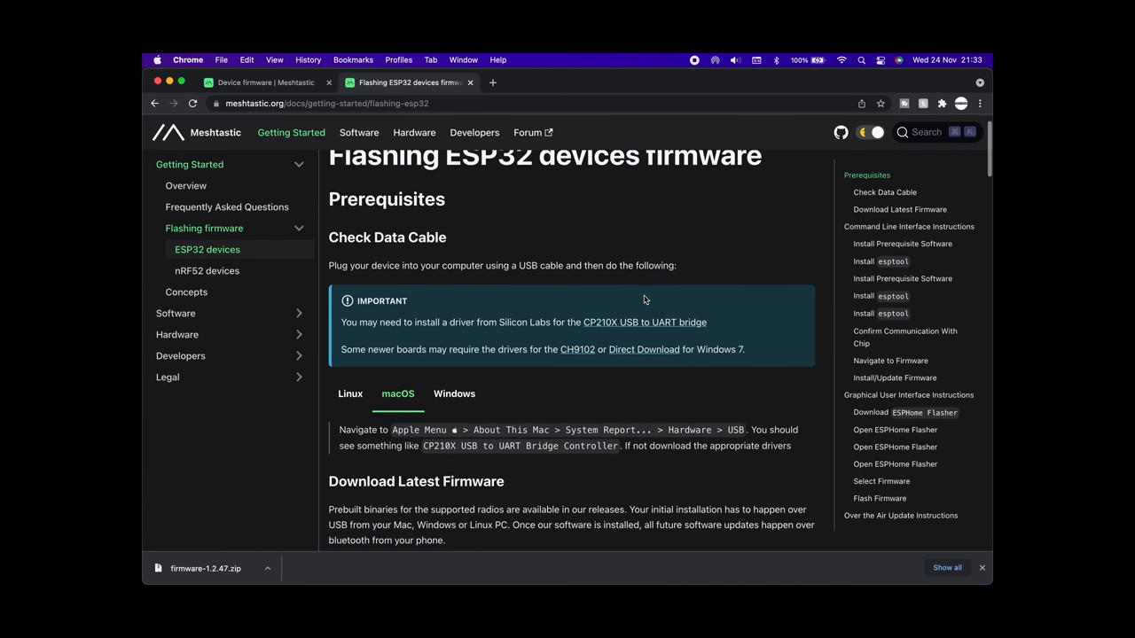
scroll(down, 3)
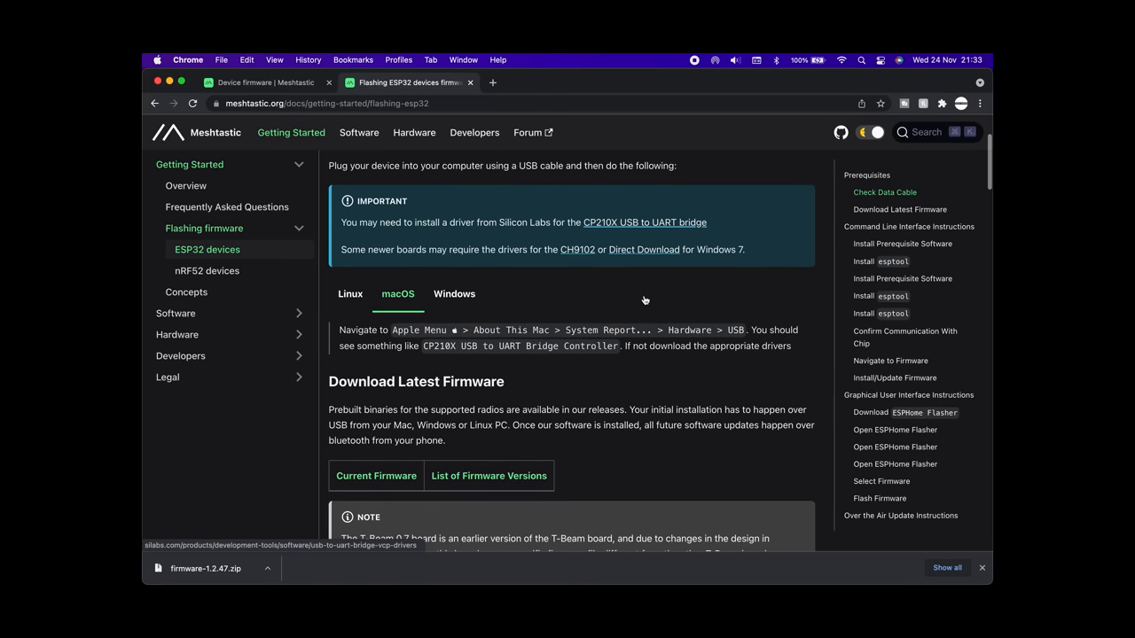
click(349, 295)
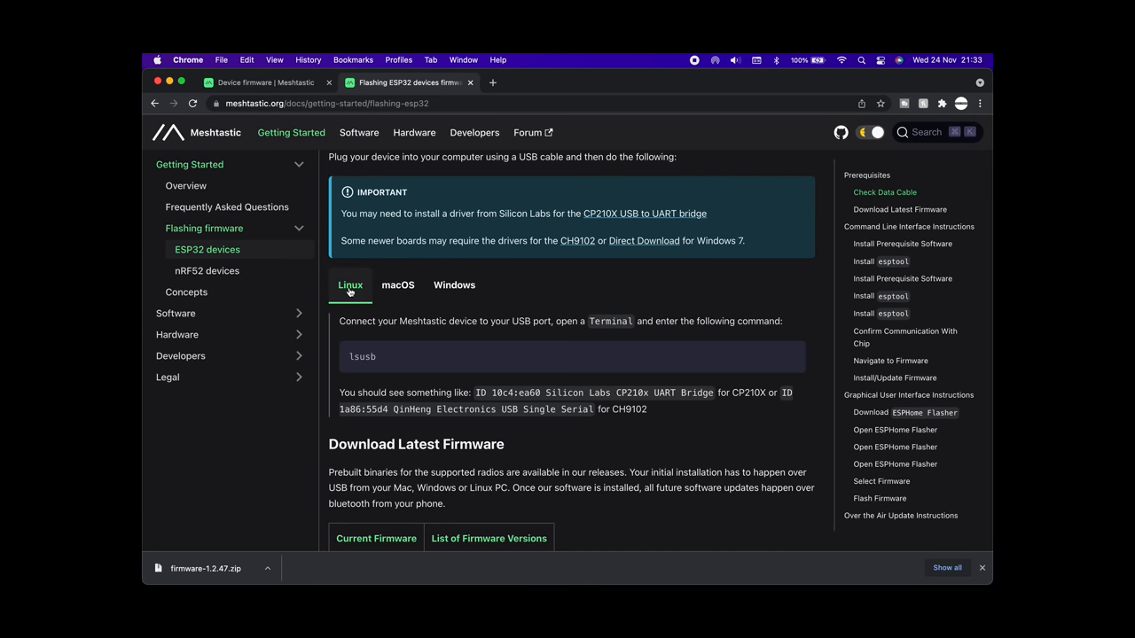
scroll(down, 3)
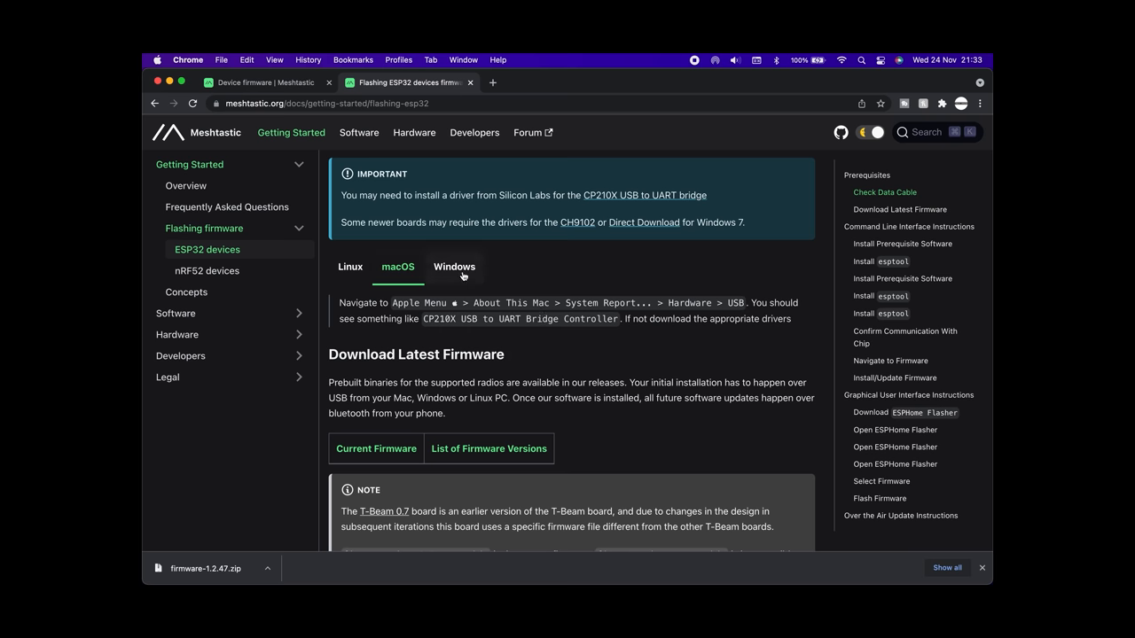
Compare the Windows and macOS cable-check instructions, ending on macOS
click(454, 266)
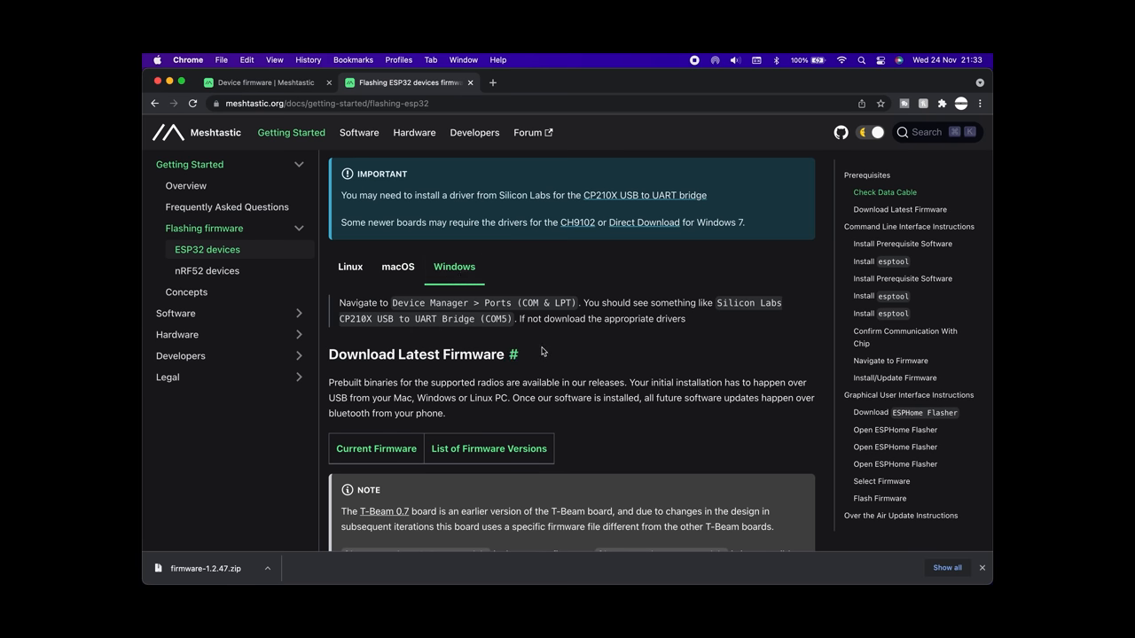
click(397, 266)
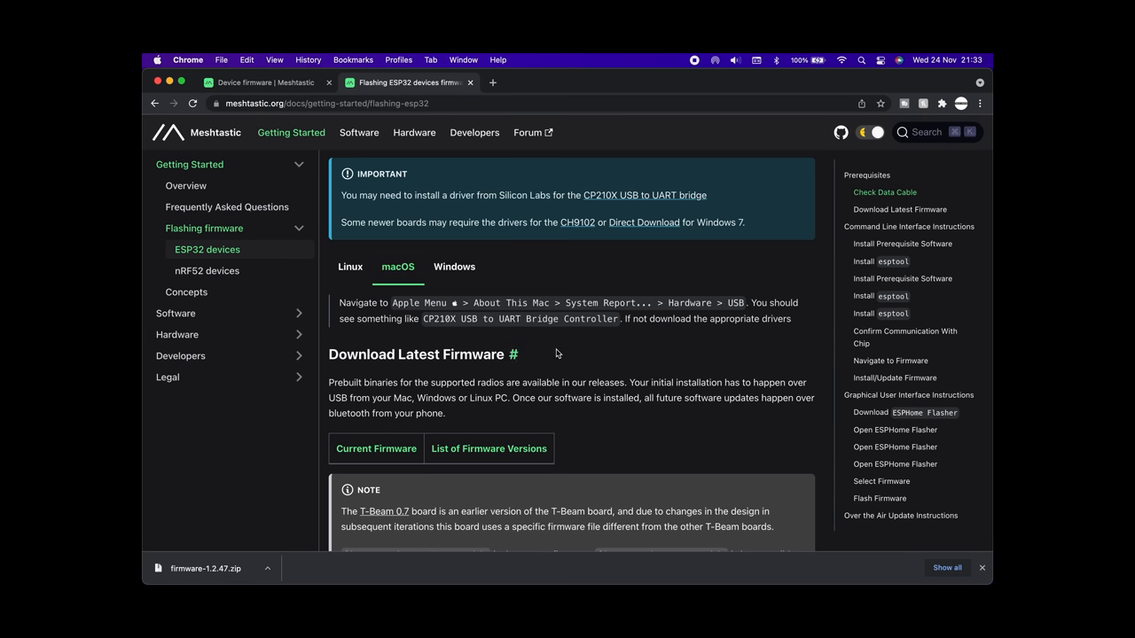
scroll(down, 3)
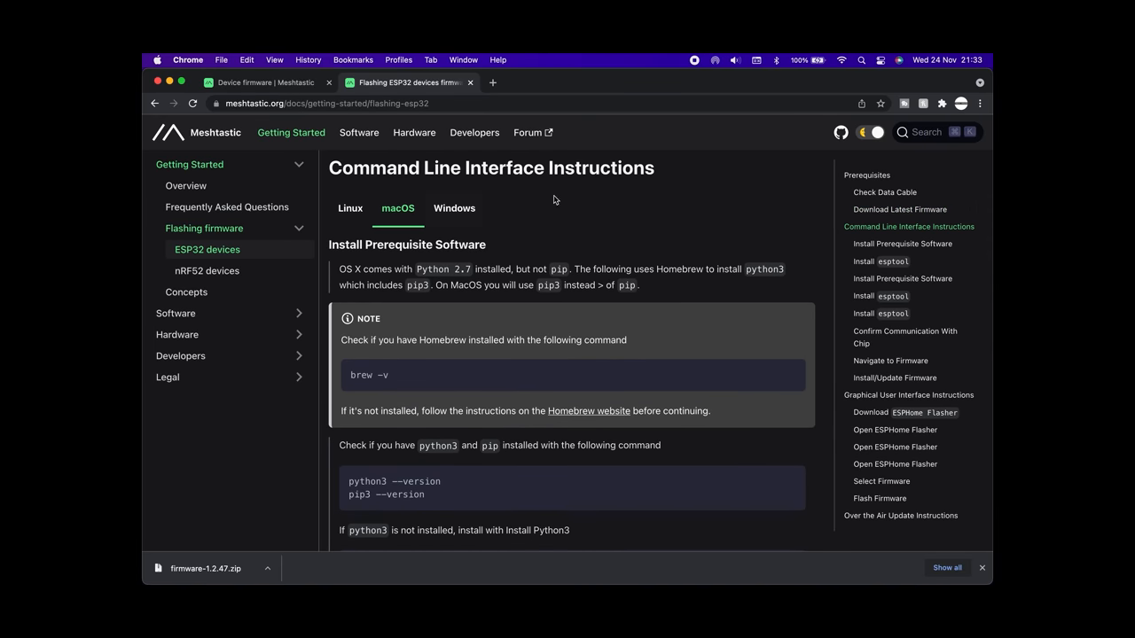
scroll(down, 3)
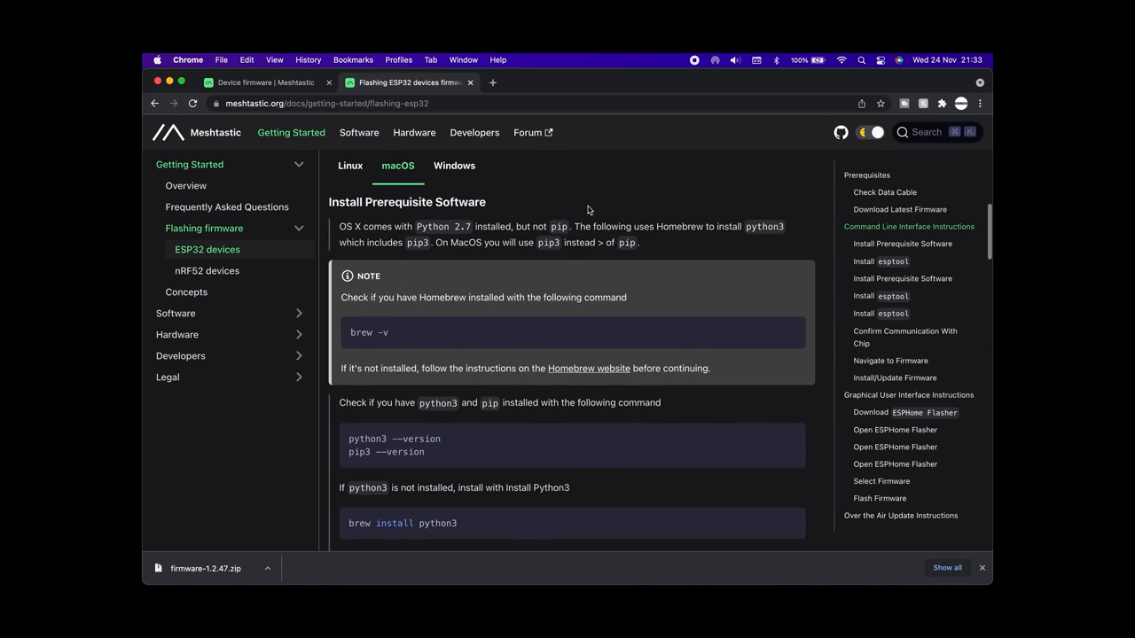
scroll(down, 3)
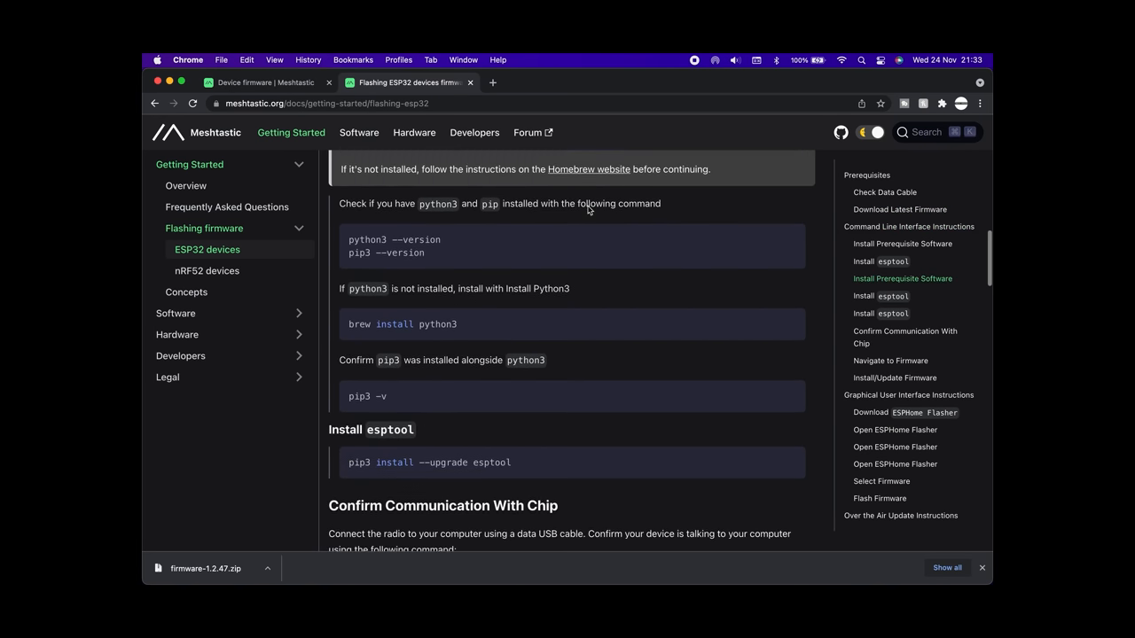
scroll(down, 3)
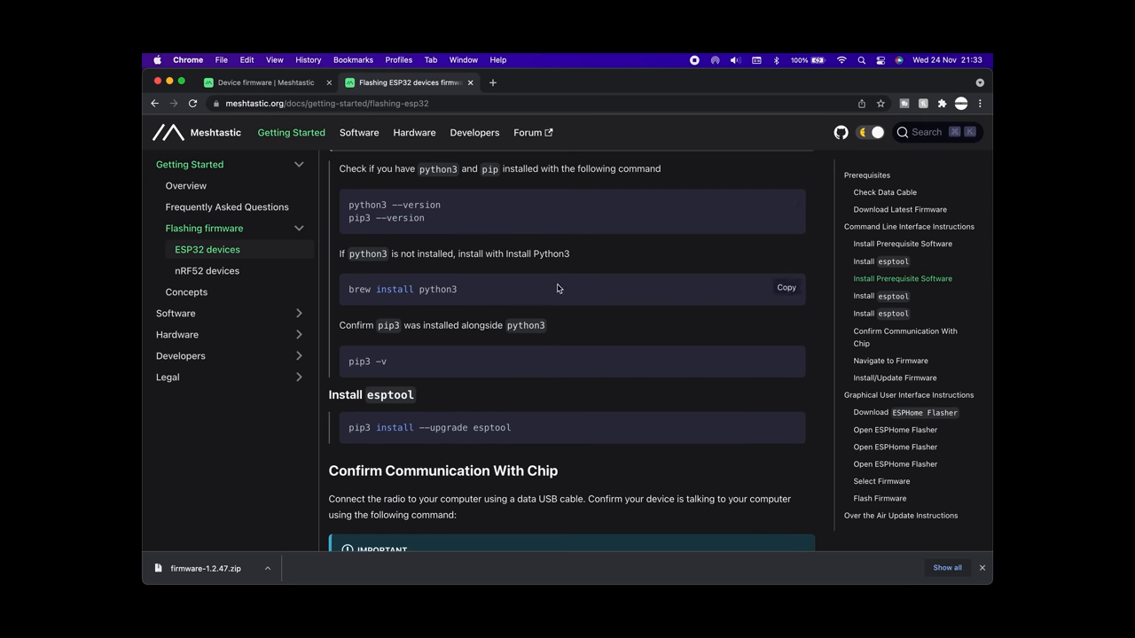
scroll(down, 3)
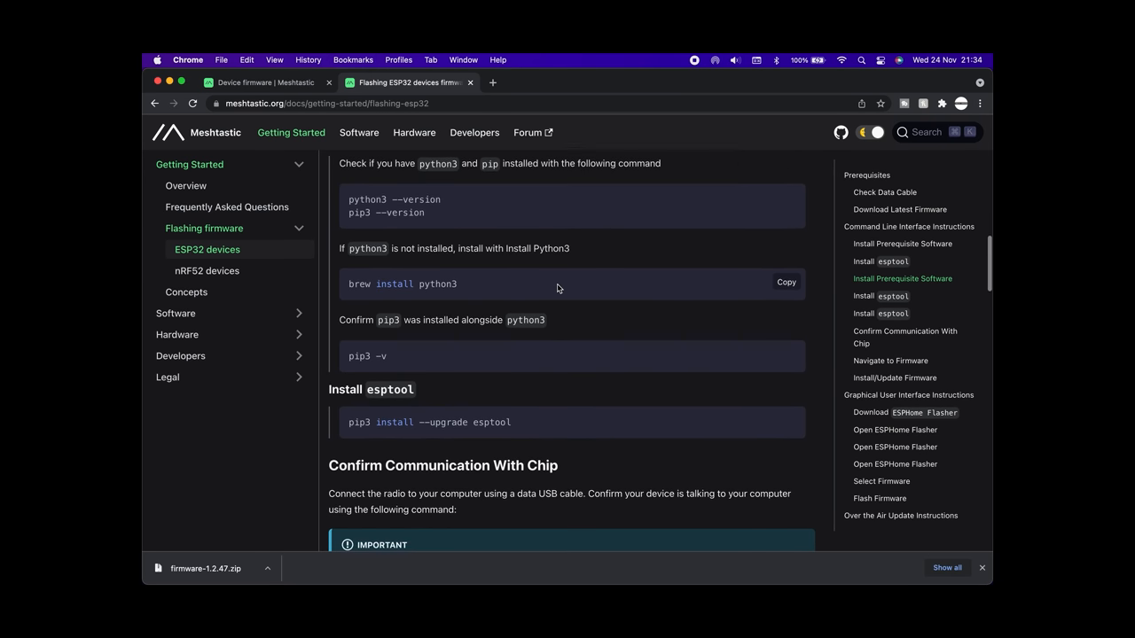
scroll(down, 3)
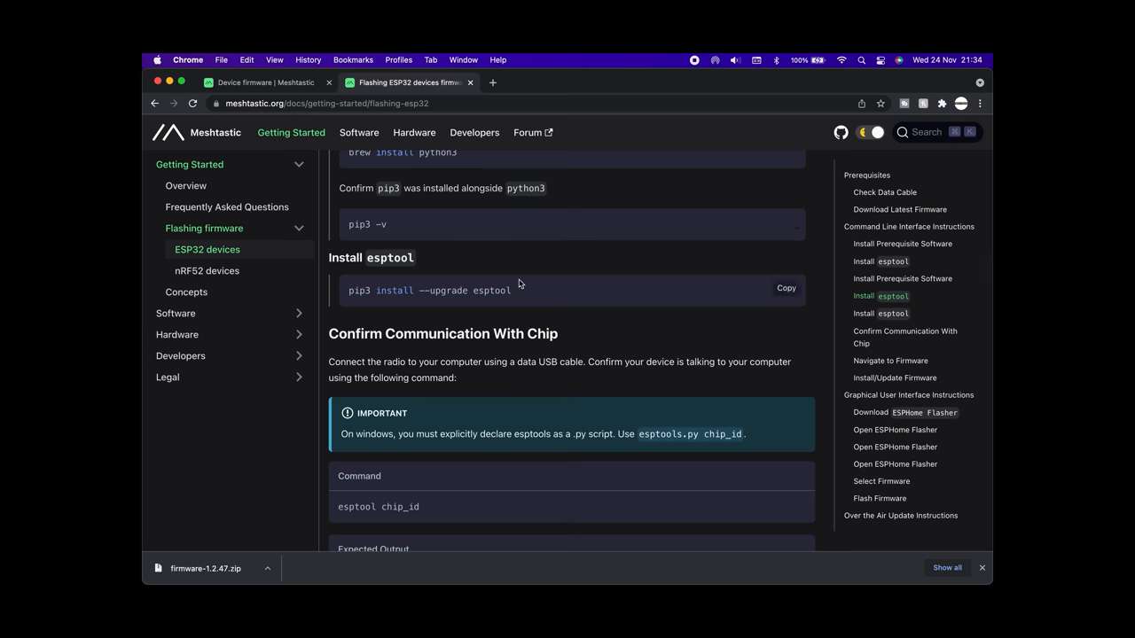
mouse_move(532, 289)
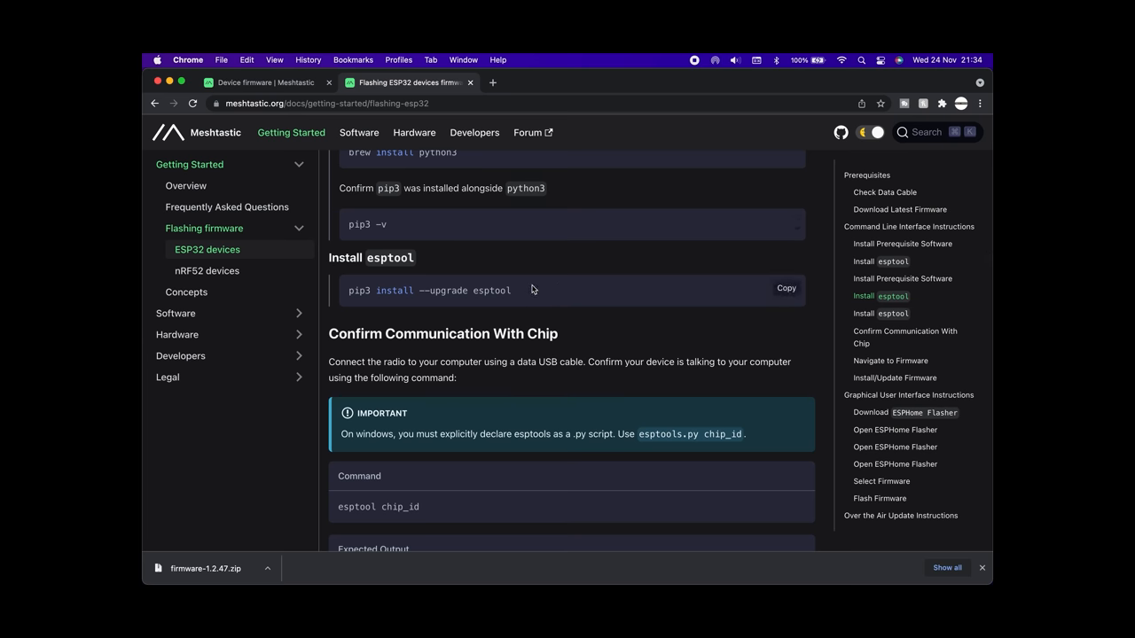
scroll(down, 3)
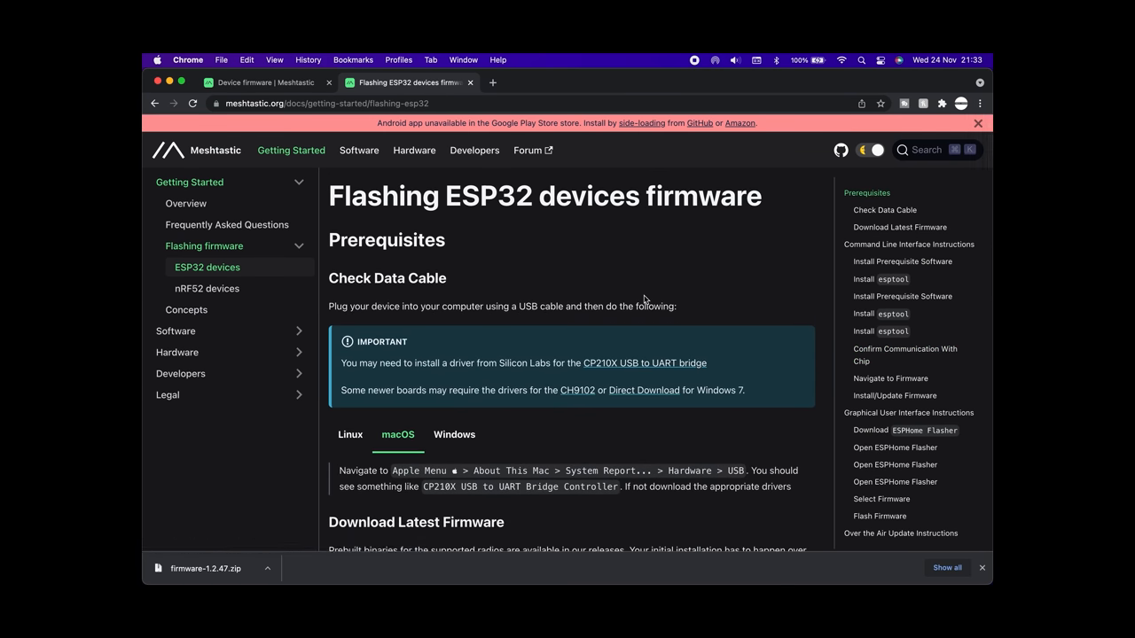
Return to the Check Data Cable section and view the Linux USB adapter steps
click(977, 124)
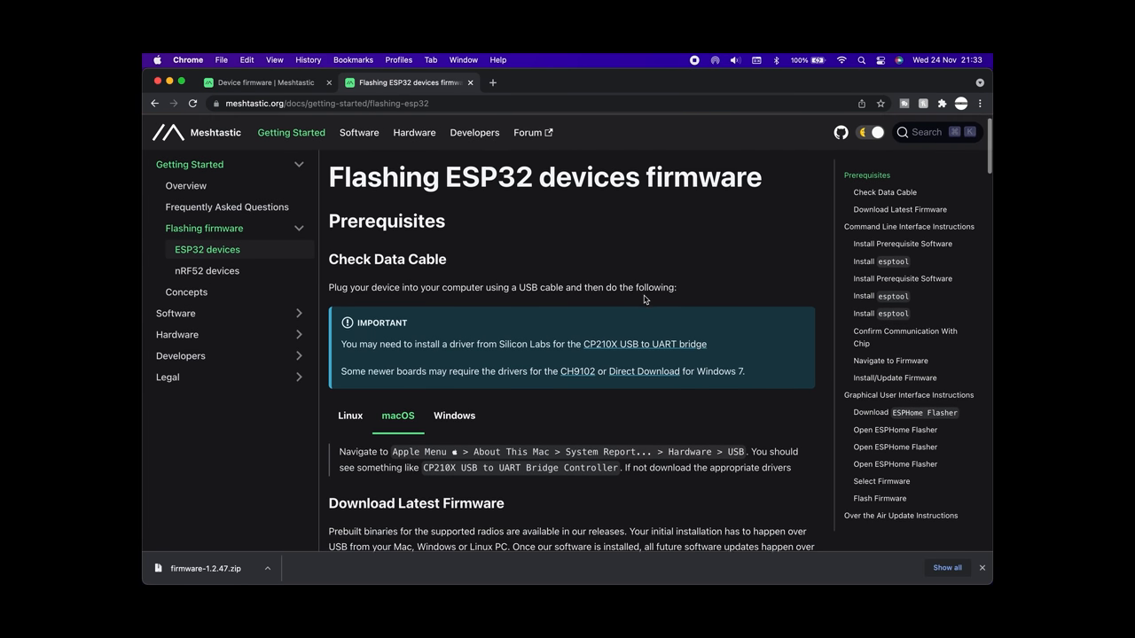
scroll(down, 3)
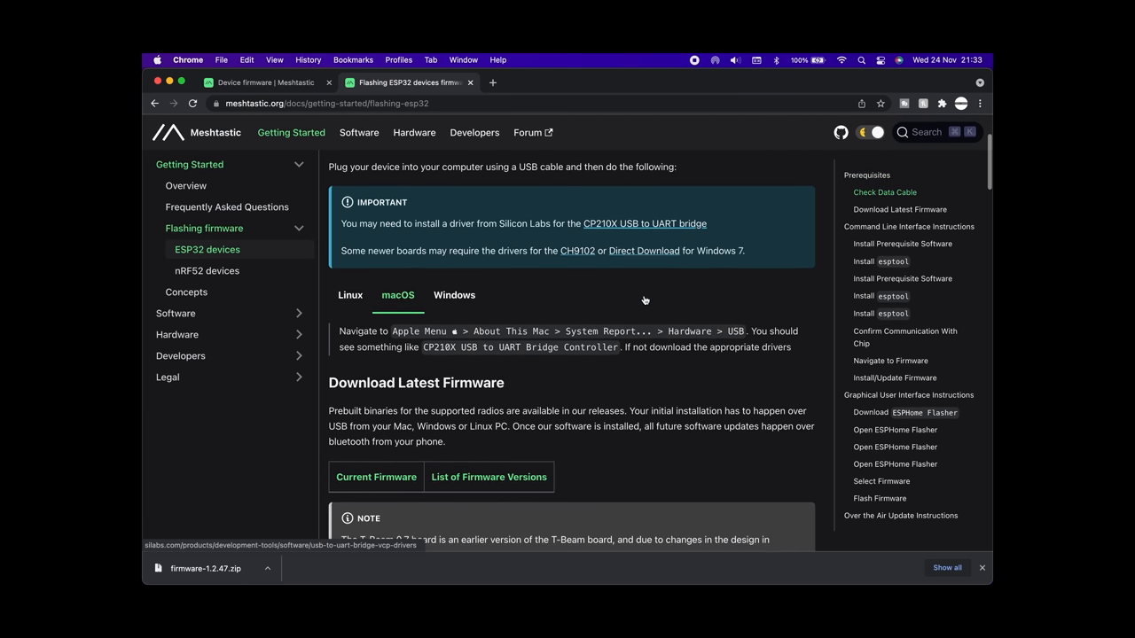
scroll(down, 3)
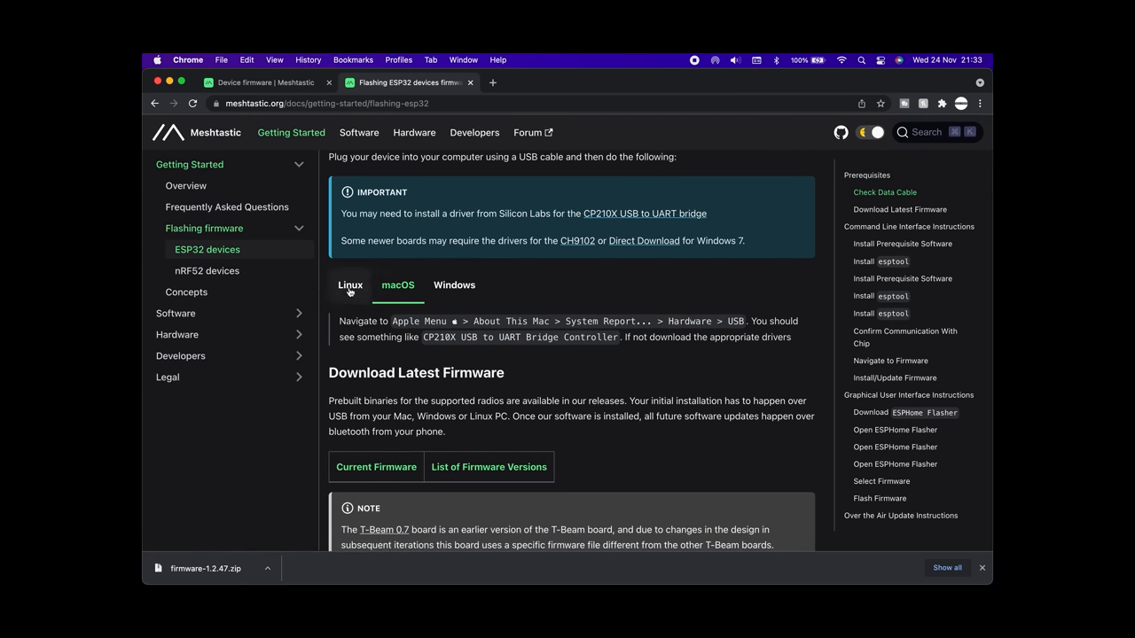
click(349, 284)
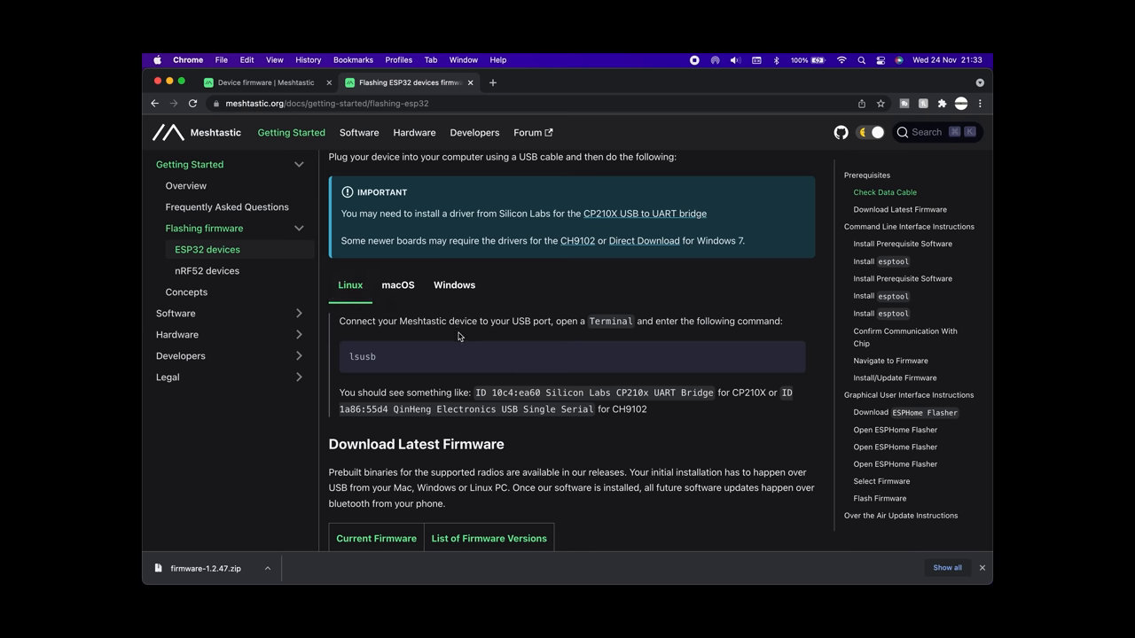
Review the macOS and Windows driver-check steps, then bring up the firmware folder in Finder
click(397, 284)
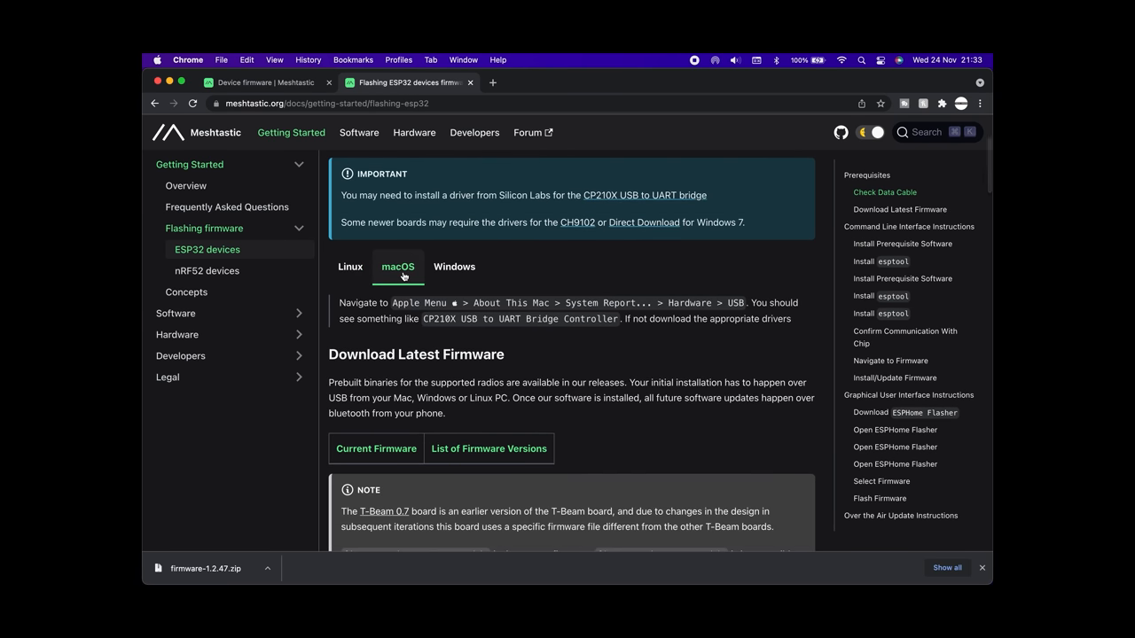
mouse_move(493, 287)
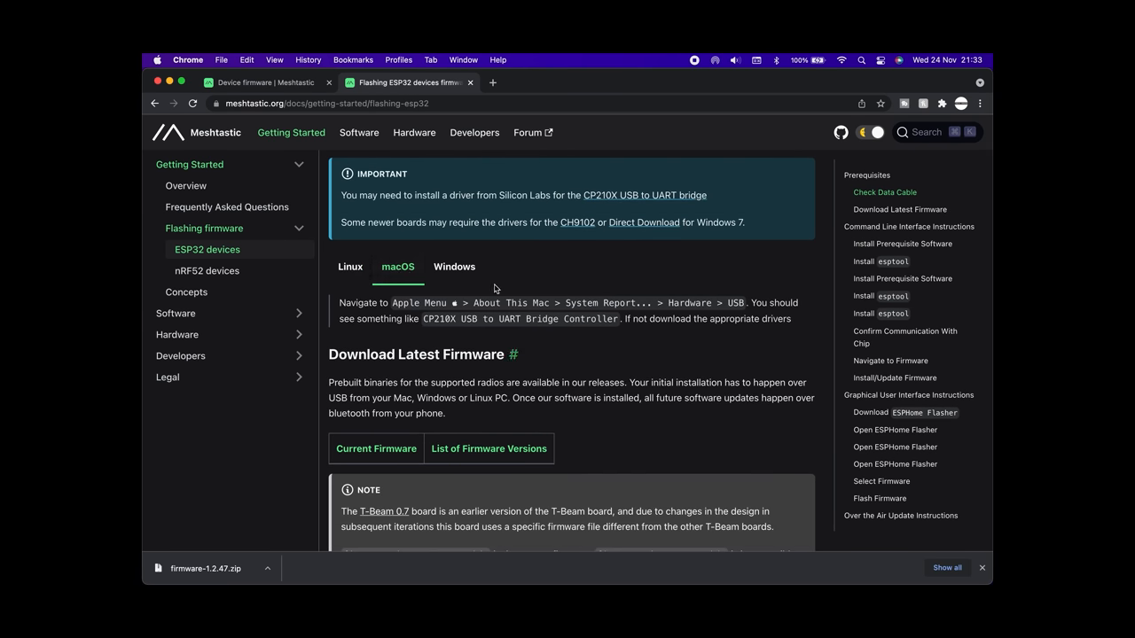
click(453, 266)
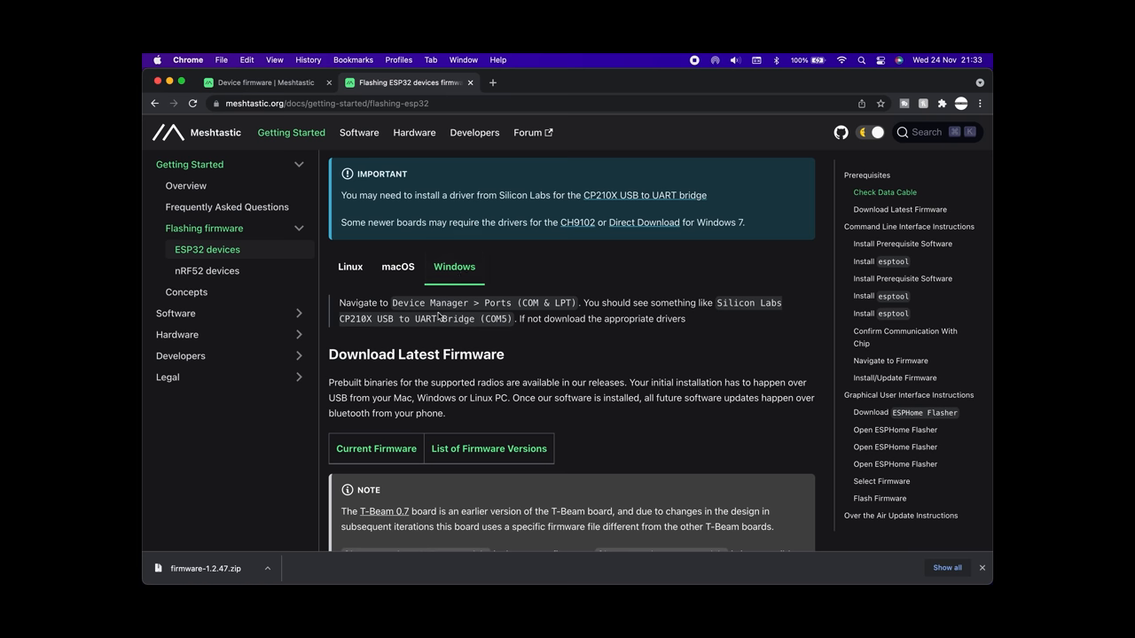
click(397, 266)
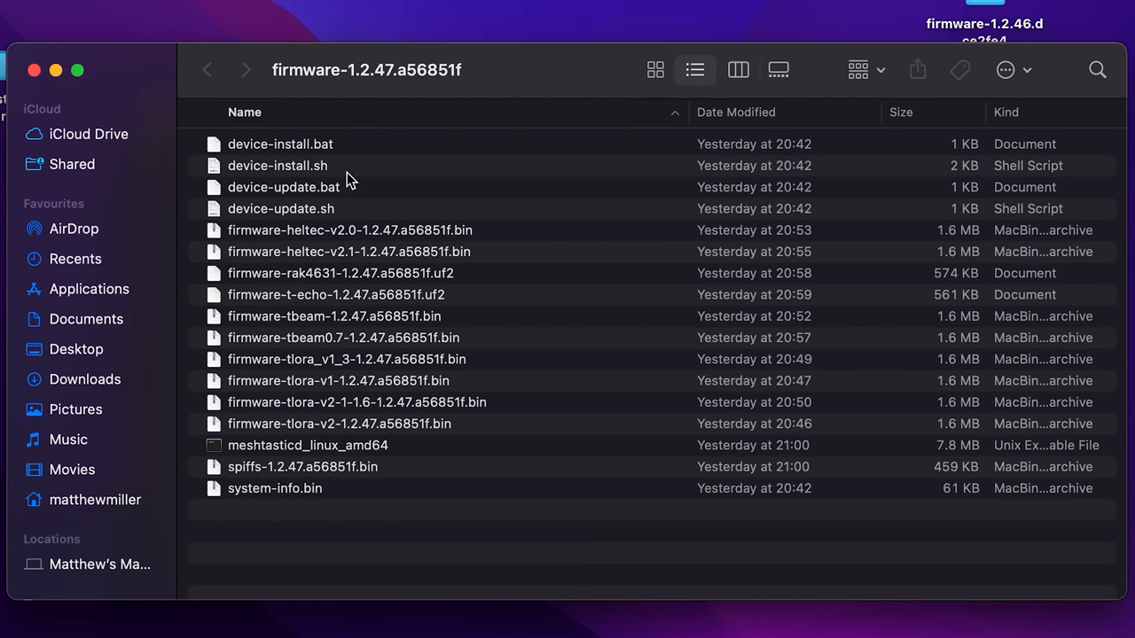
Point out device-update.sh and the Heltec v2.1, T-Beam and TLora v1_3 firmware files
click(276, 166)
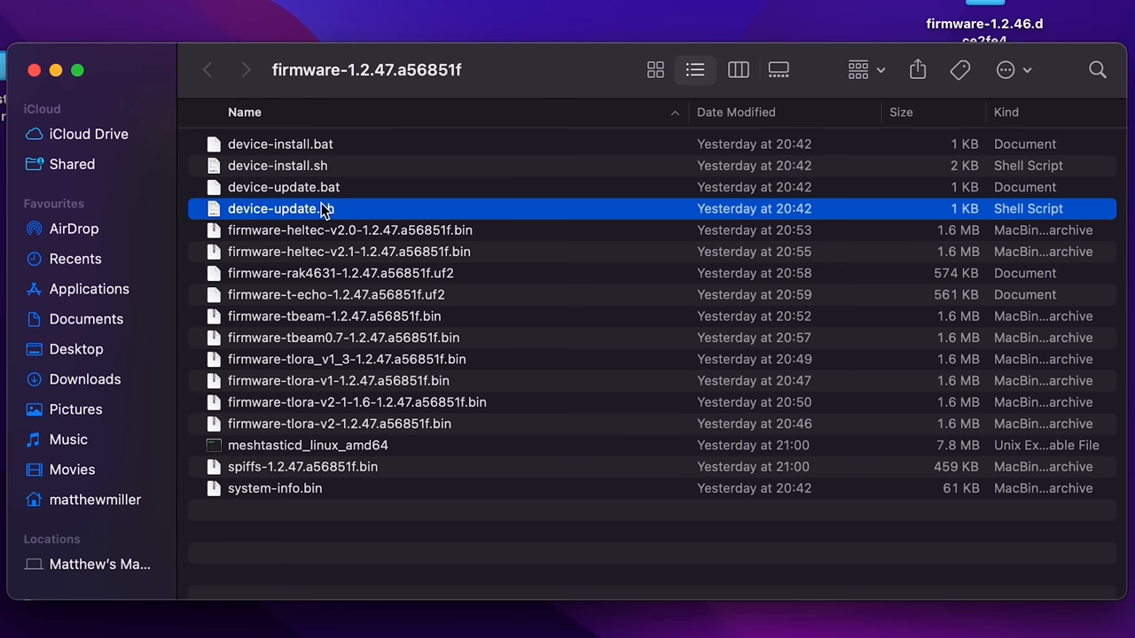
click(347, 252)
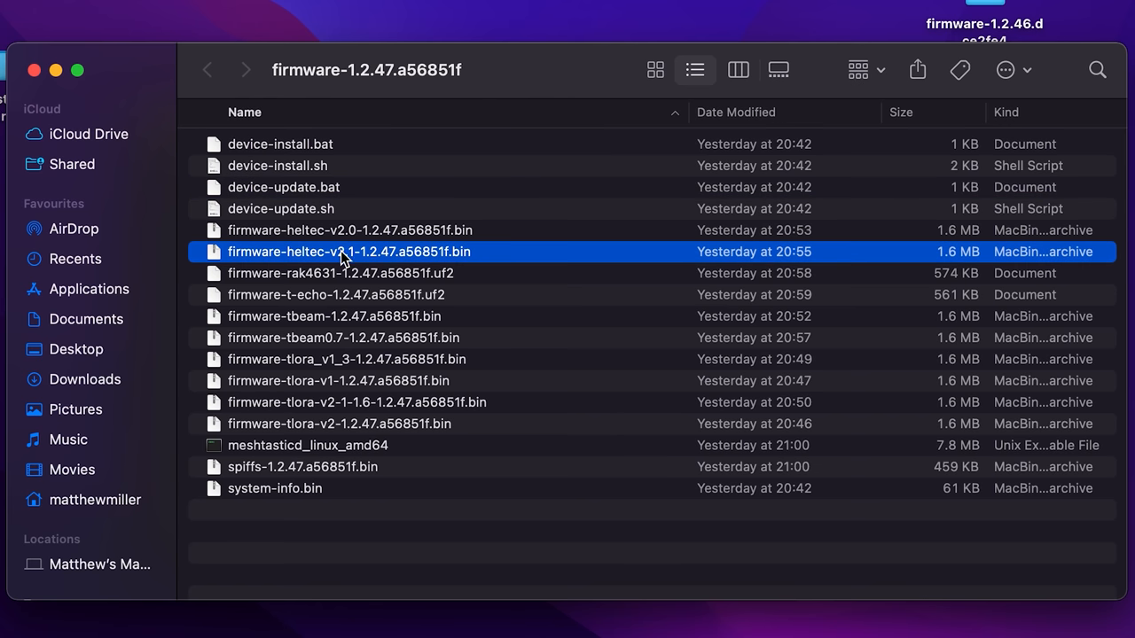
click(333, 316)
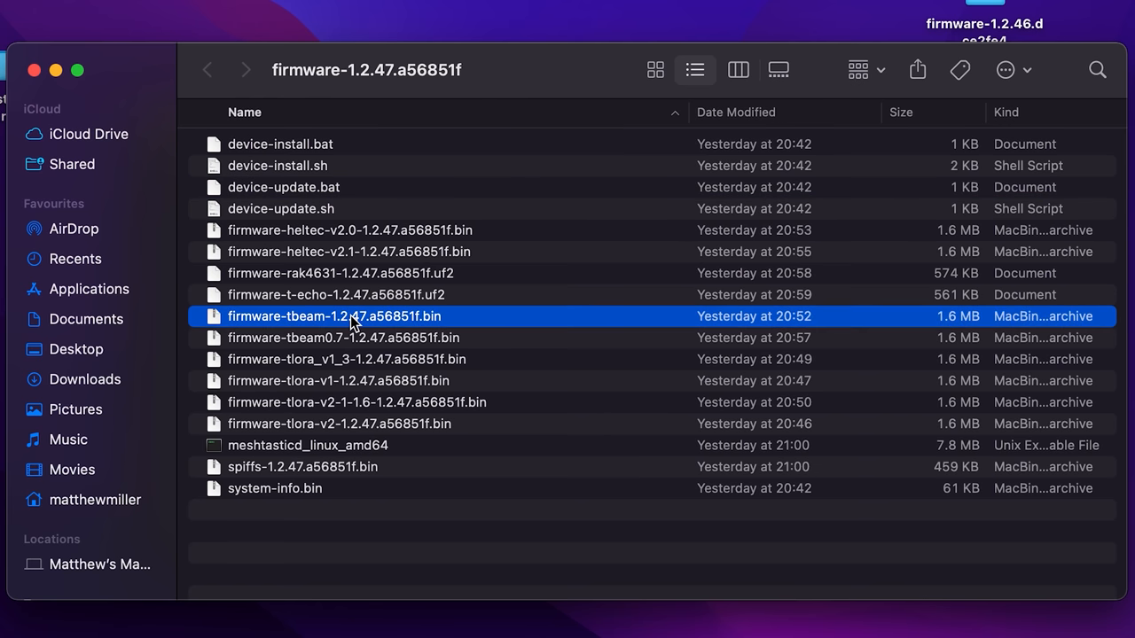
click(346, 358)
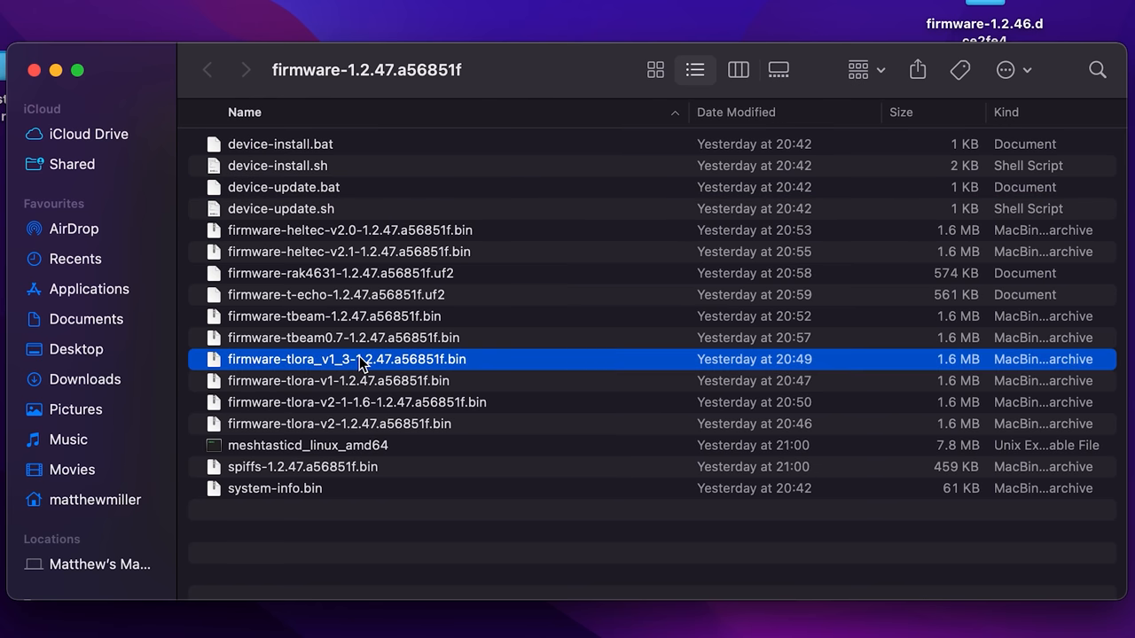
Point out the TLora v2-1-1.6, TLora v2 and Heltec v2.0 files, ending with Terminal inside the folder
click(358, 401)
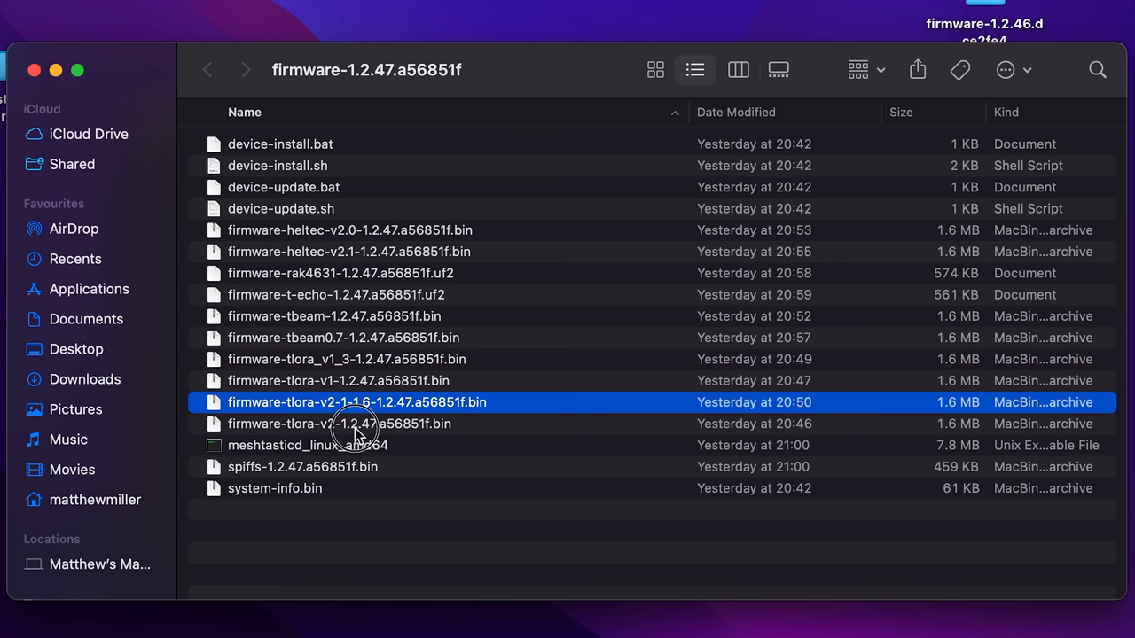
click(337, 424)
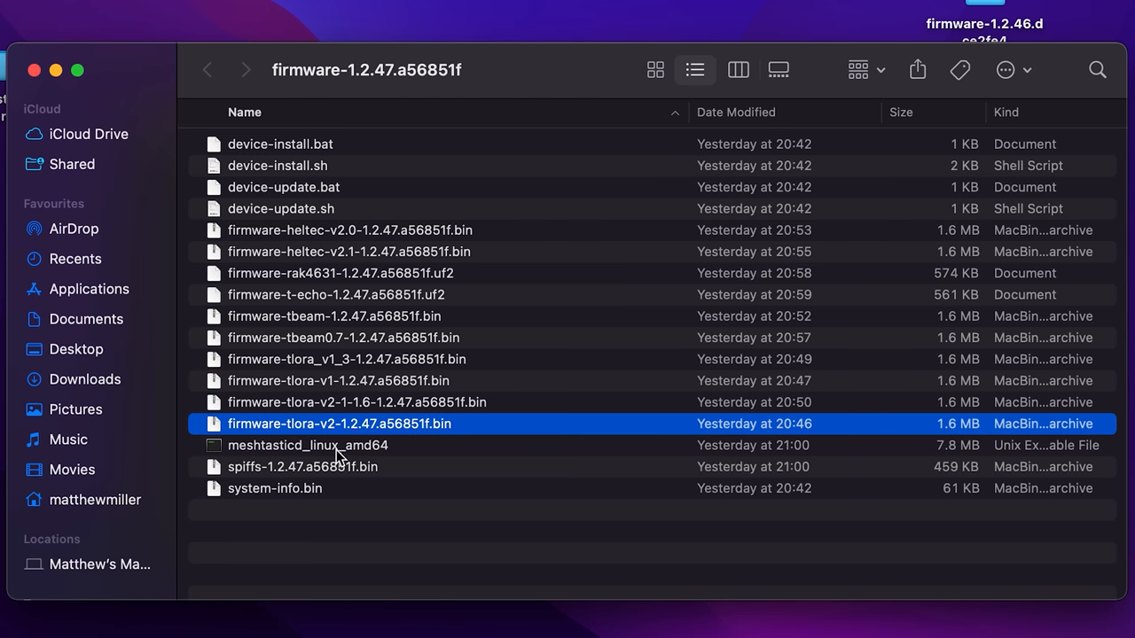
mouse_move(348, 242)
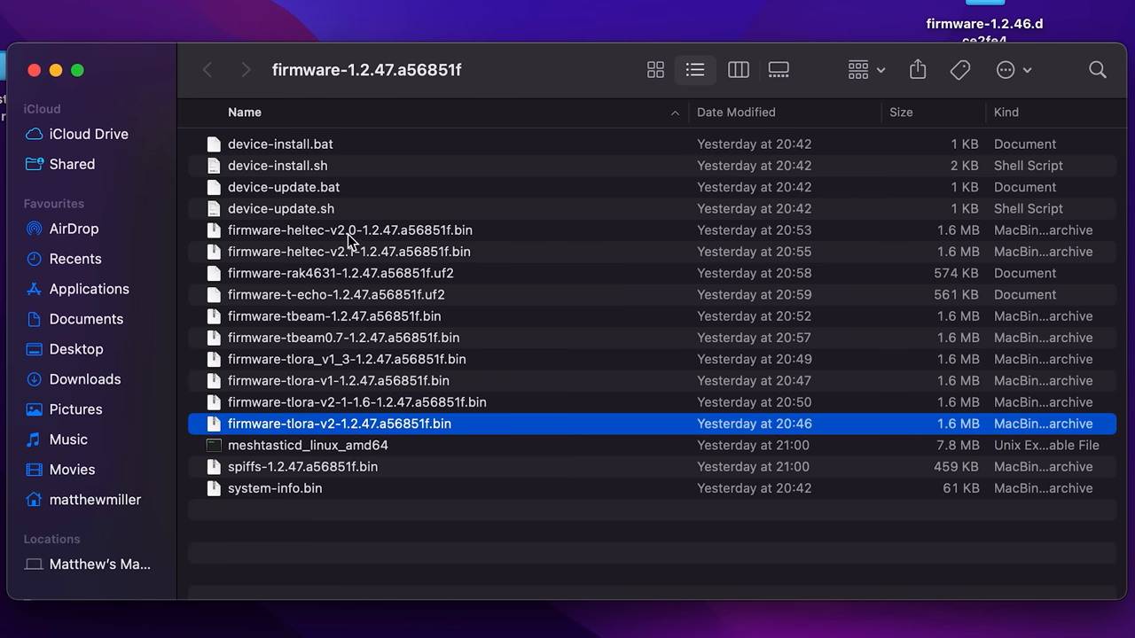
click(348, 231)
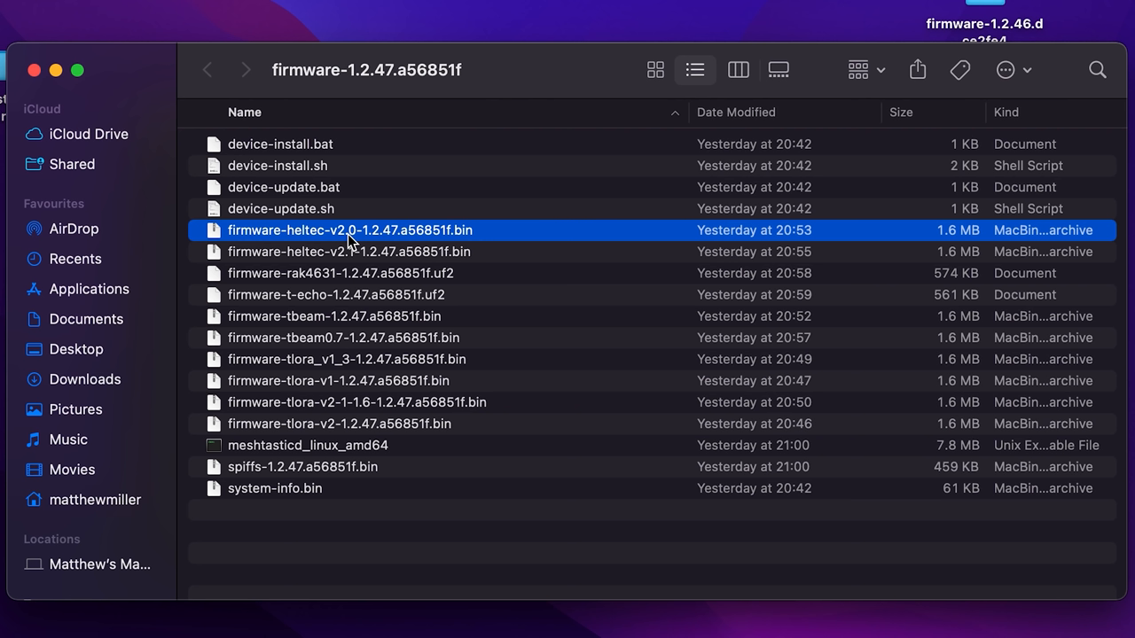
mouse_move(340, 340)
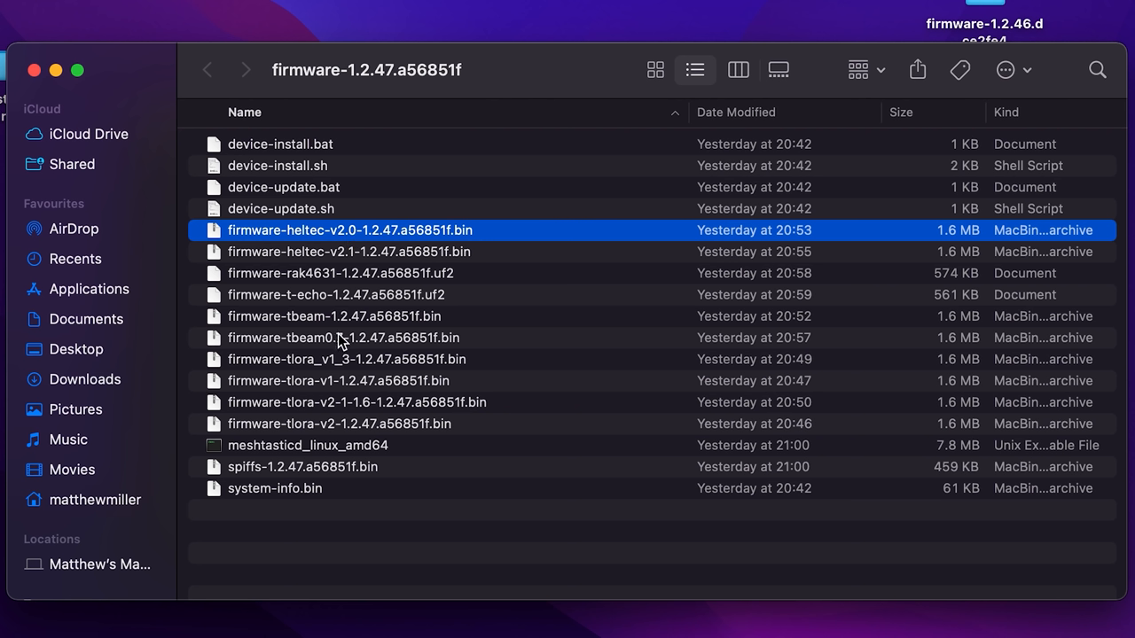
click(333, 315)
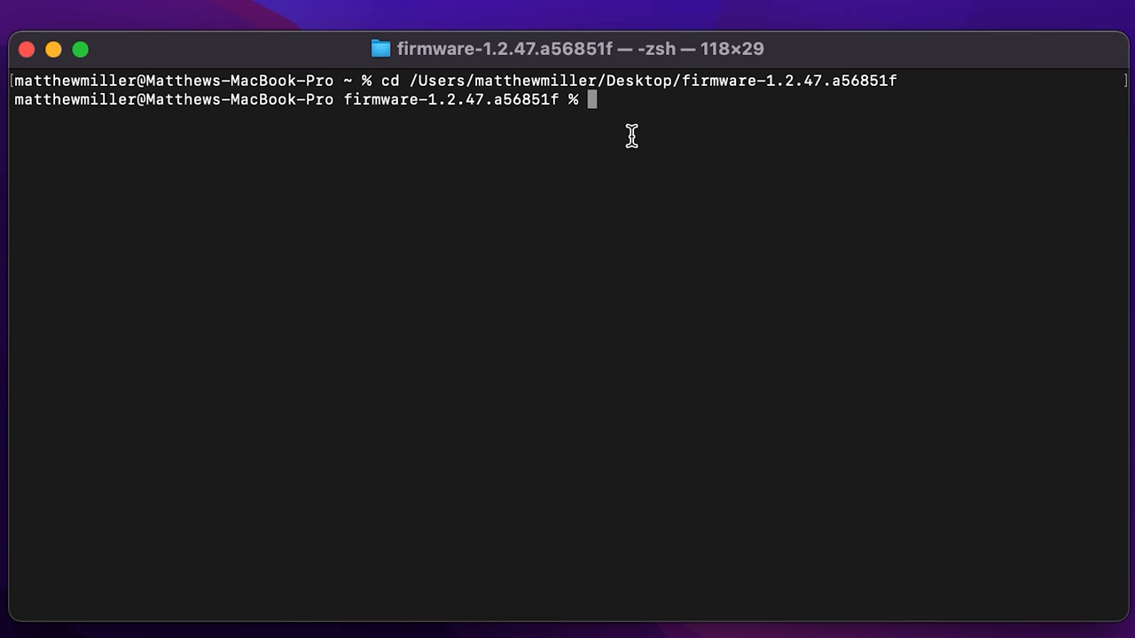
List the folder with ls and run ./device-install.sh firmware-tbeam-1.2.47.a56851f.bin
text(ls)
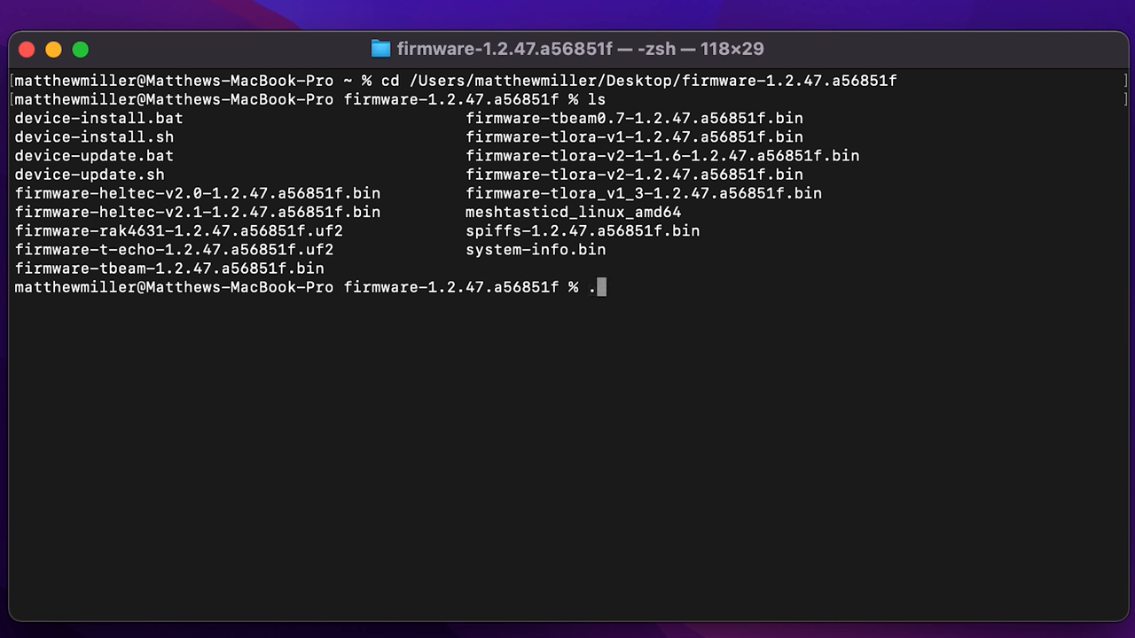
text(/)
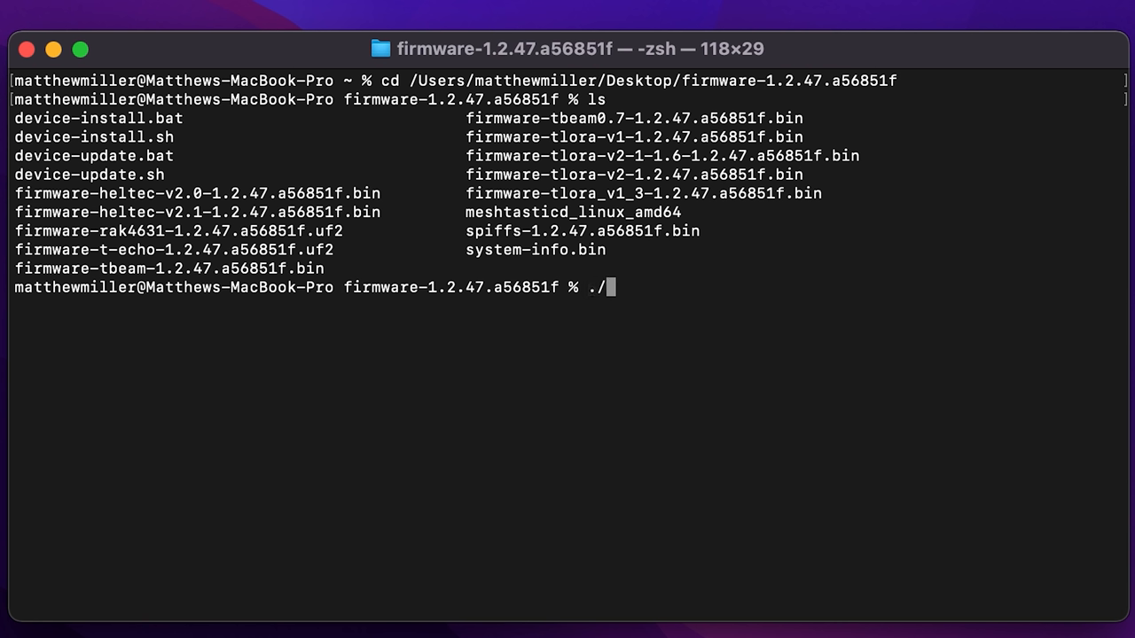
text(device)
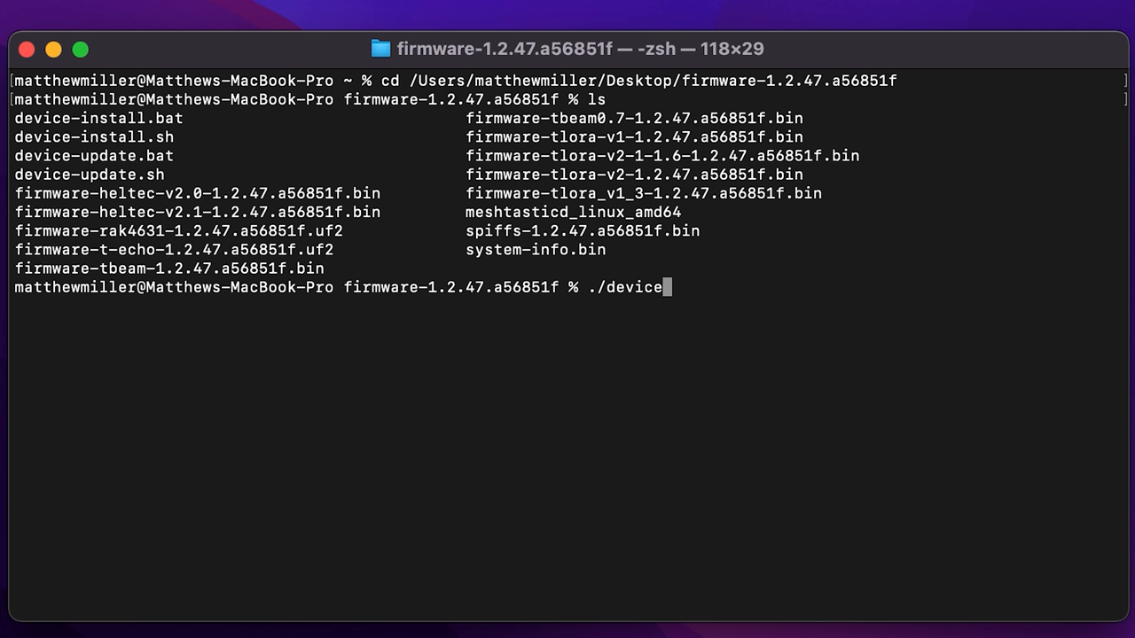
text(-install.sh)
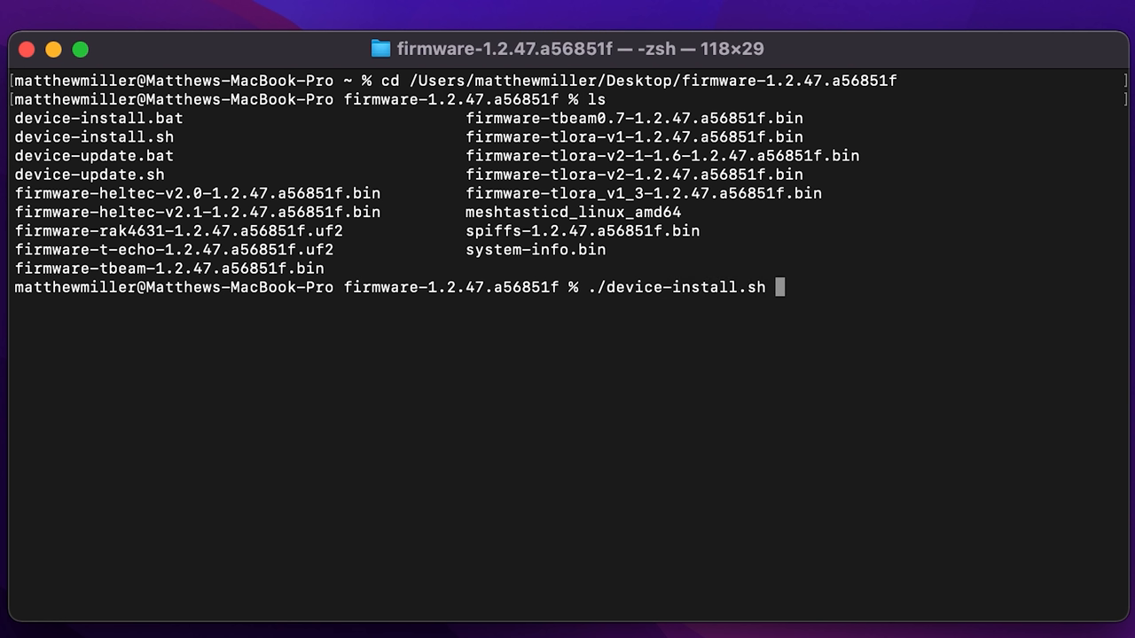
text(firmware-tbeam-1.2.47.a56851f.bin)
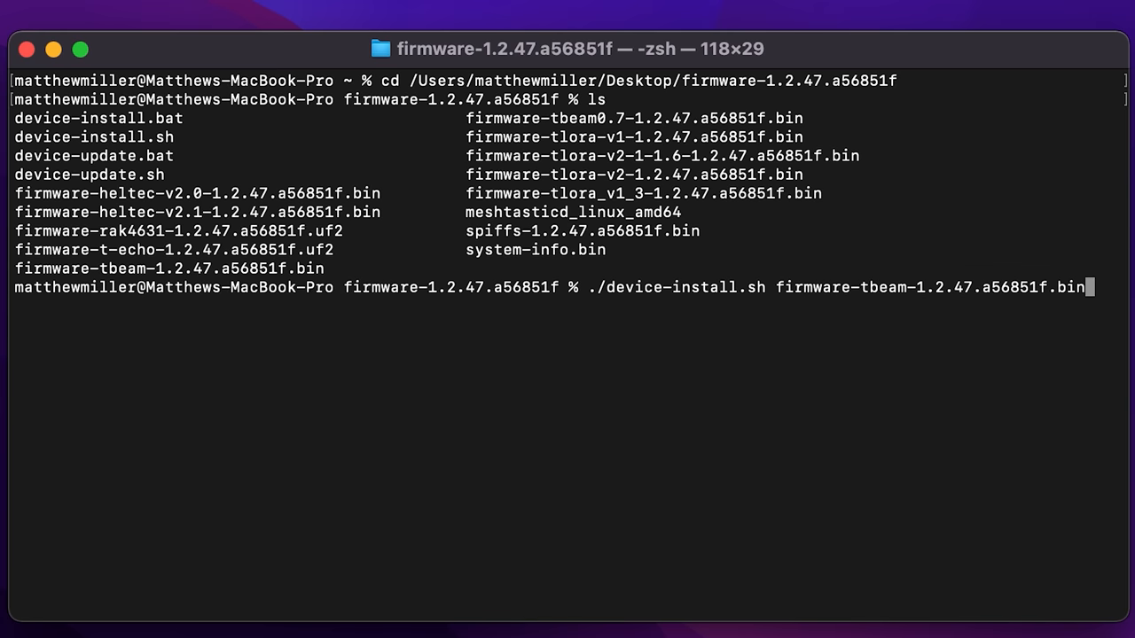
key(Return)
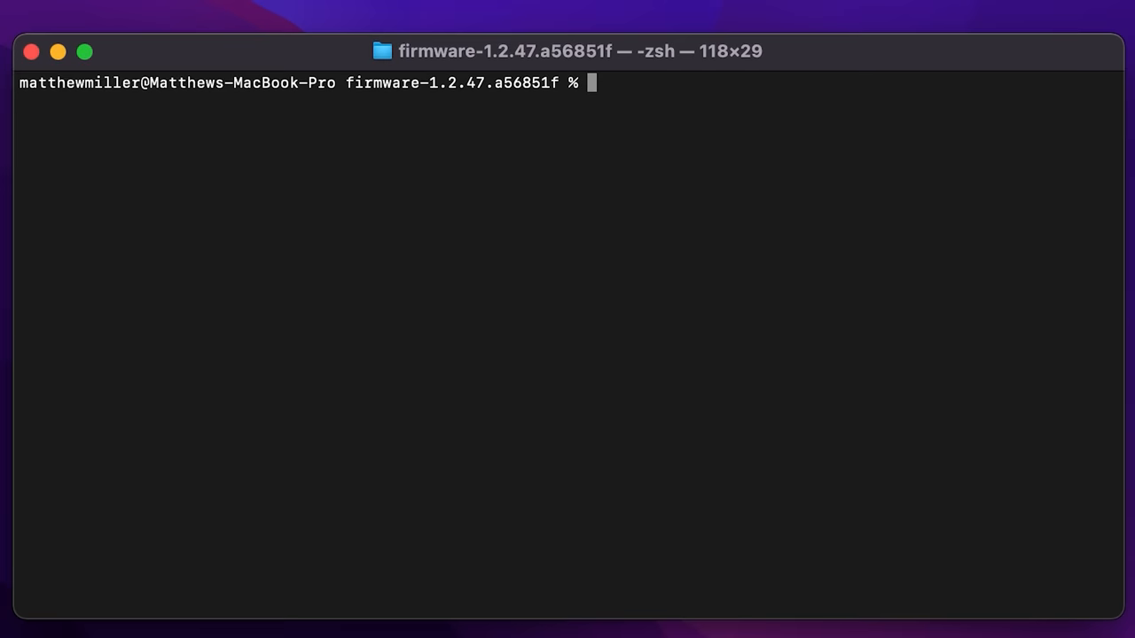
text(meshtas)
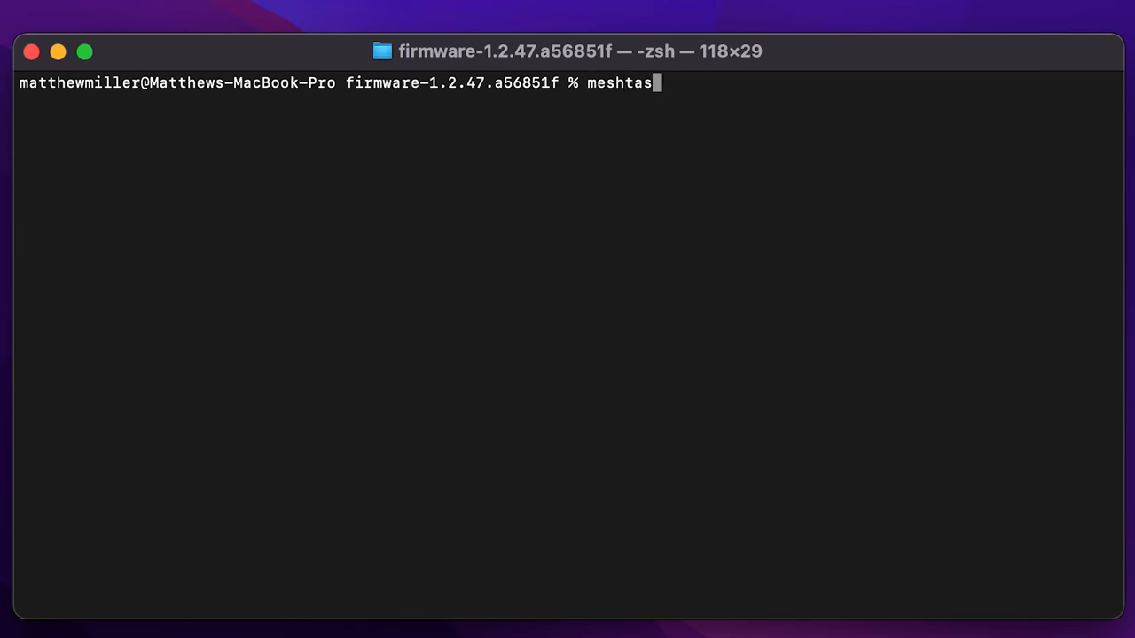
text(tic)
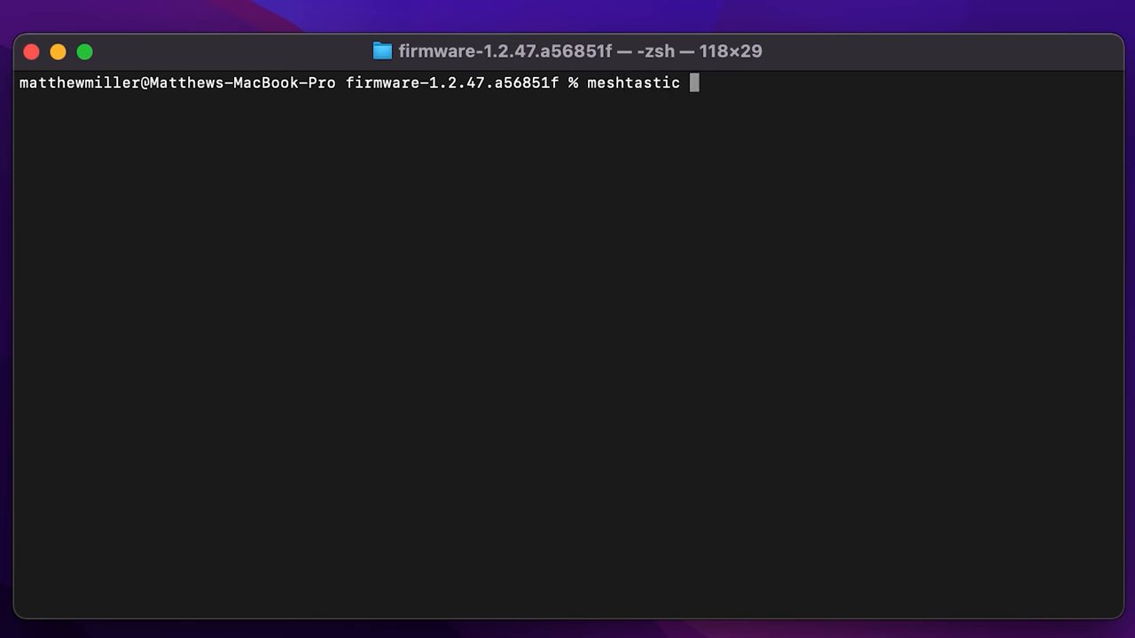
text(--info)
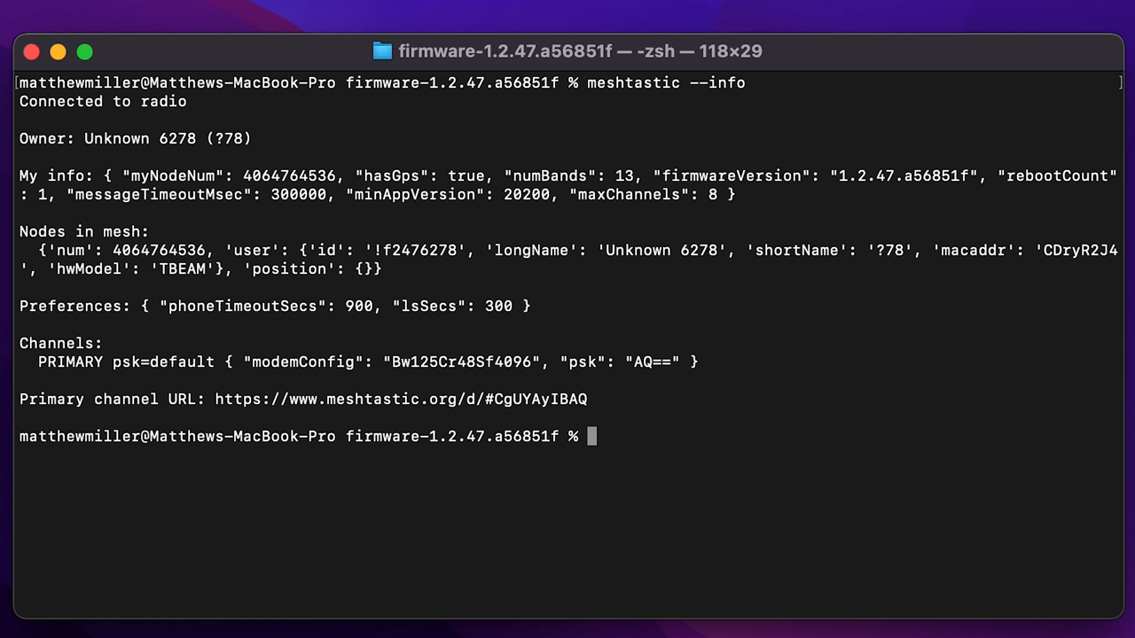
mouse_move(417, 225)
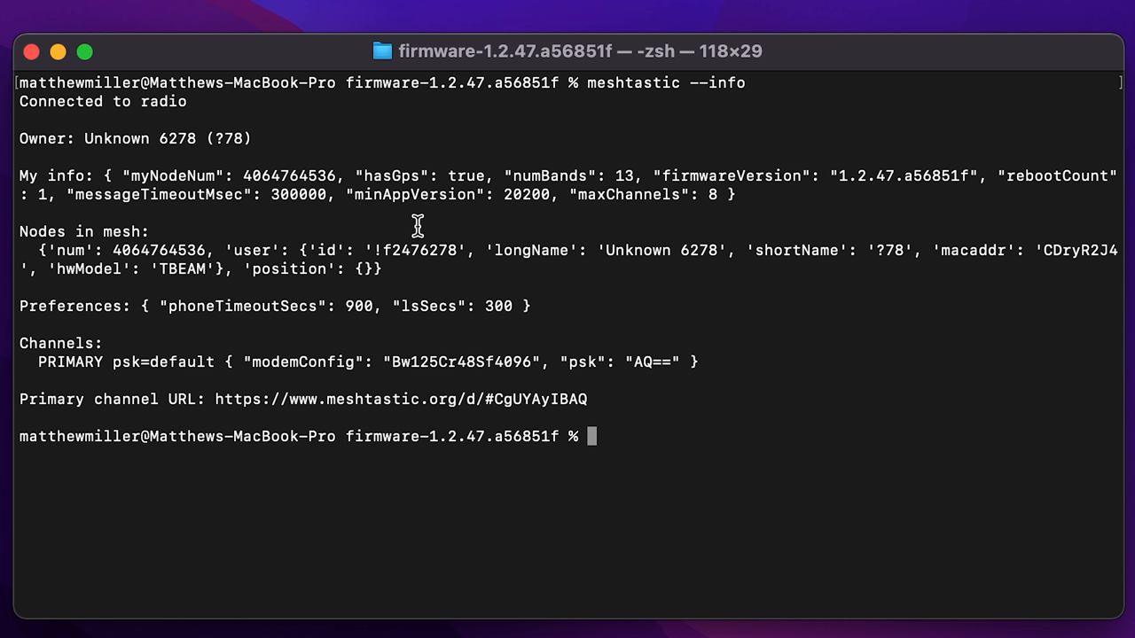
mouse_move(670, 213)
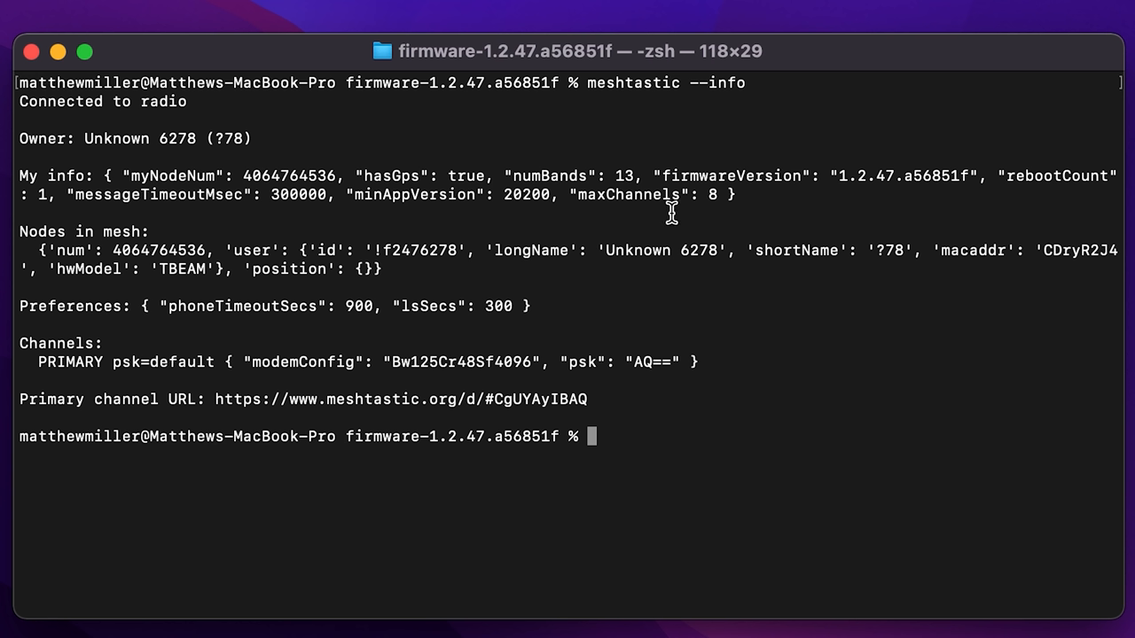
mouse_move(532, 225)
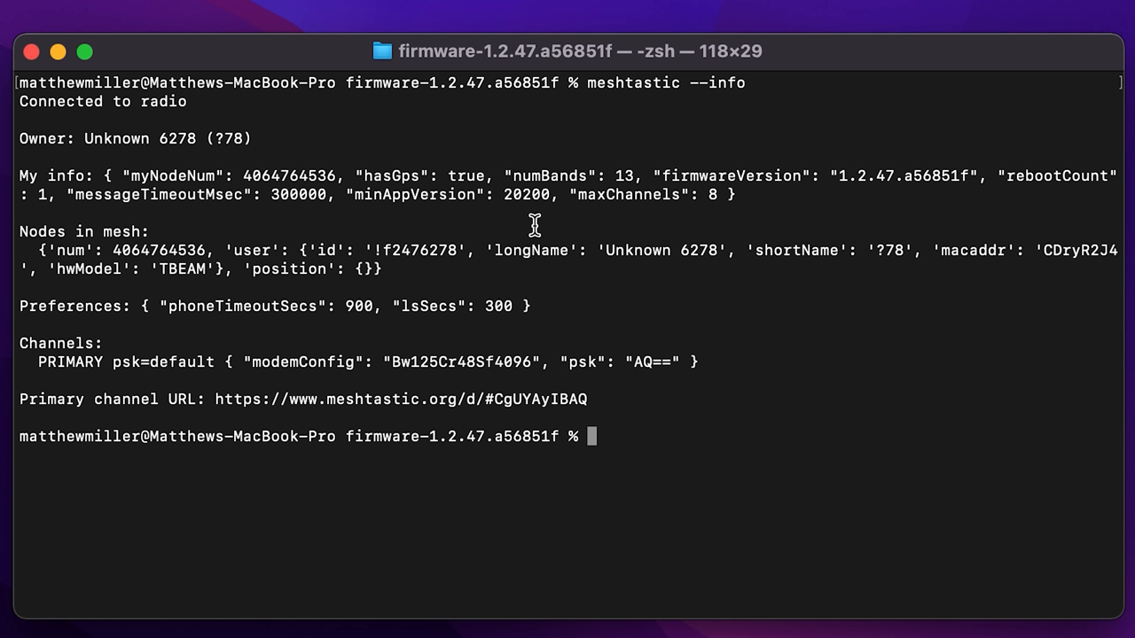
mouse_move(461, 220)
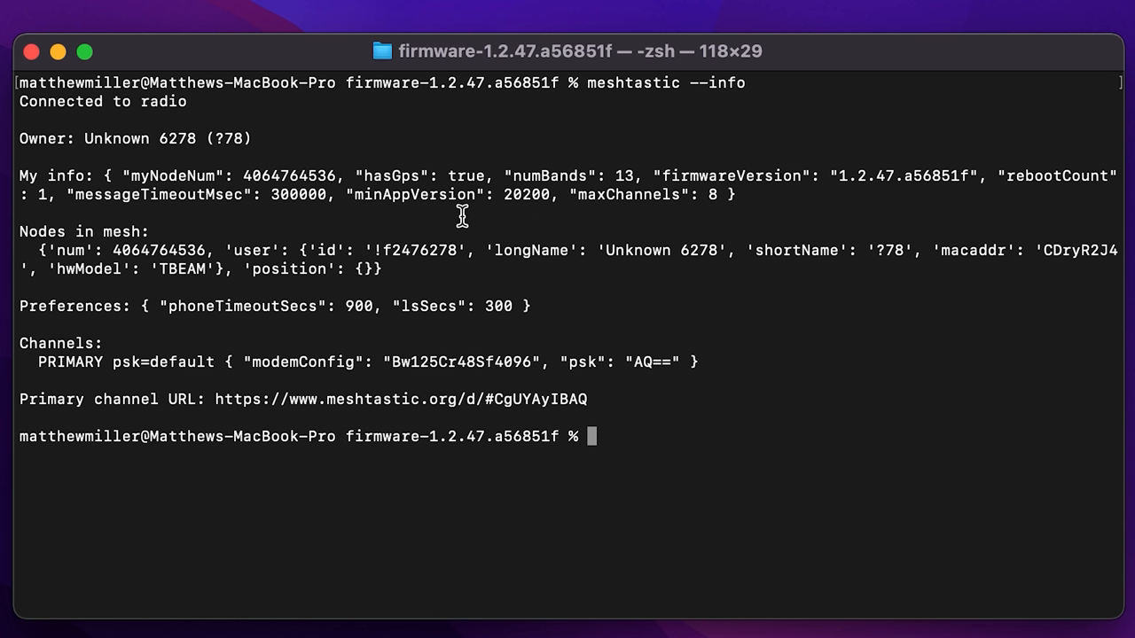
mouse_move(418, 220)
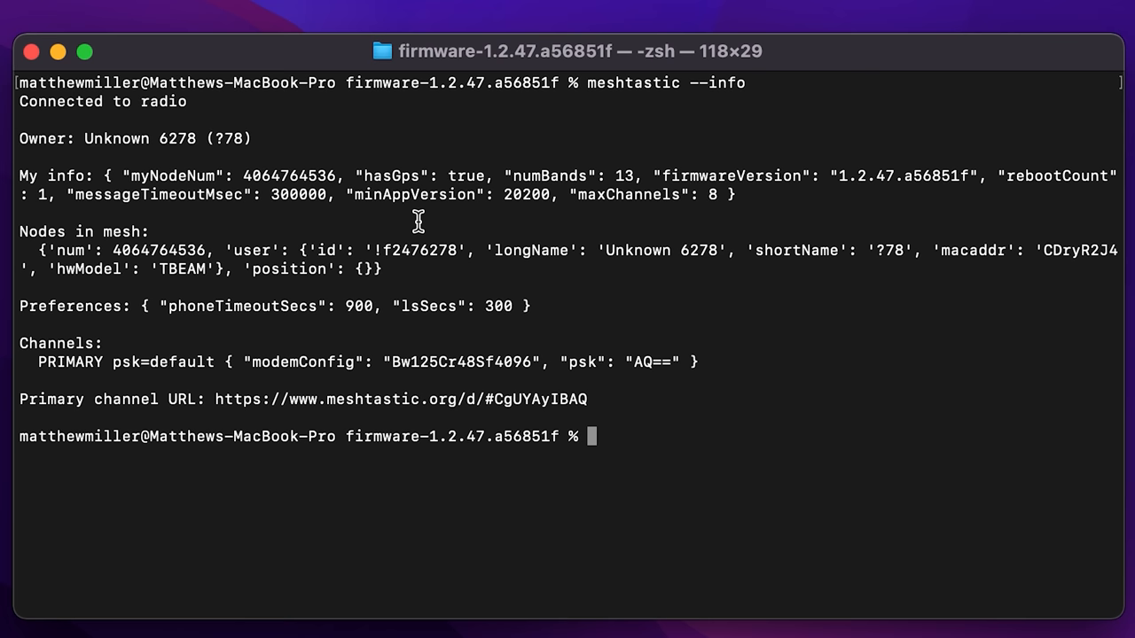
mouse_move(401, 292)
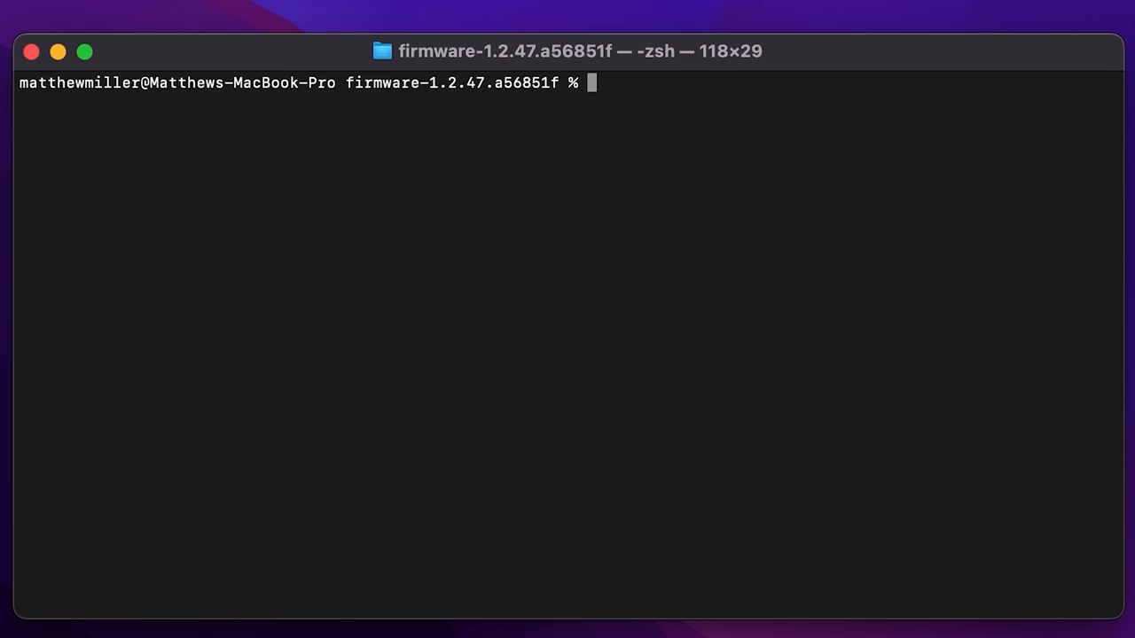
Set the radio's owner name to WIFI with meshtastic --set-owner
text(mes)
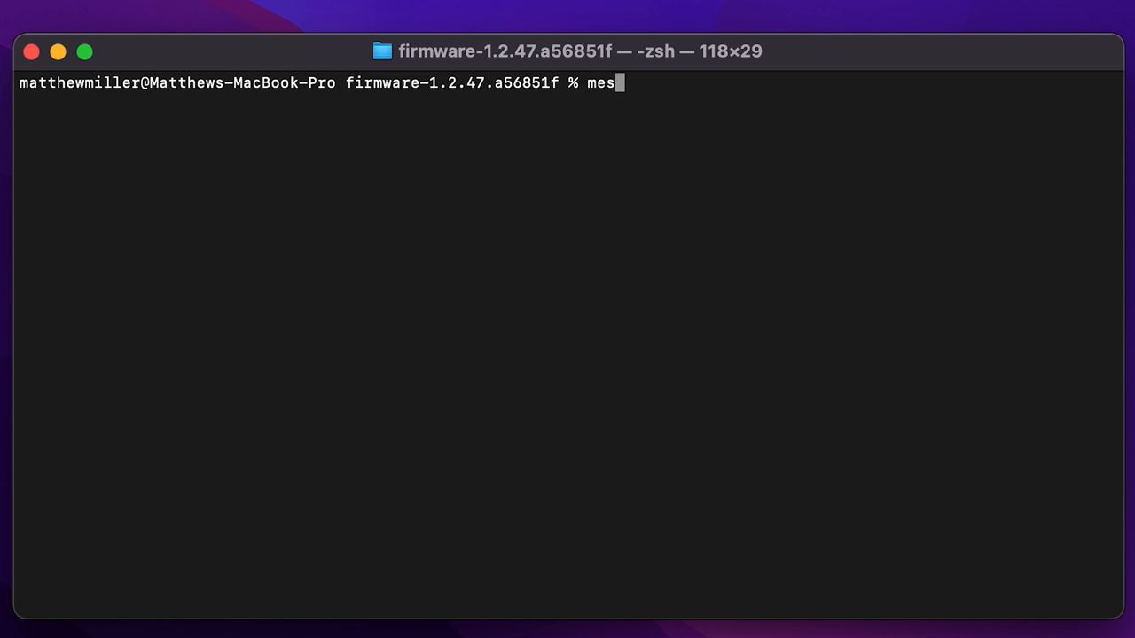
text(htastic)
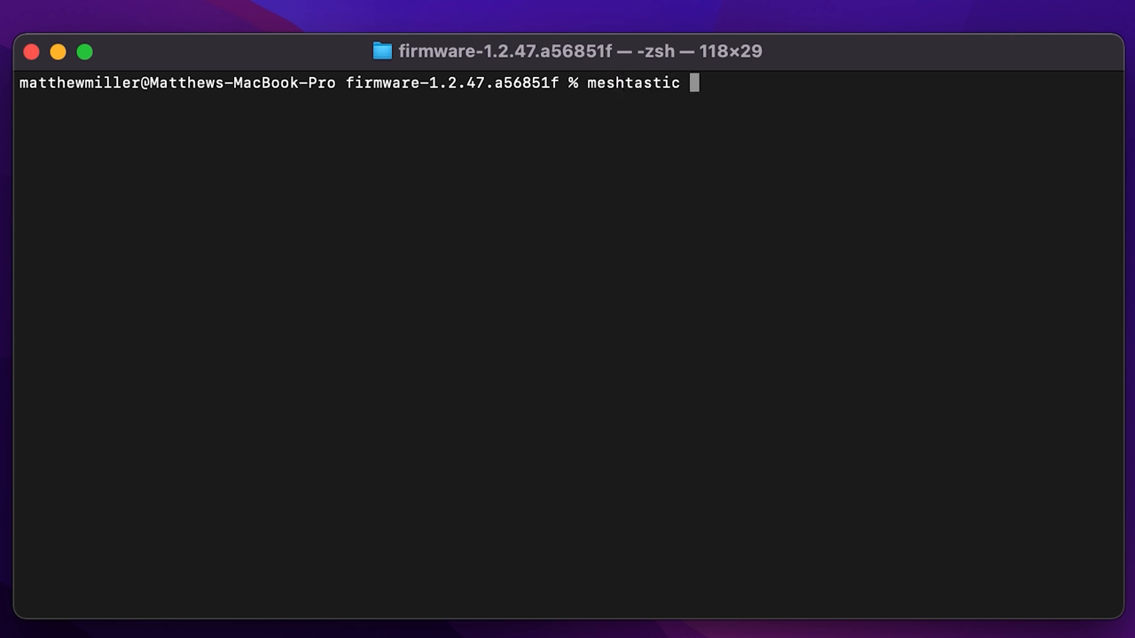
text(--set)
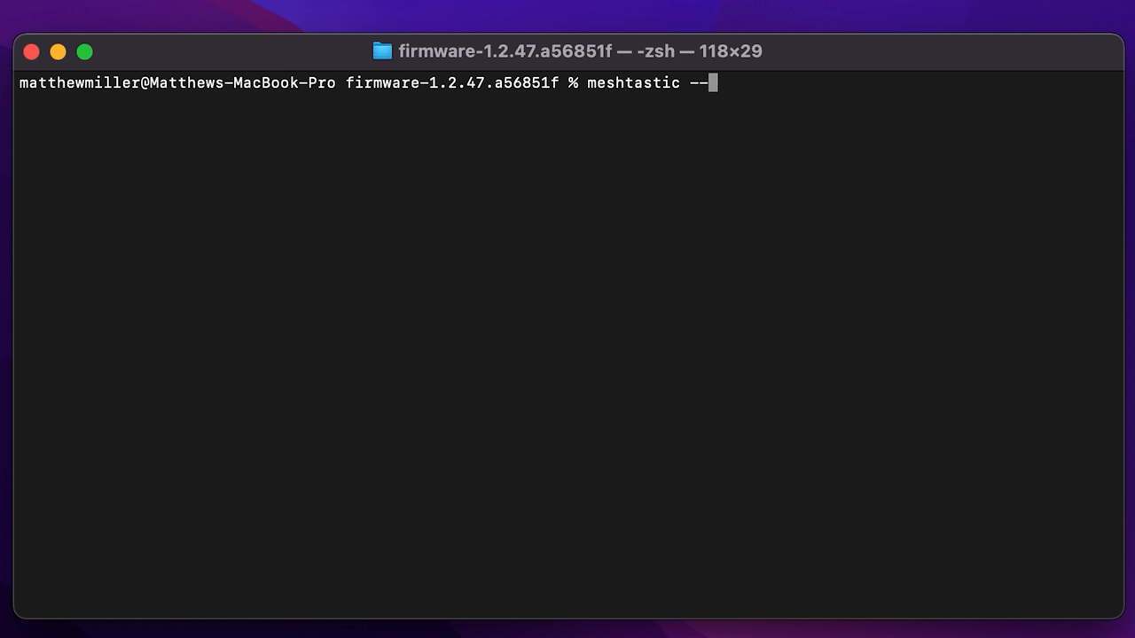
text(set-own)
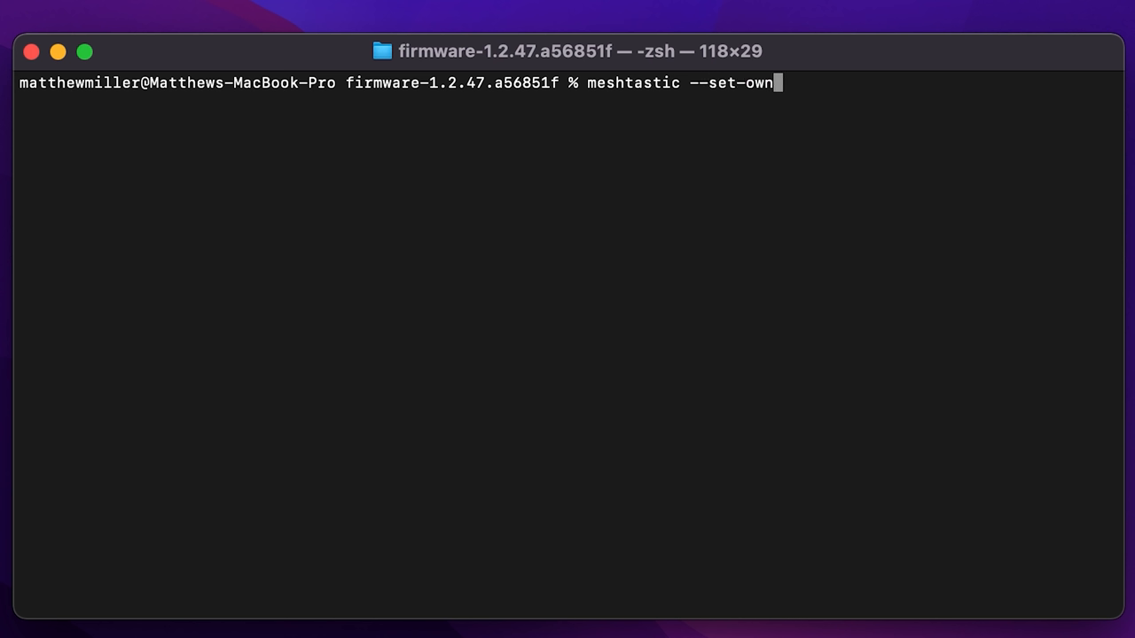
text(er)
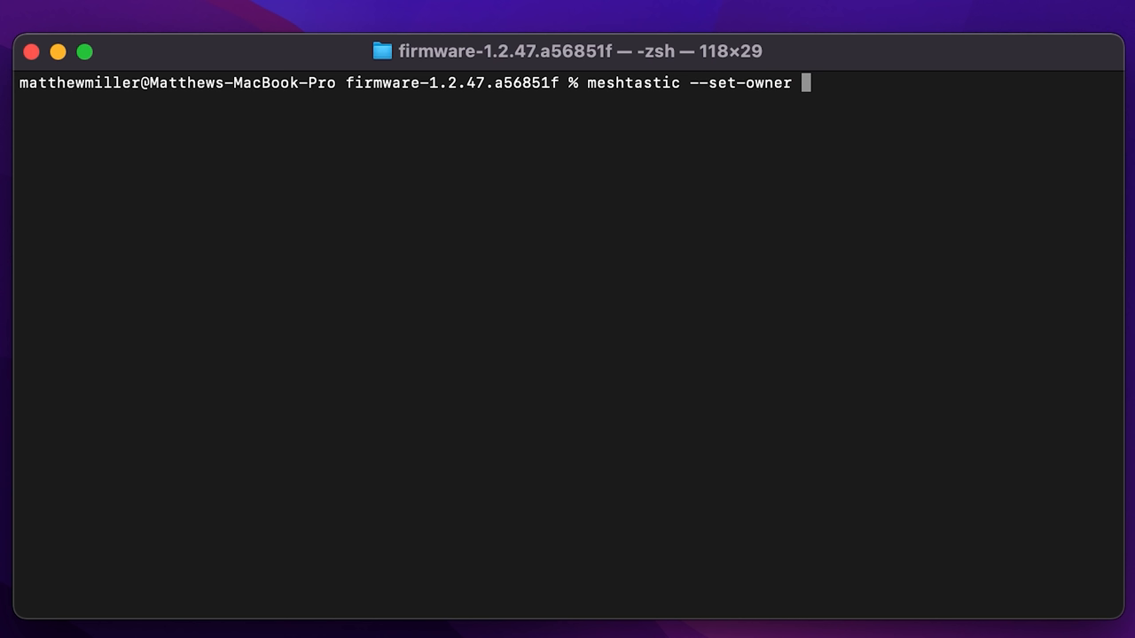
text(WIFI)
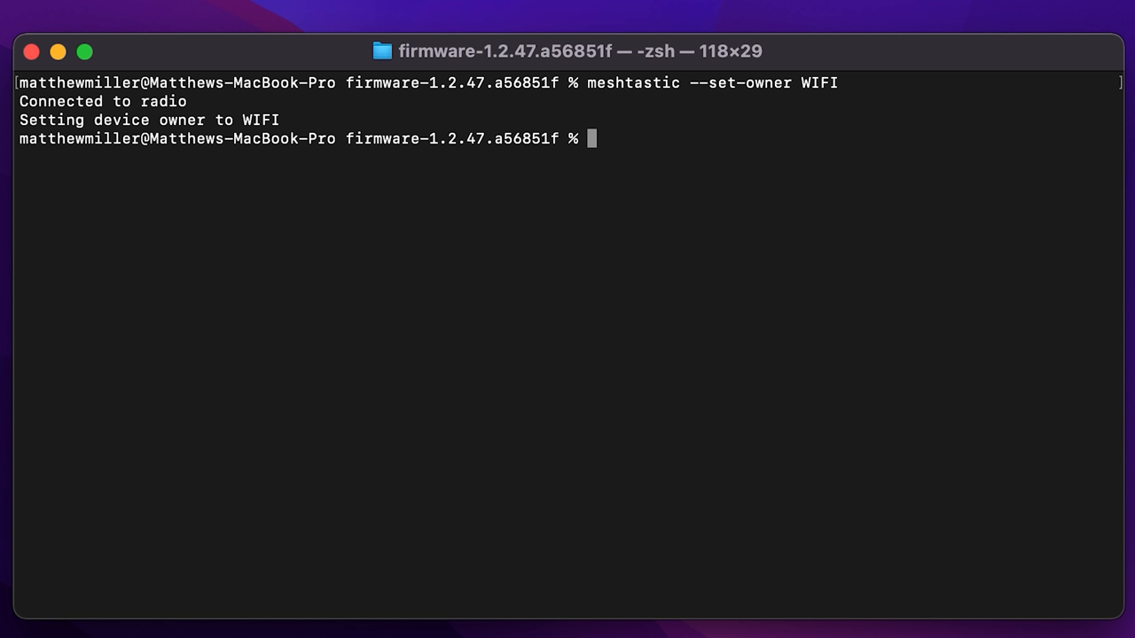
Read the current region, set it to EU865, and confirm it now reads 3
text(meshtasstic)
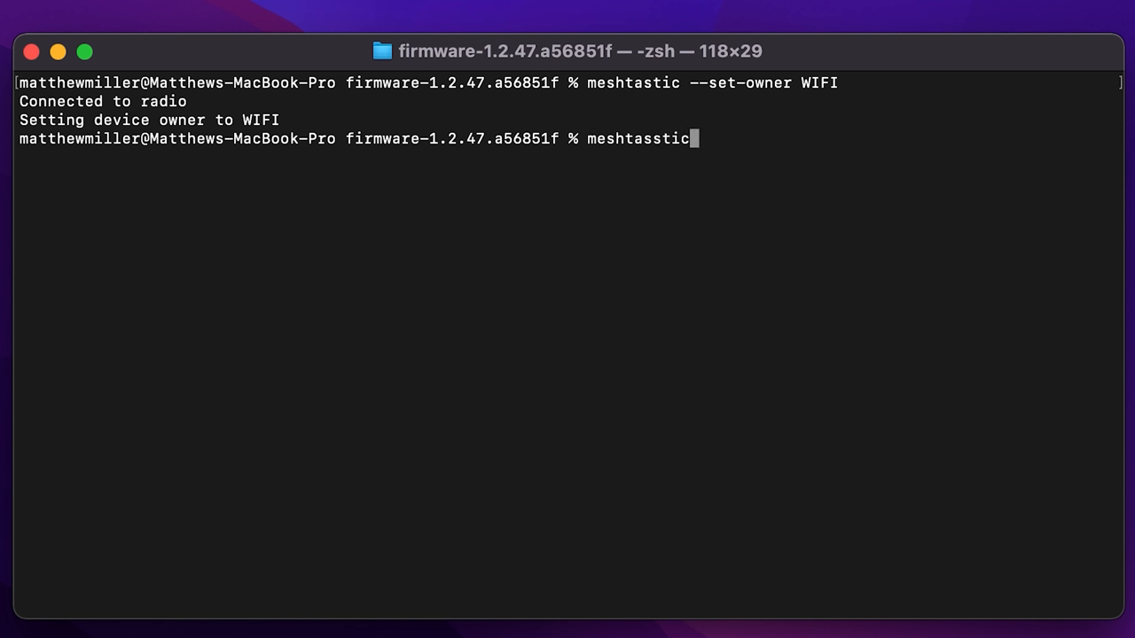
key(Backspace)
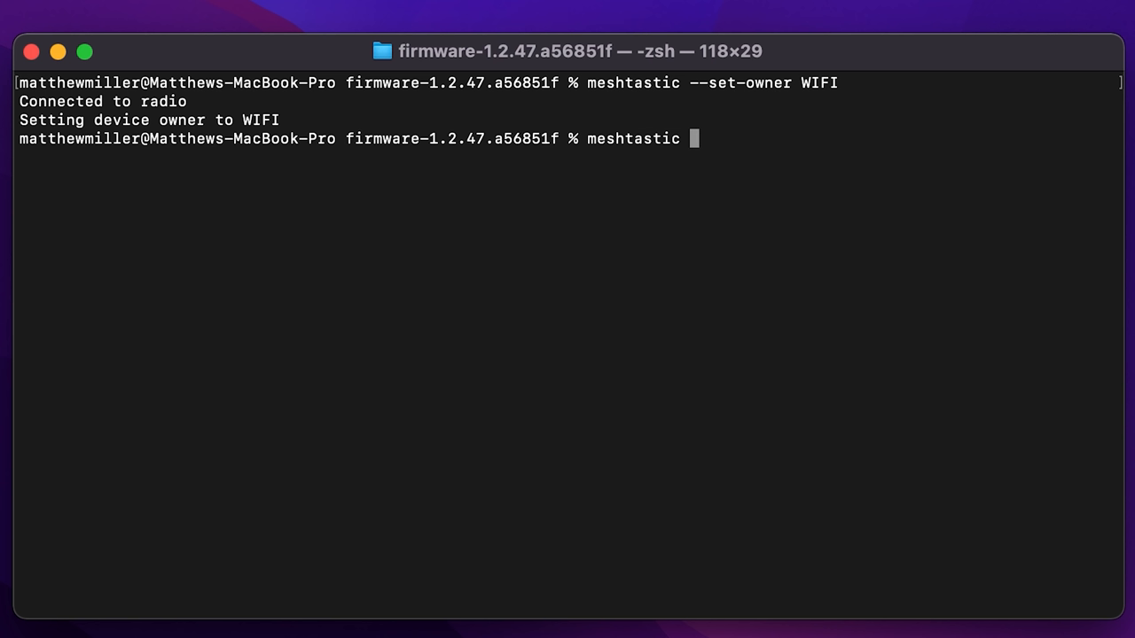
text(--get region)
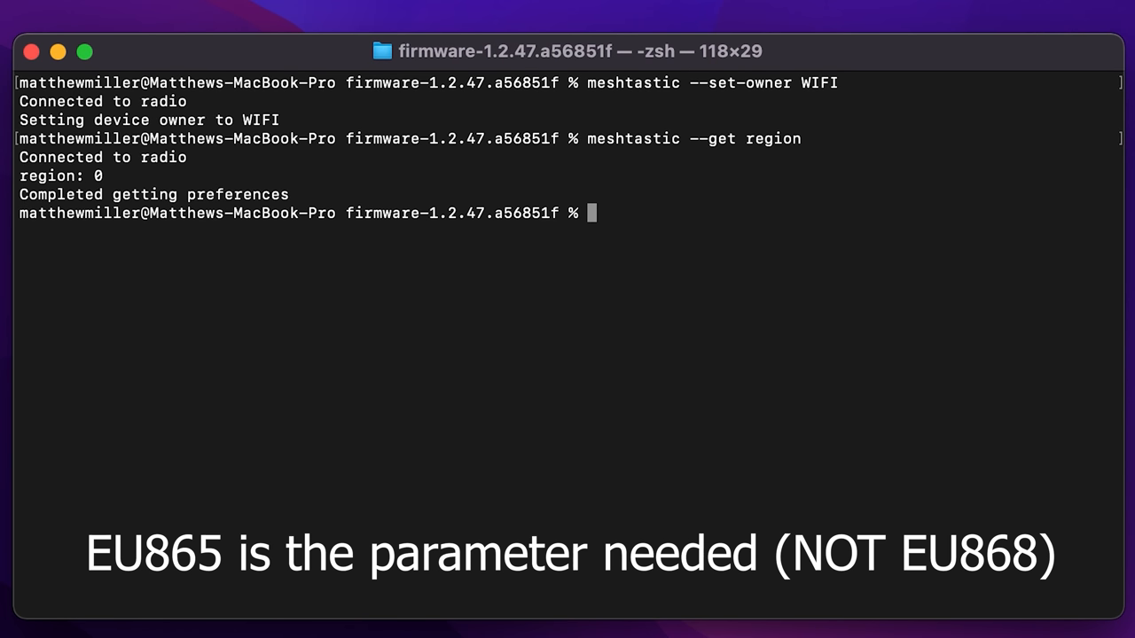
text(meshtas)
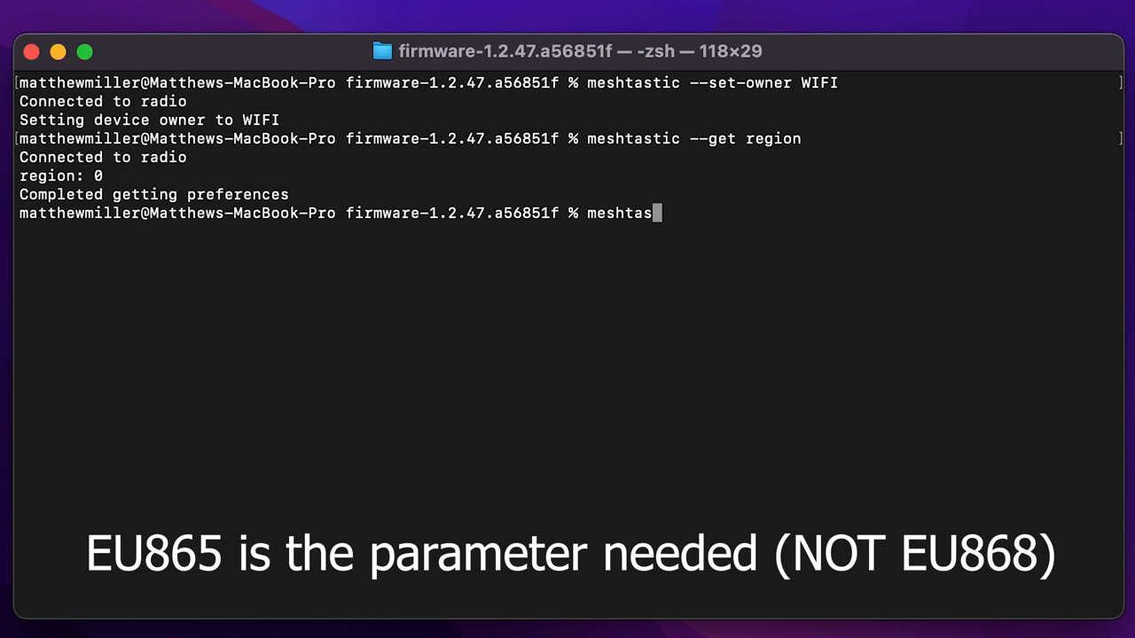
text(tic --)
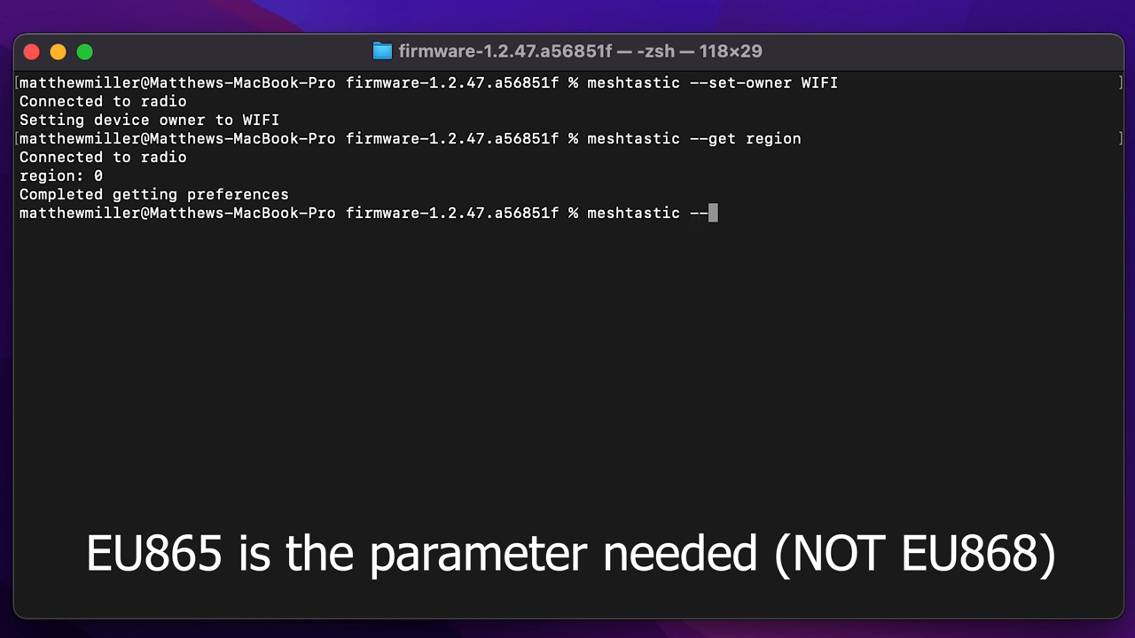
text(set regio)
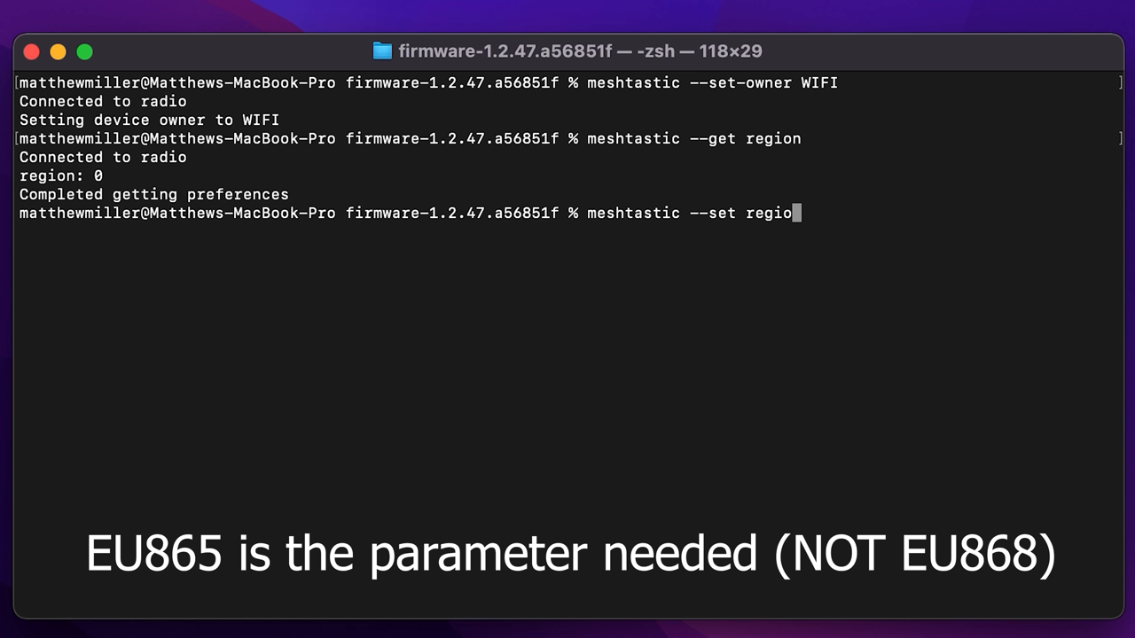
text(EU865)
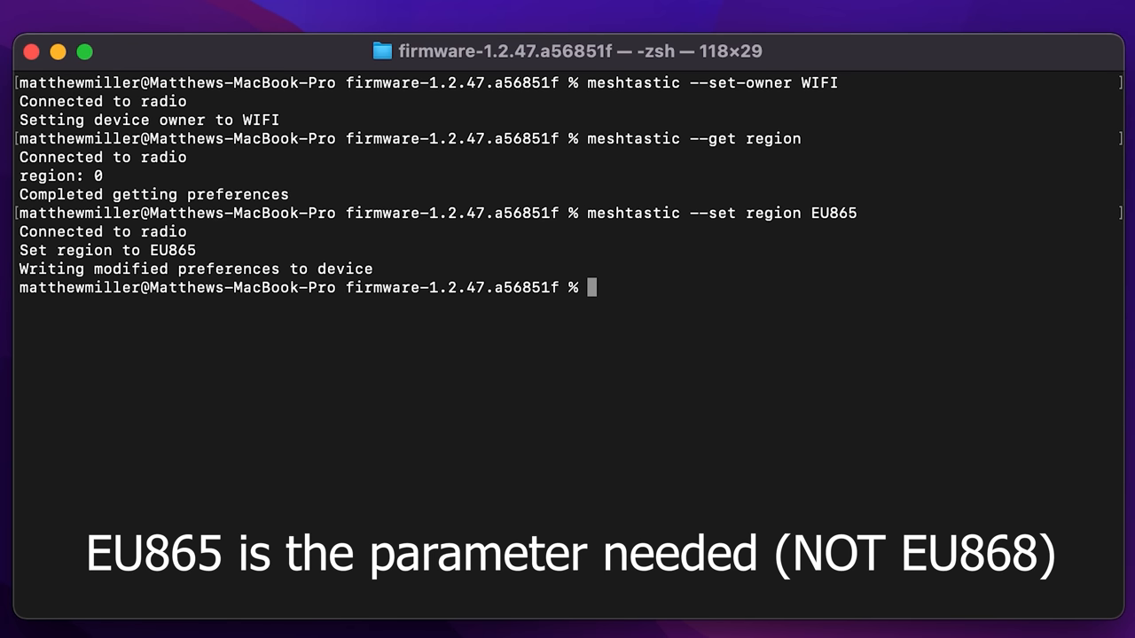
text(meshtastic --get region)
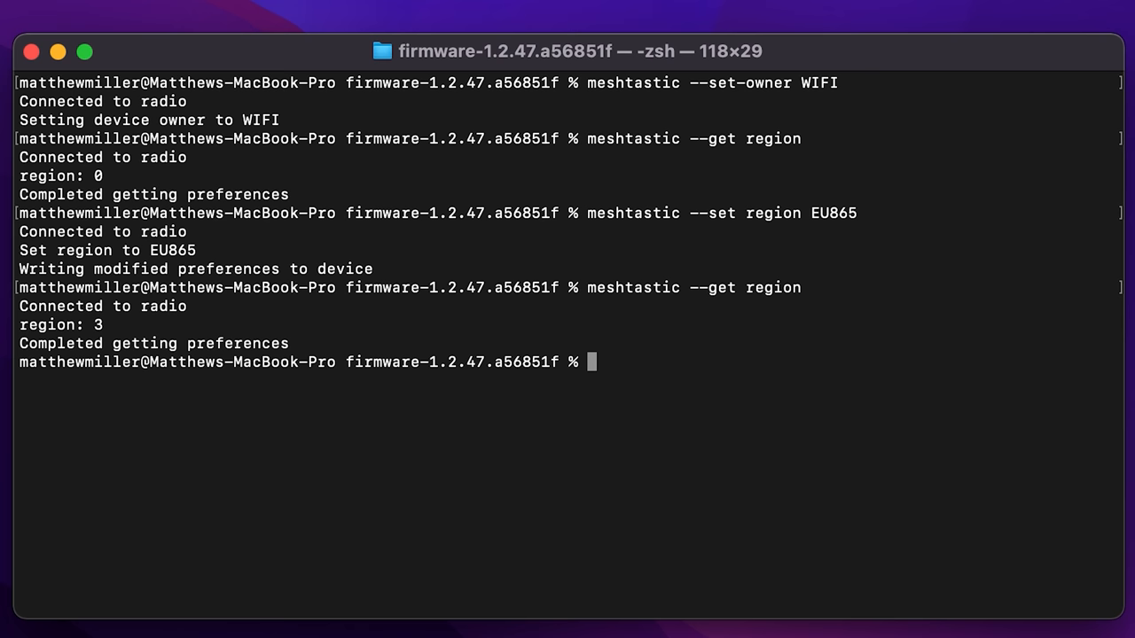
Paste the template meshtastic command for setting wifi_ssid and wifi_password
text(meshtastic --set wifi_ssid "my wifi ssid" --set wifi_password "my wifi password")
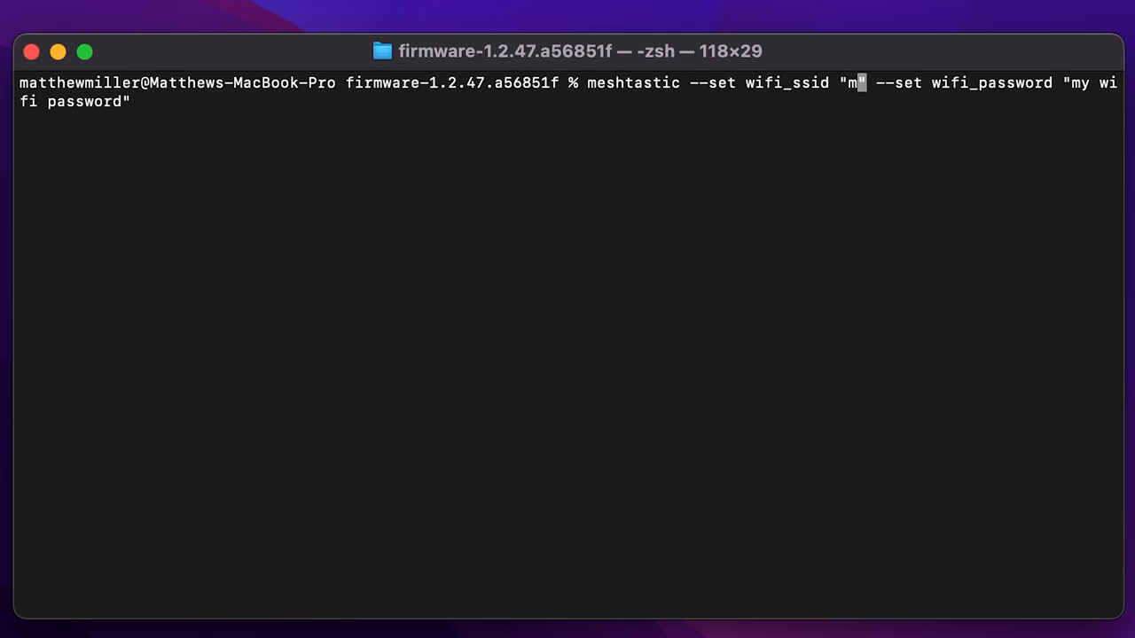
Set the radio's WiFi SSID to ALONGTIMEAGO with its network password
text(ALONG)
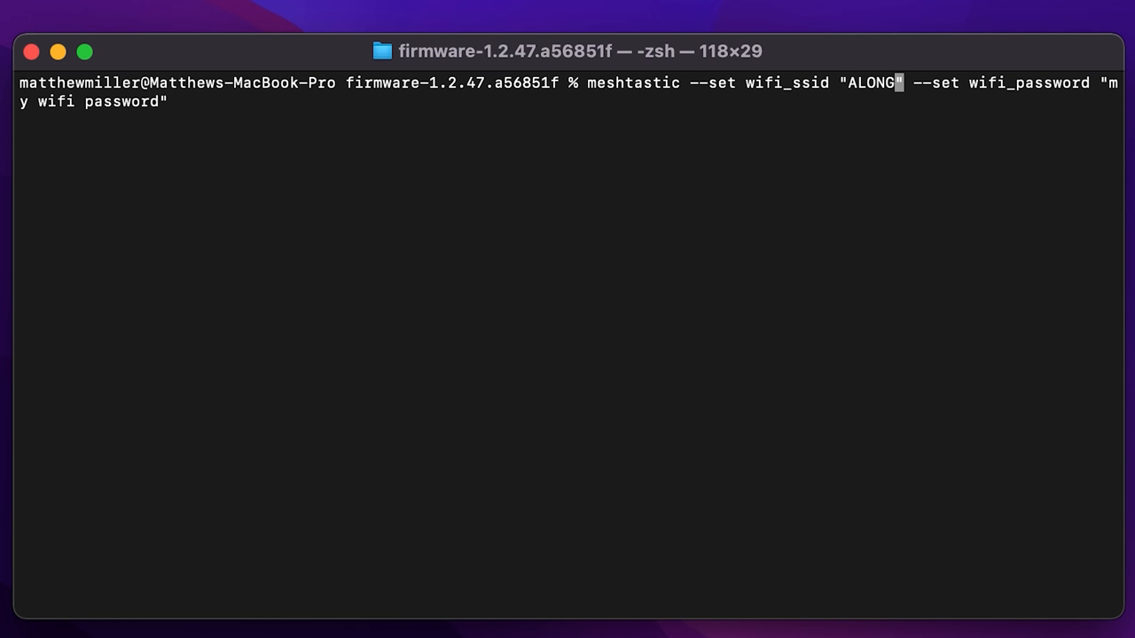
text(TIMEAGO)
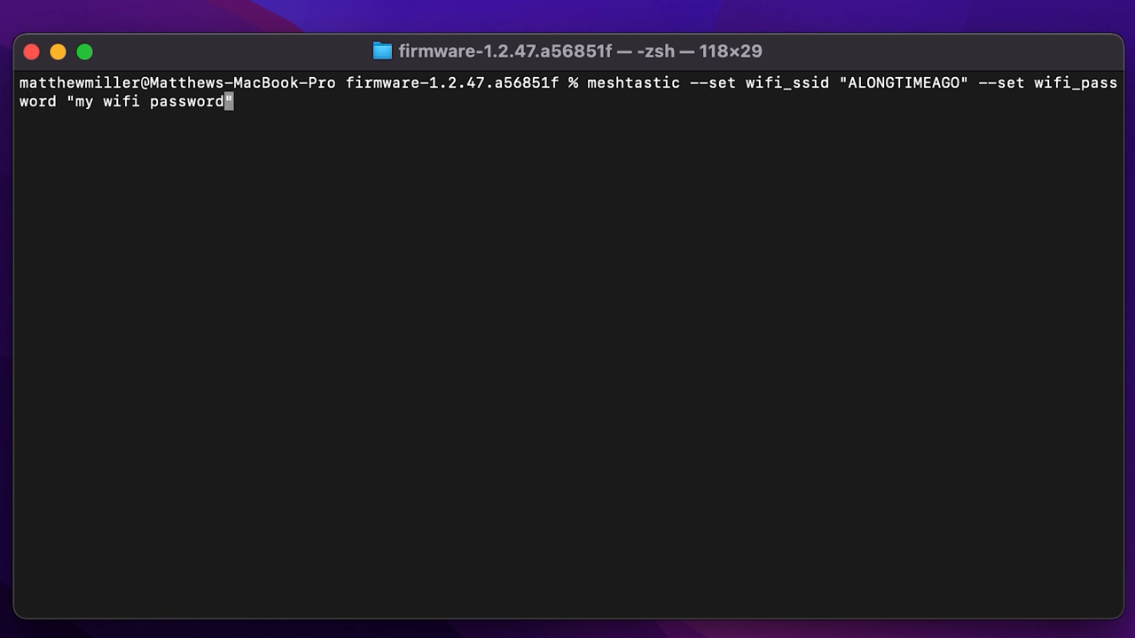
key(Backspace)
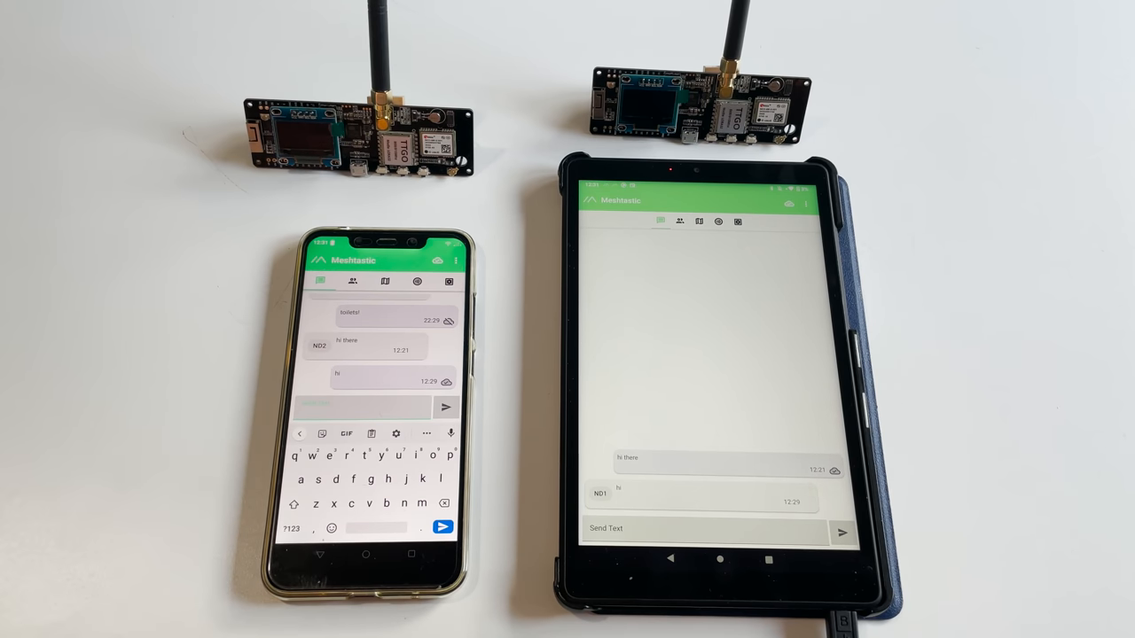
Write a test message in the Meshtastic Android app's Messages tab
text(te)
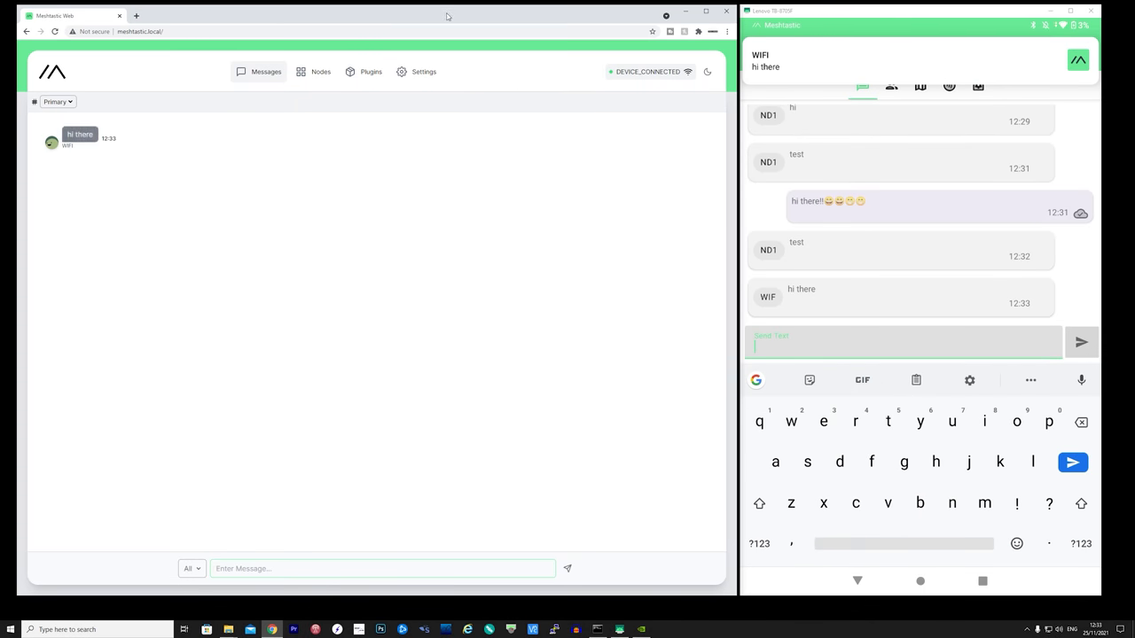
Send the message how's it going??? from the Android app to the Primary channel
text(h)
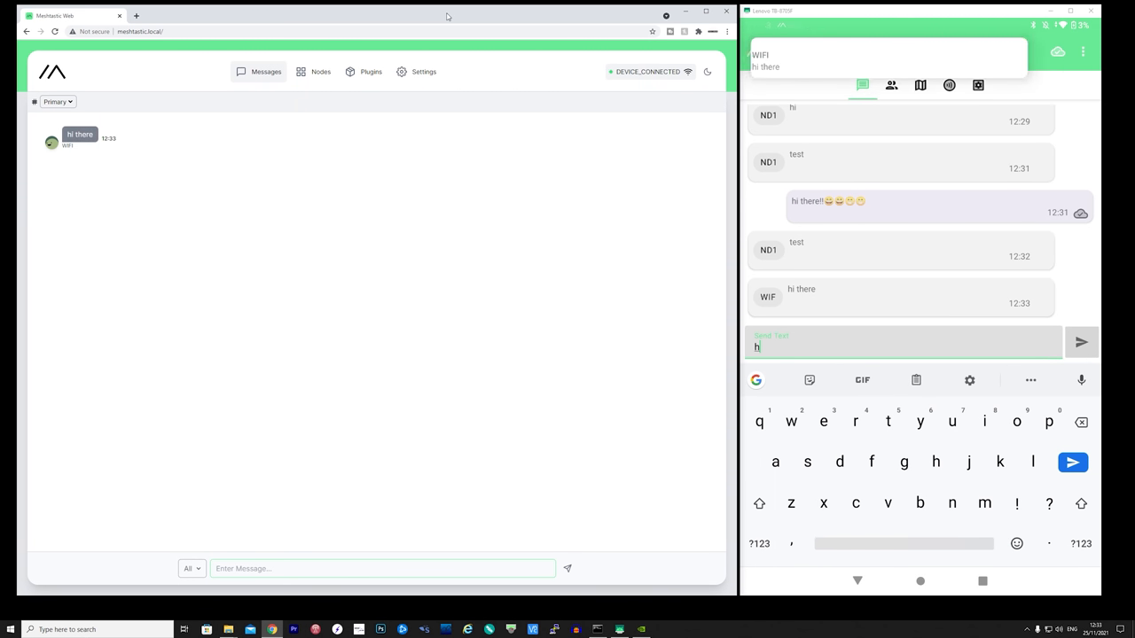
text(ow's)
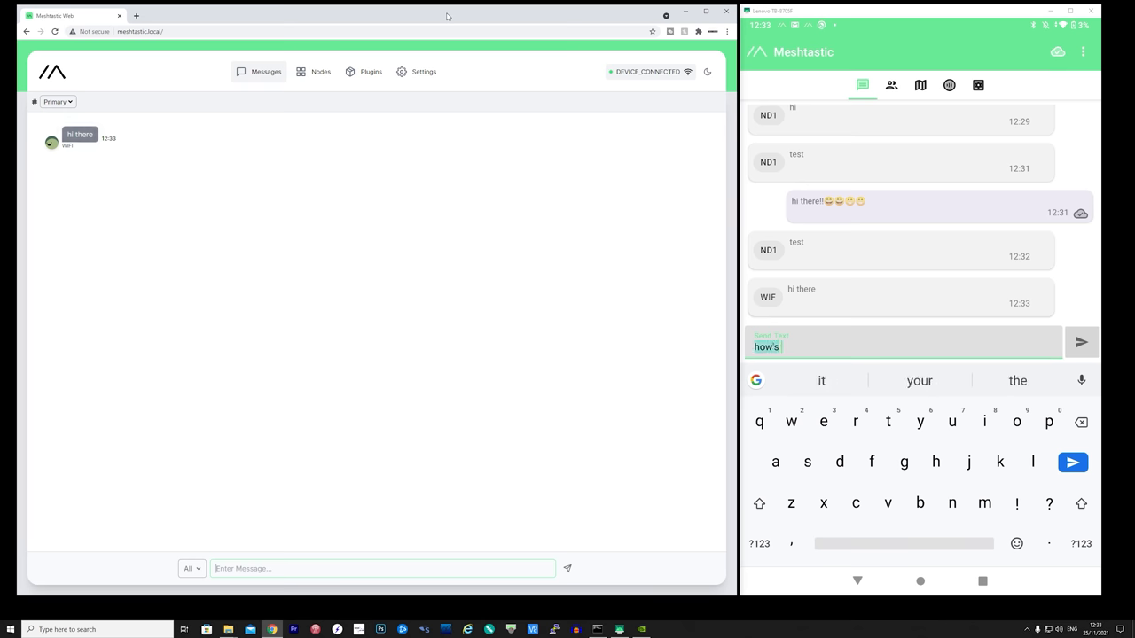
text(it)
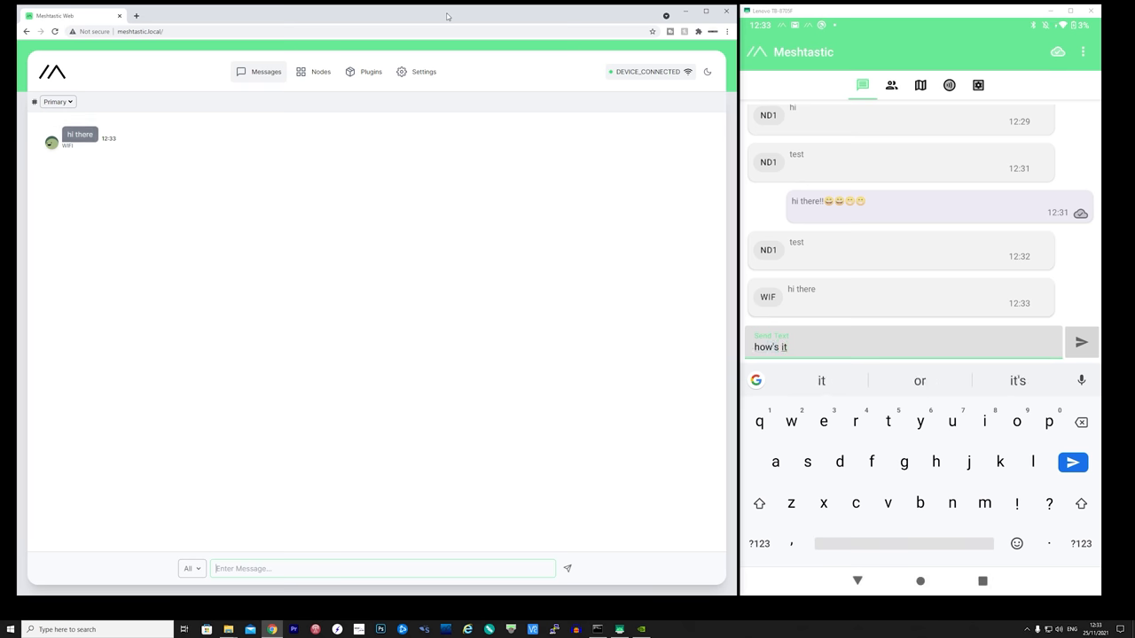
click(1082, 343)
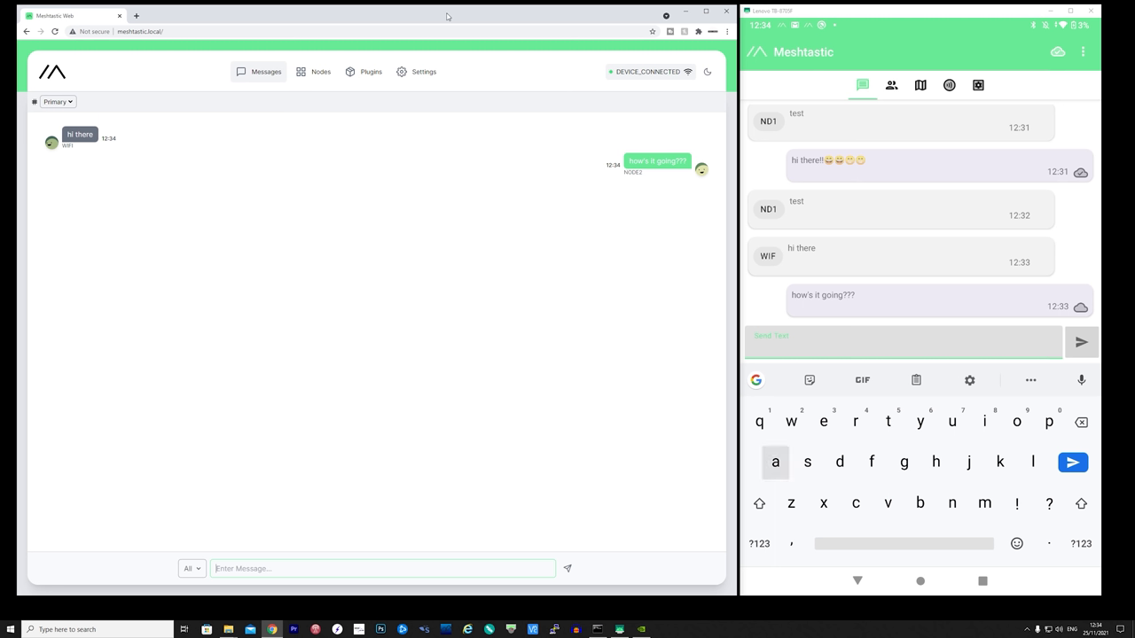
Watch it arrive in Meshtastic Web and go to the device settings page
text(a)
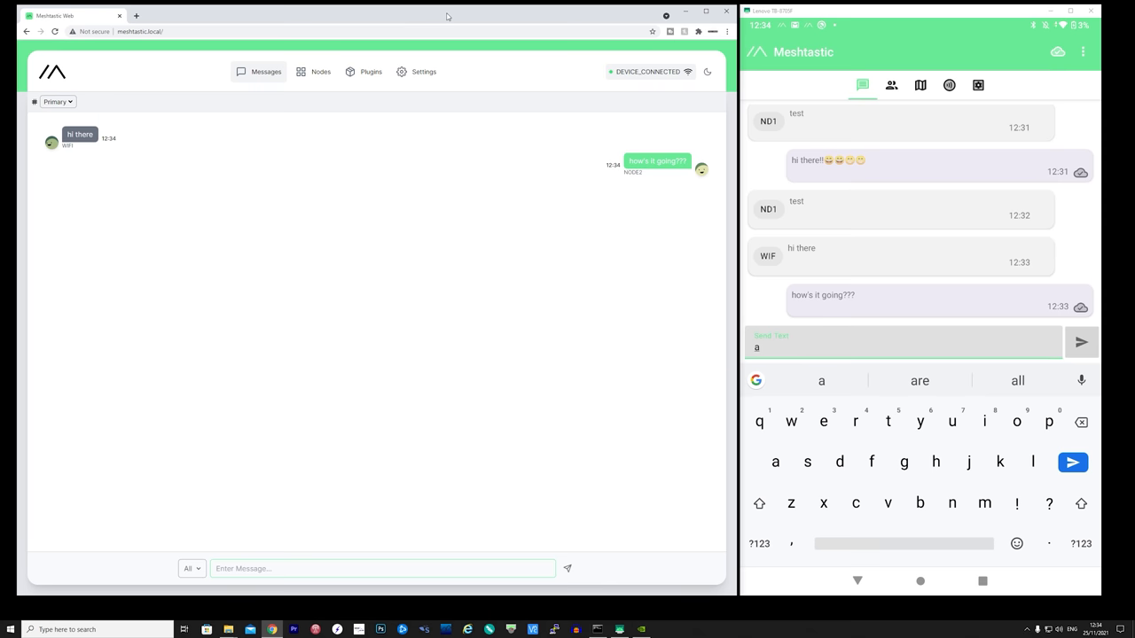
click(414, 71)
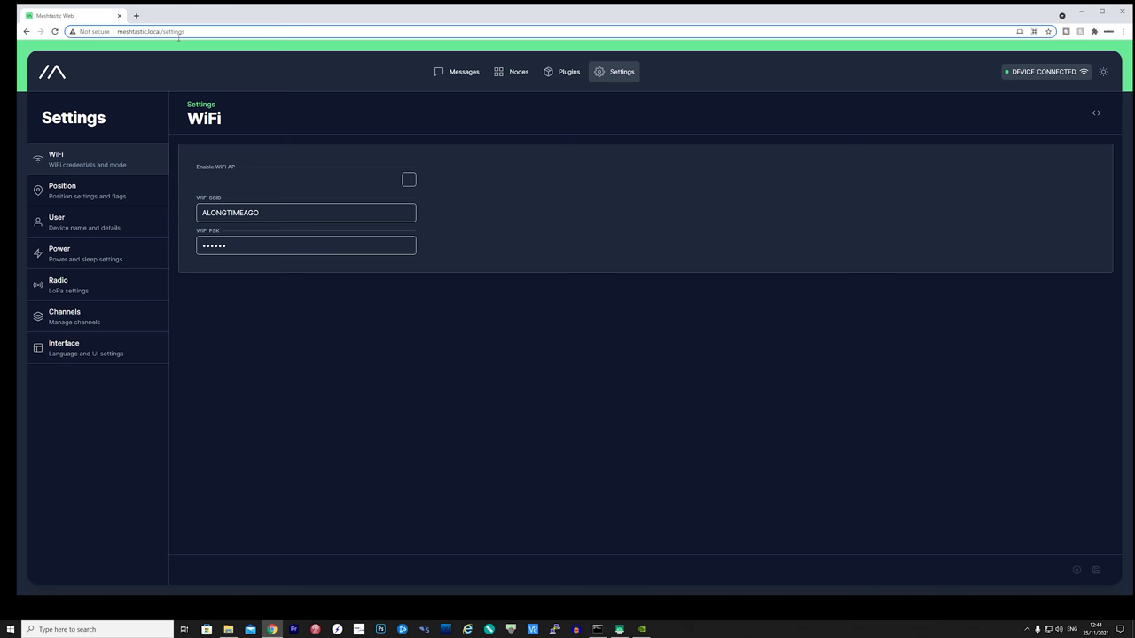
click(63, 192)
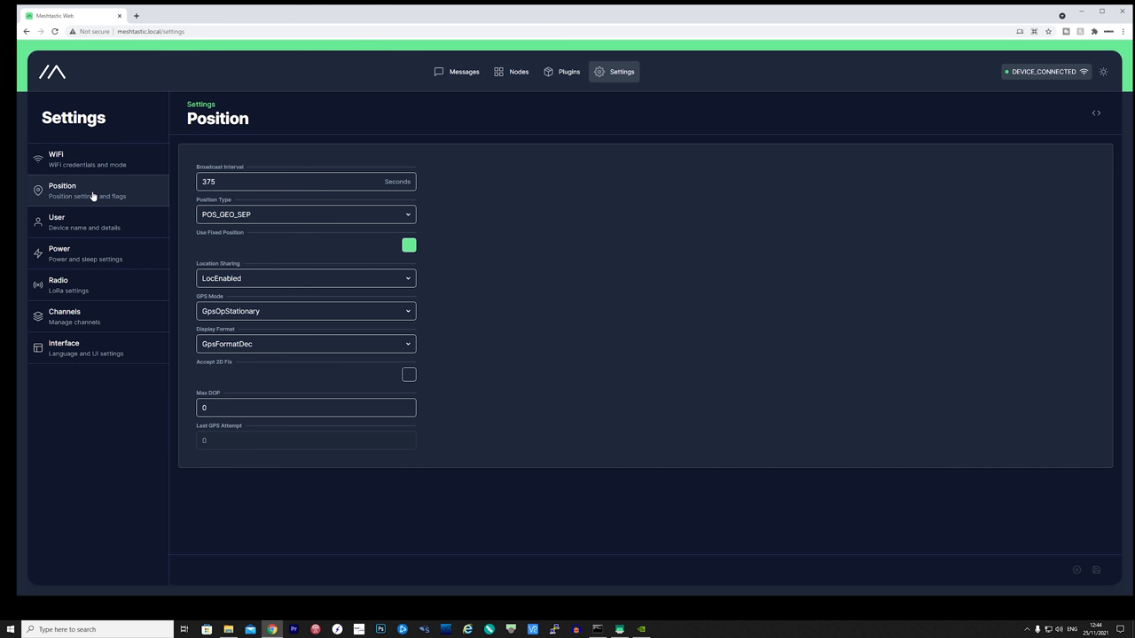
click(57, 221)
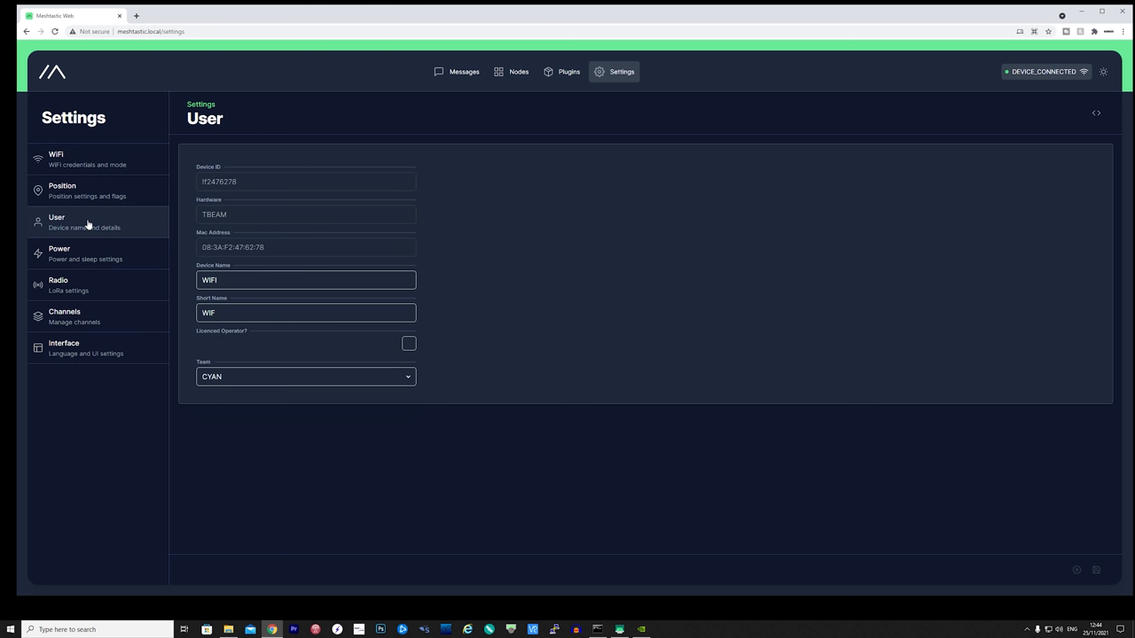
click(60, 252)
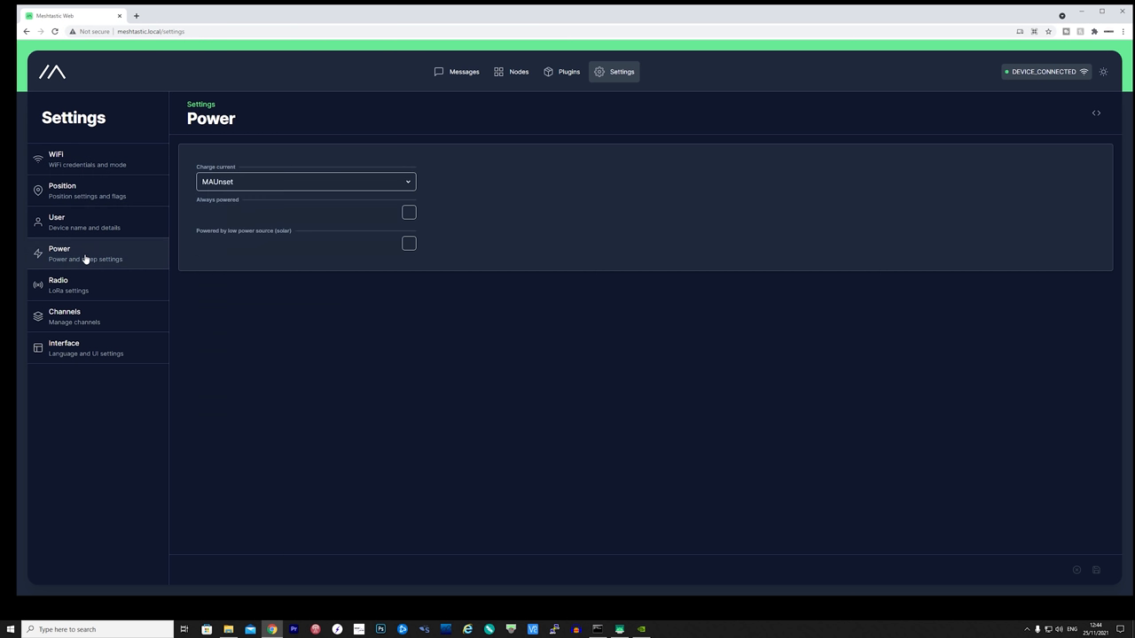
click(58, 284)
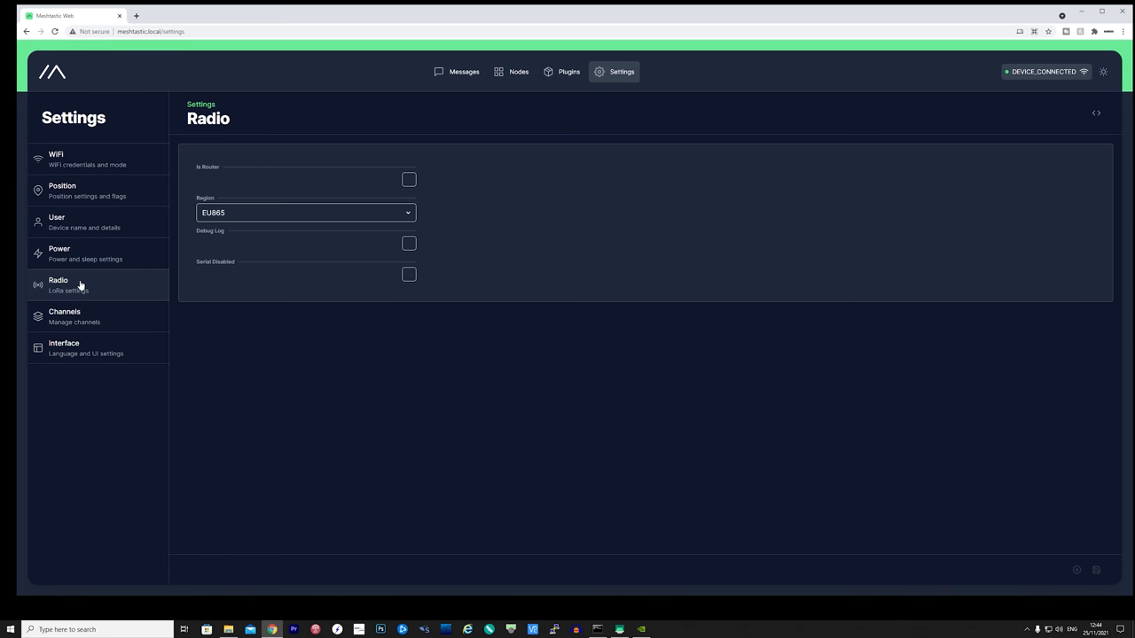
click(64, 315)
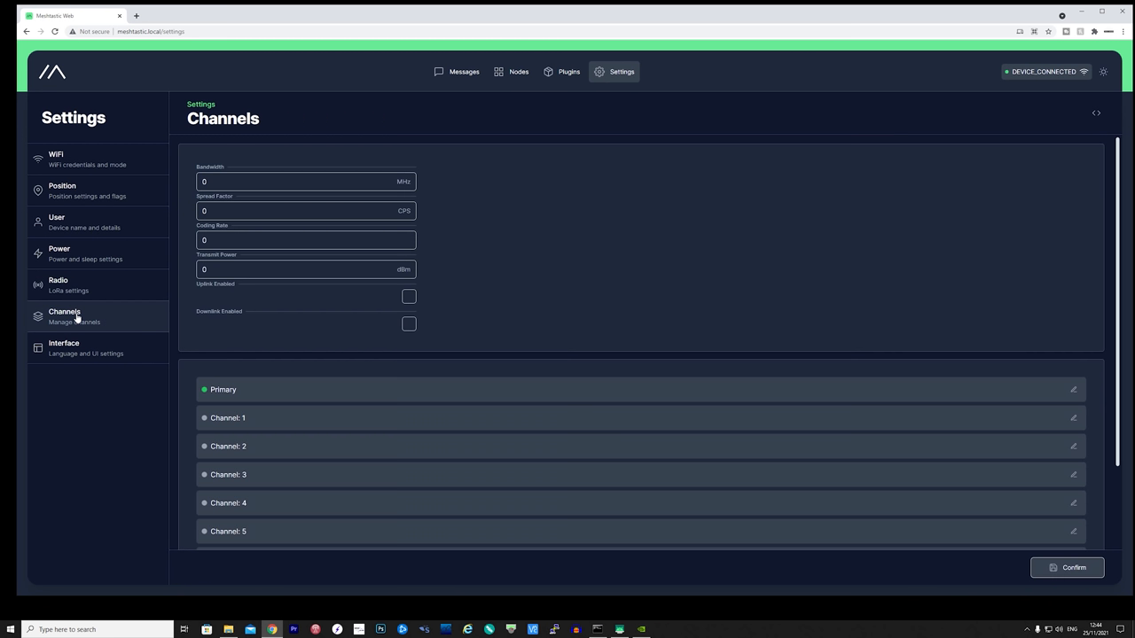
click(59, 284)
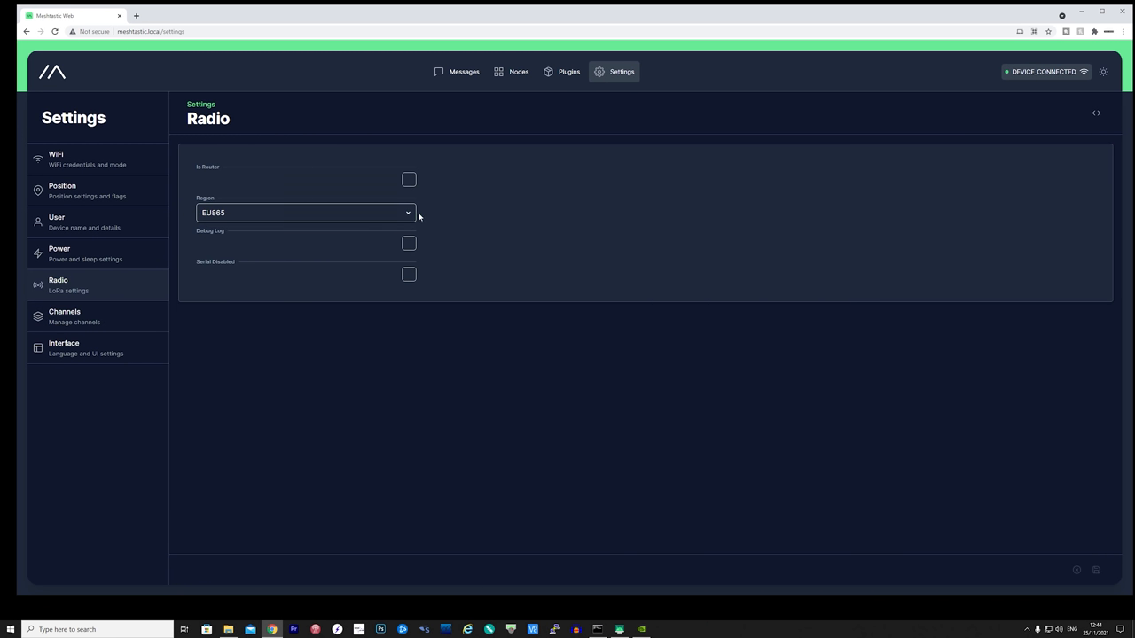
click(305, 213)
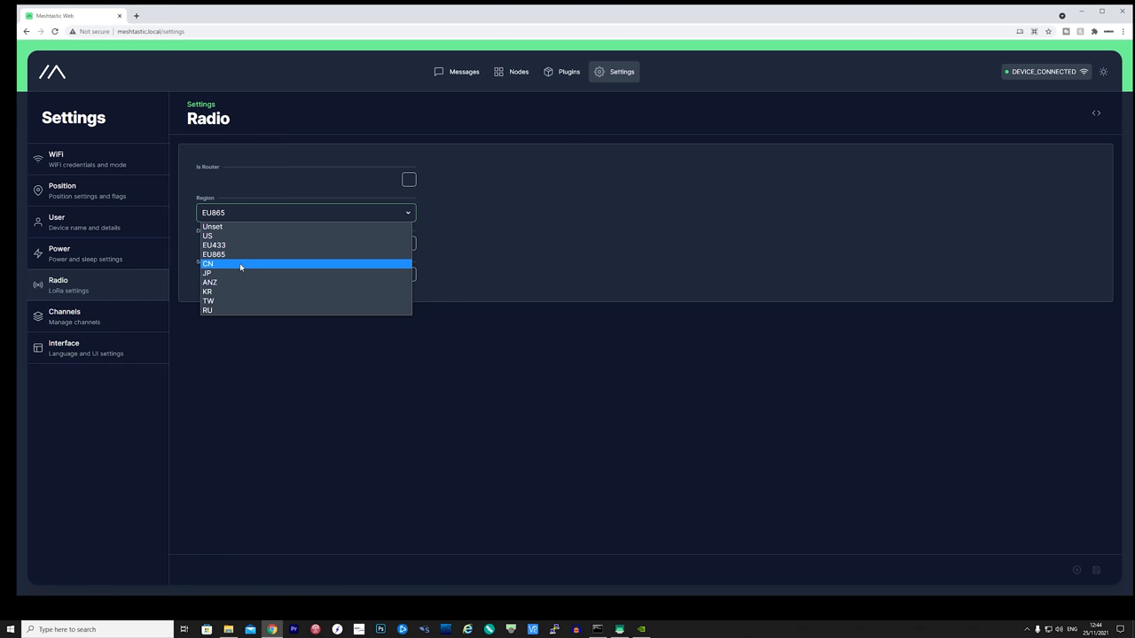
mouse_move(250, 269)
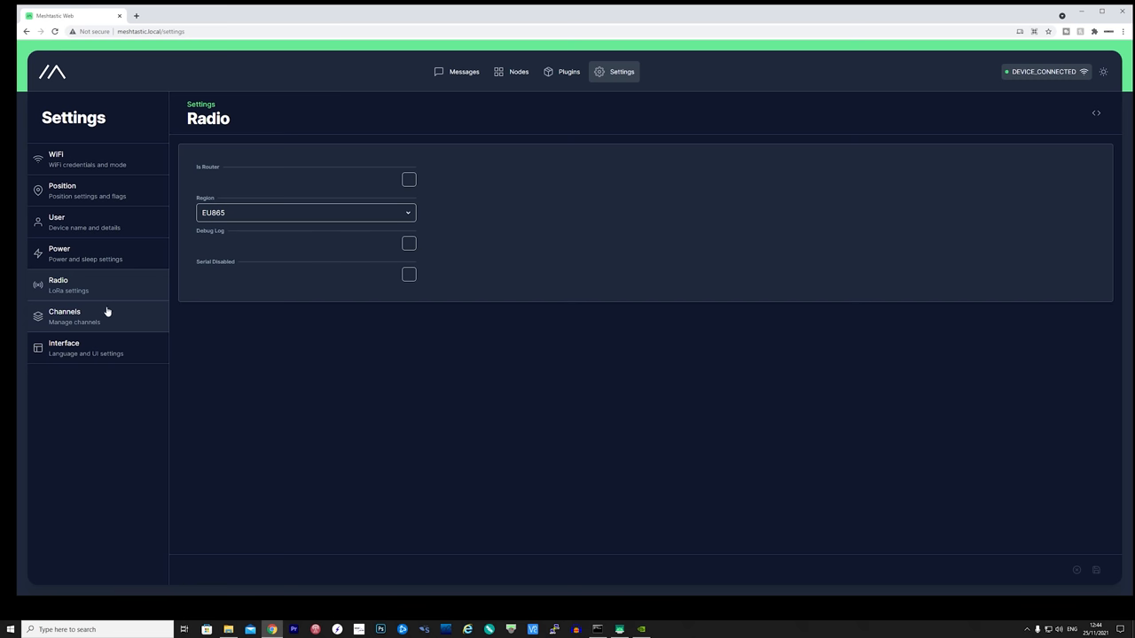
click(64, 315)
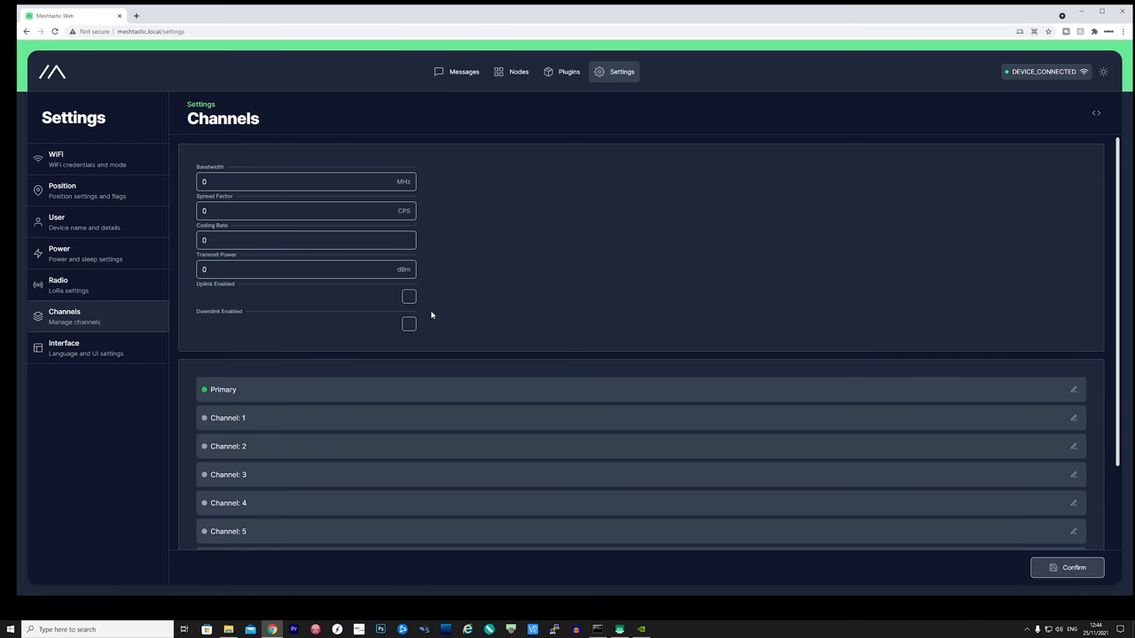
click(64, 348)
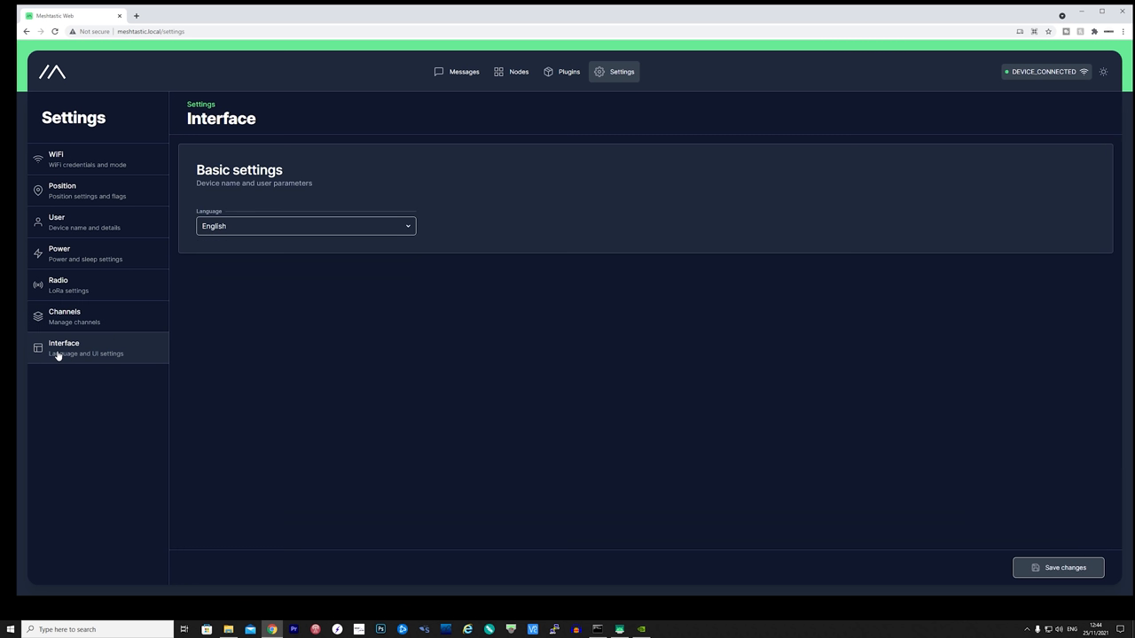
click(57, 159)
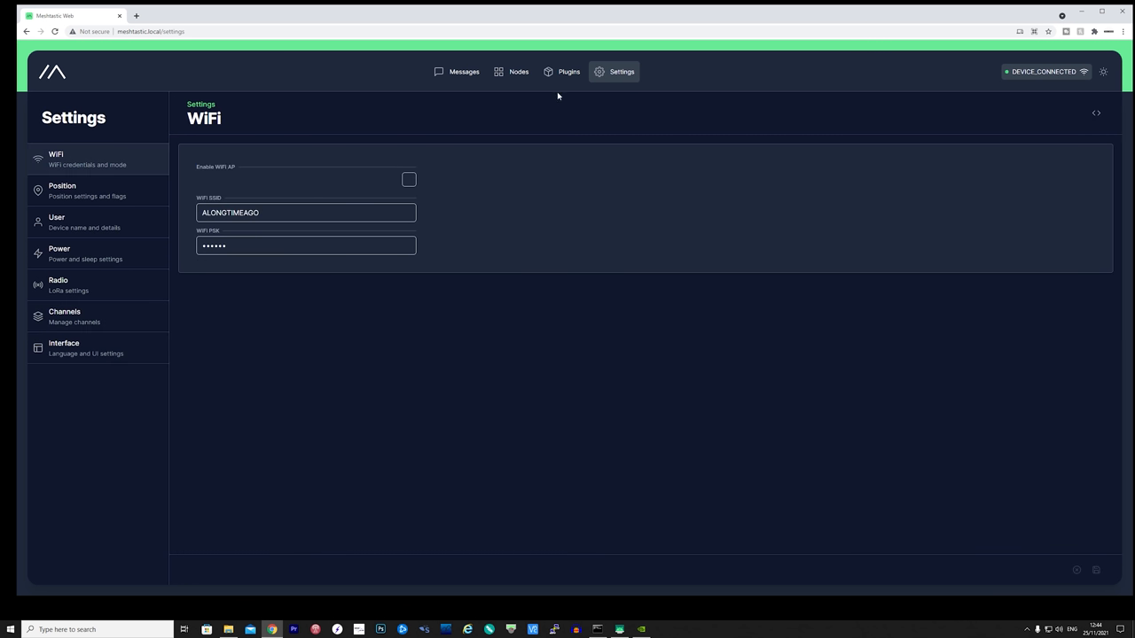
View the Plugins section's File Browser, External Notification and Serial plugin pages
click(568, 70)
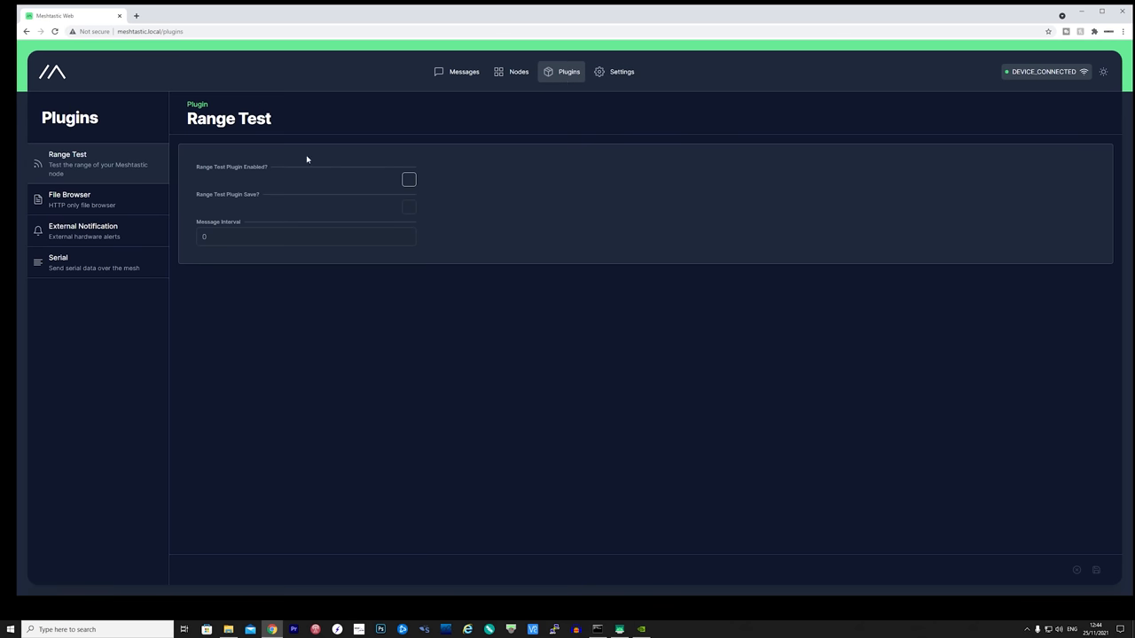
mouse_move(85, 199)
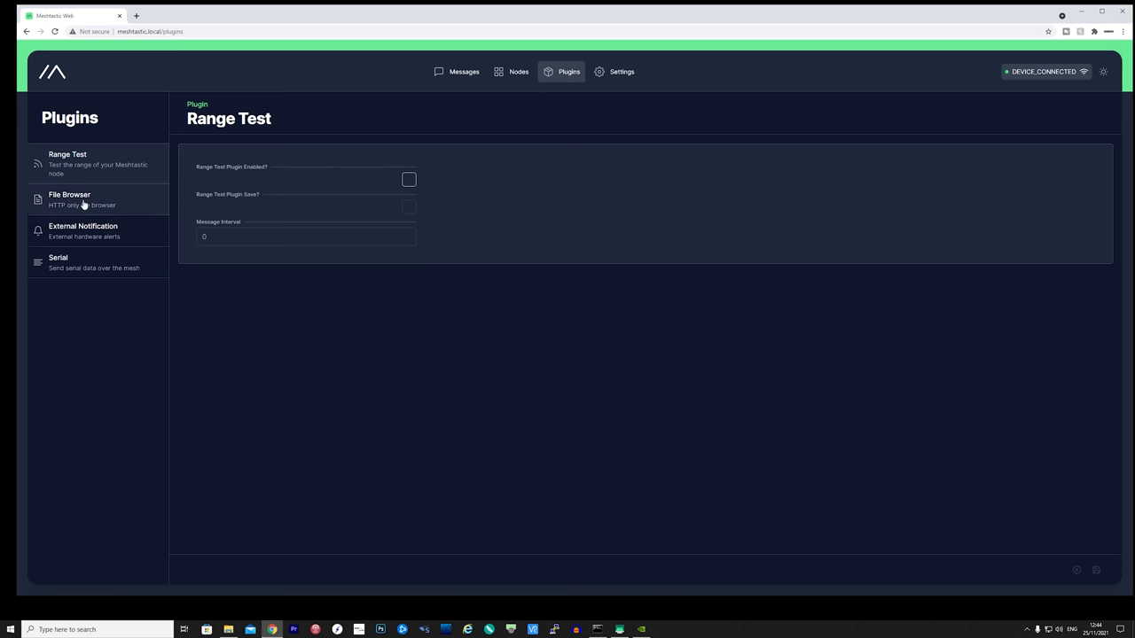
click(69, 198)
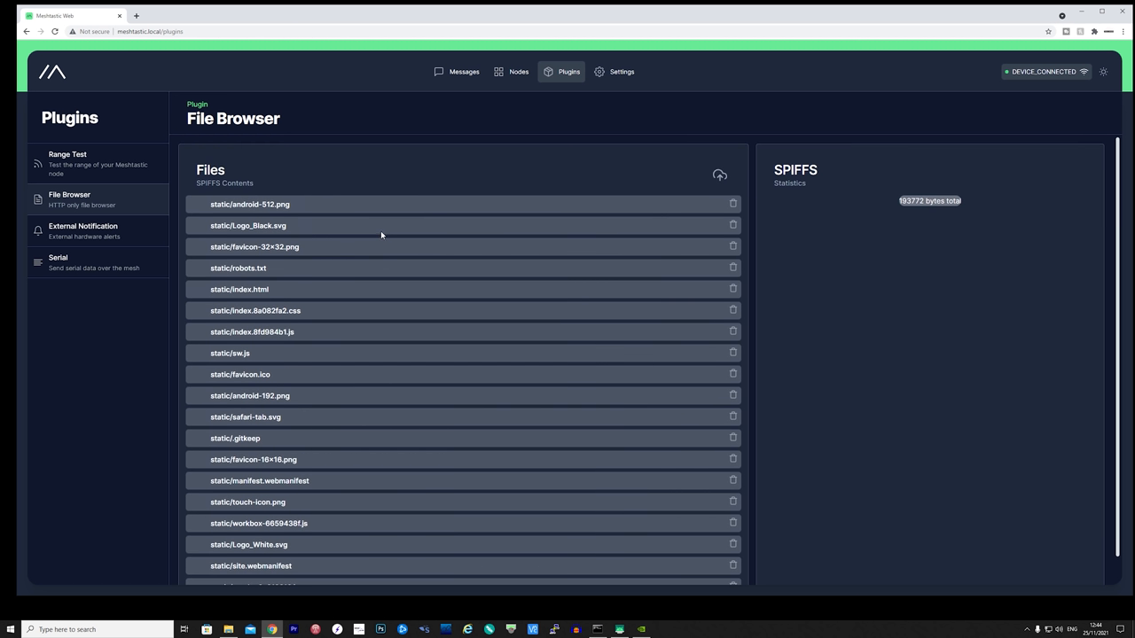
click(82, 230)
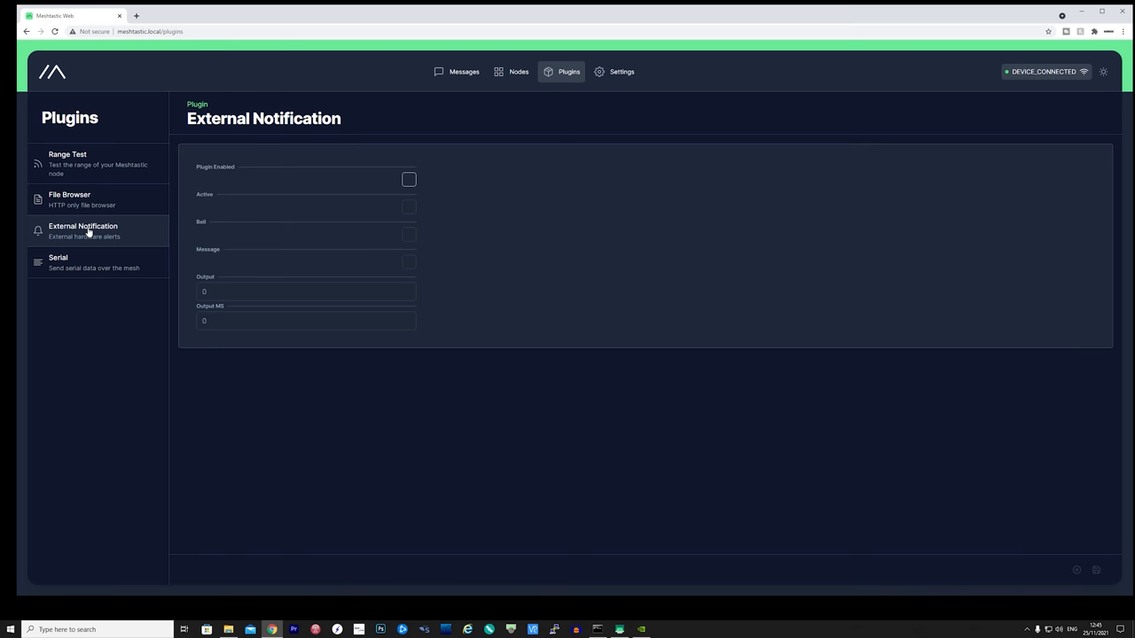
mouse_move(227, 139)
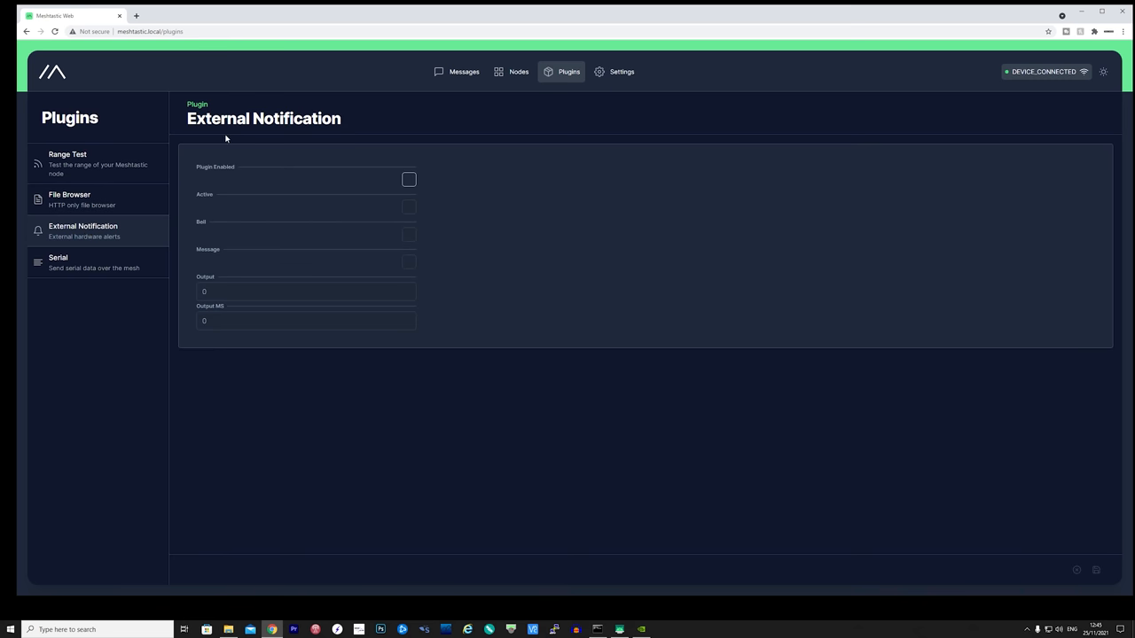
mouse_move(287, 181)
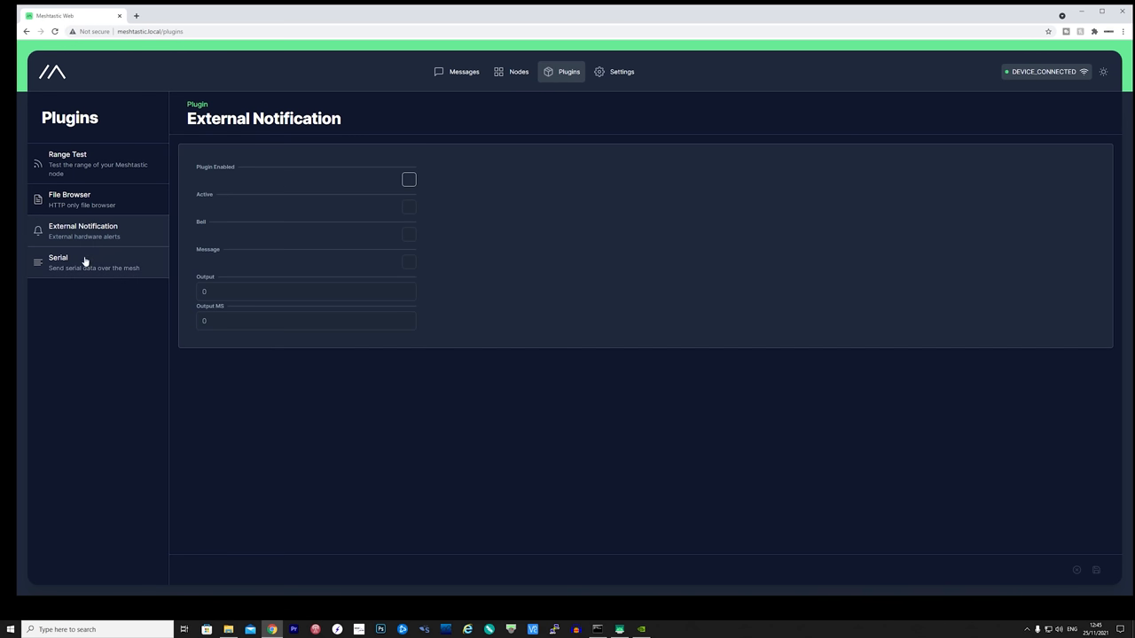
click(80, 263)
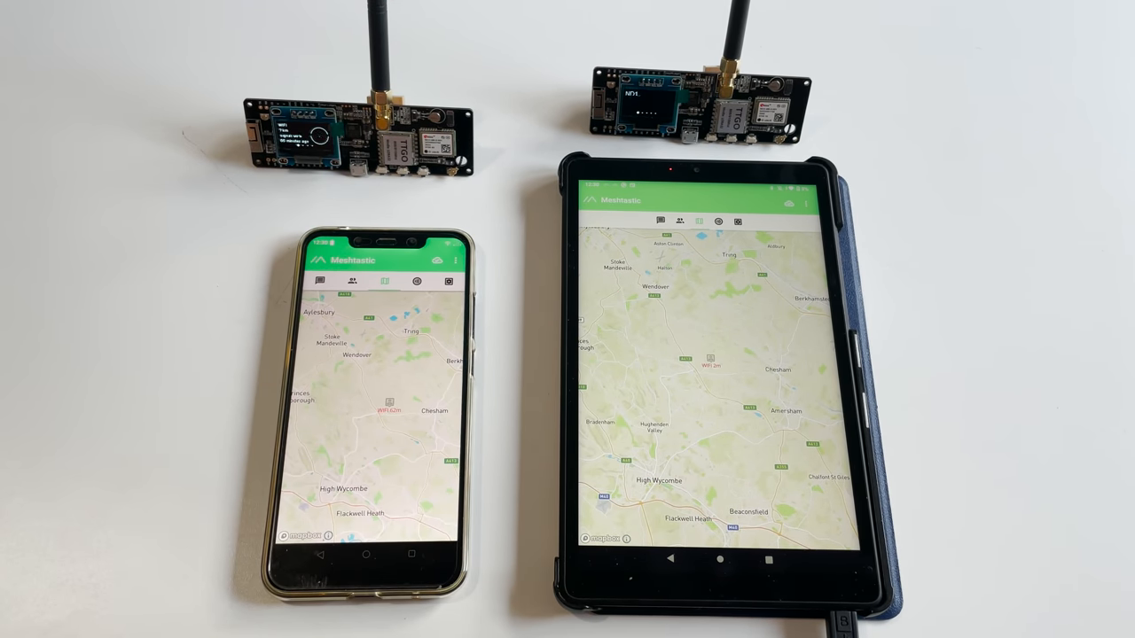
Switch to the node list, then the Messages chat, and start typing 'test' as a new message
click(681, 221)
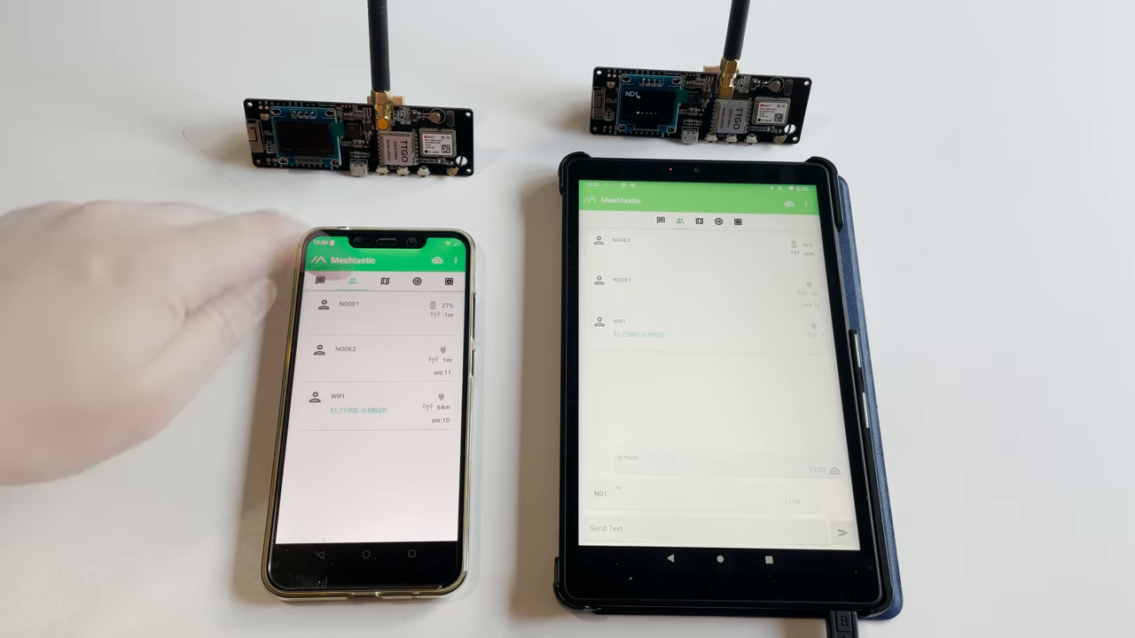
click(321, 282)
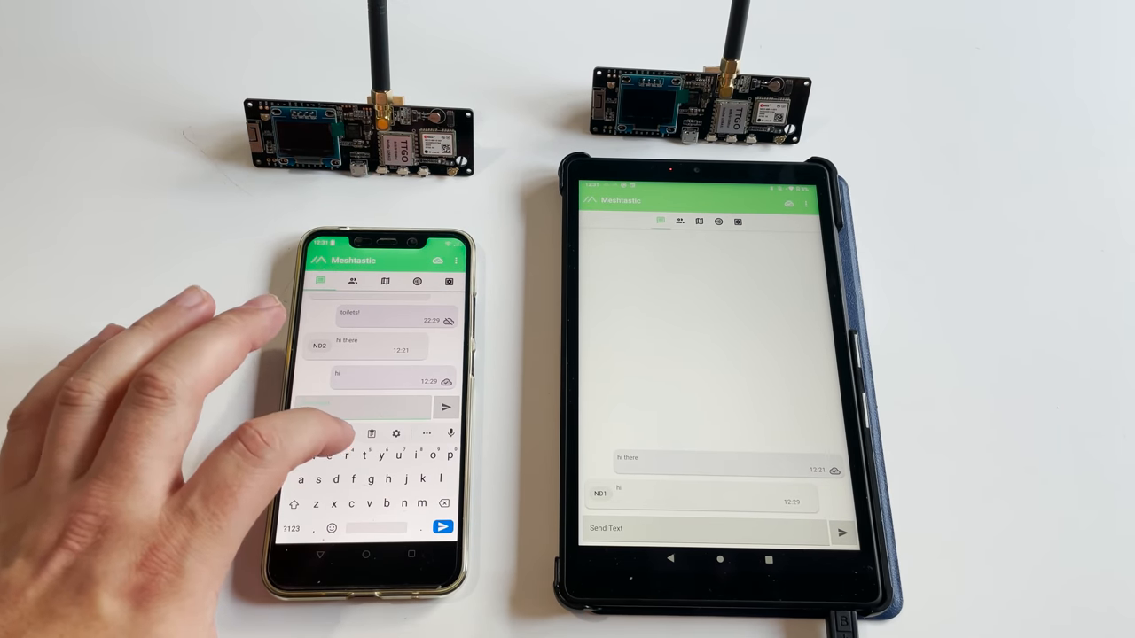
text(test)
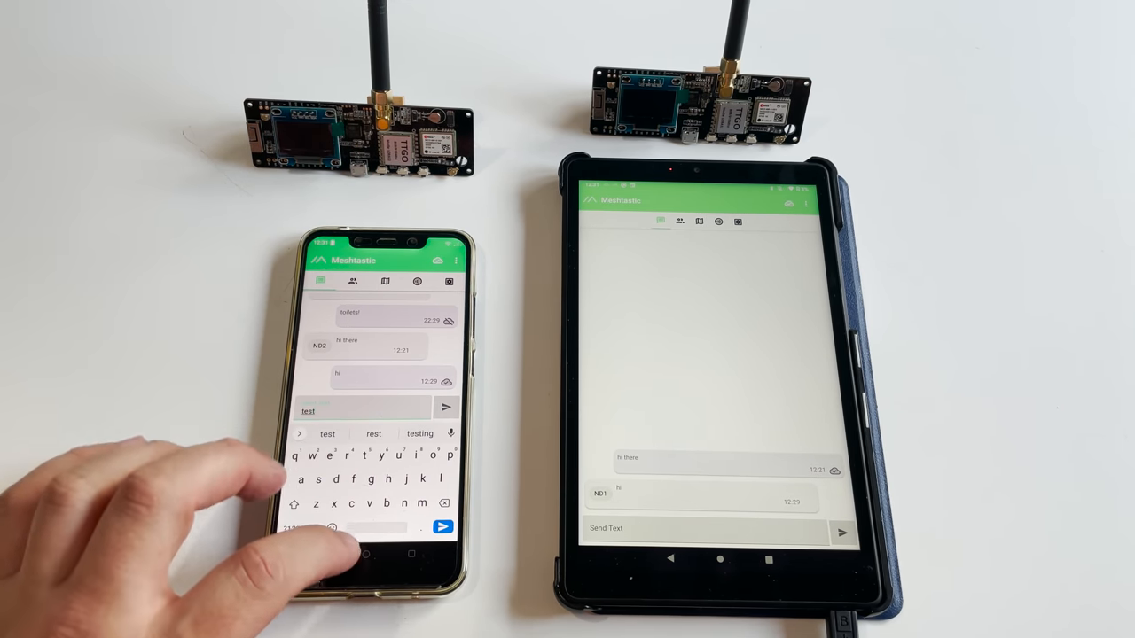